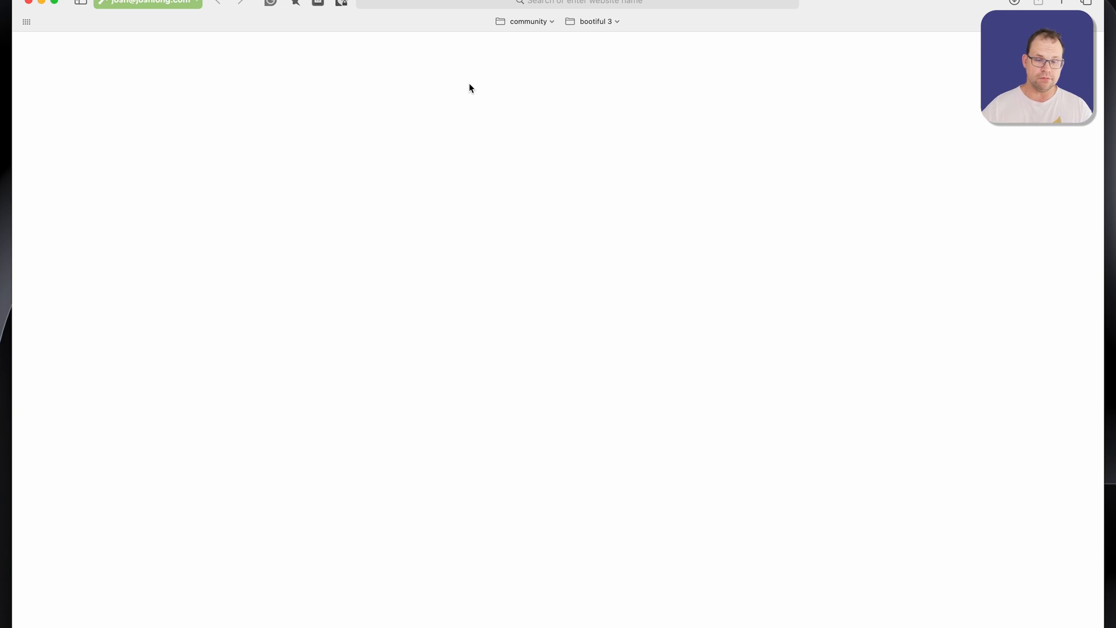
Step: Log in at auth0.com and land on the tenant's Getting Started page
type("auth0.com")
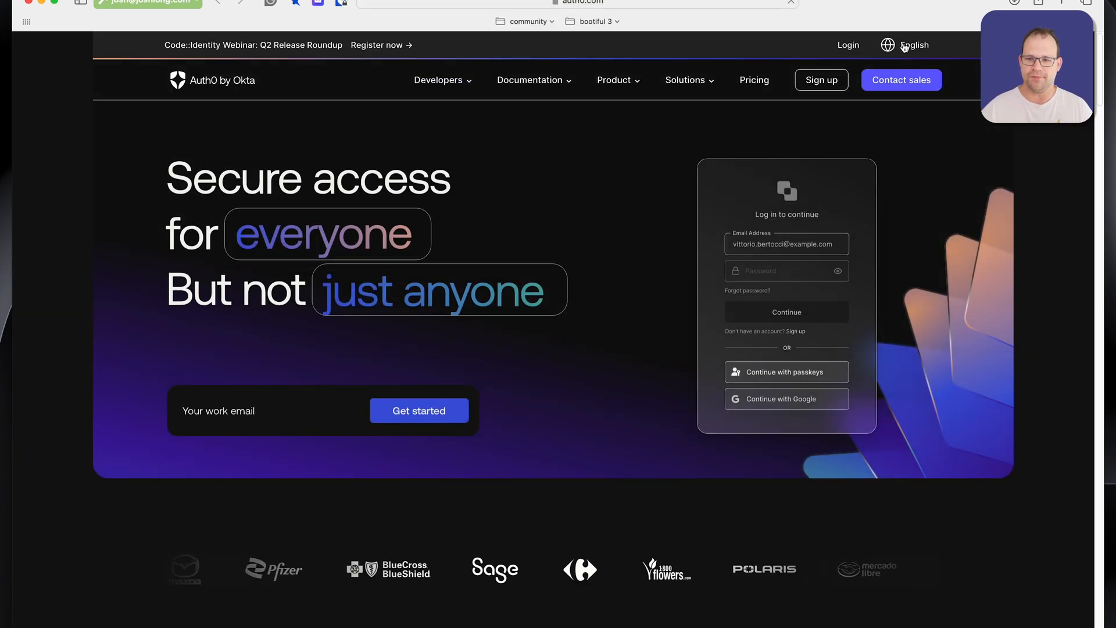
left_click(786, 312)
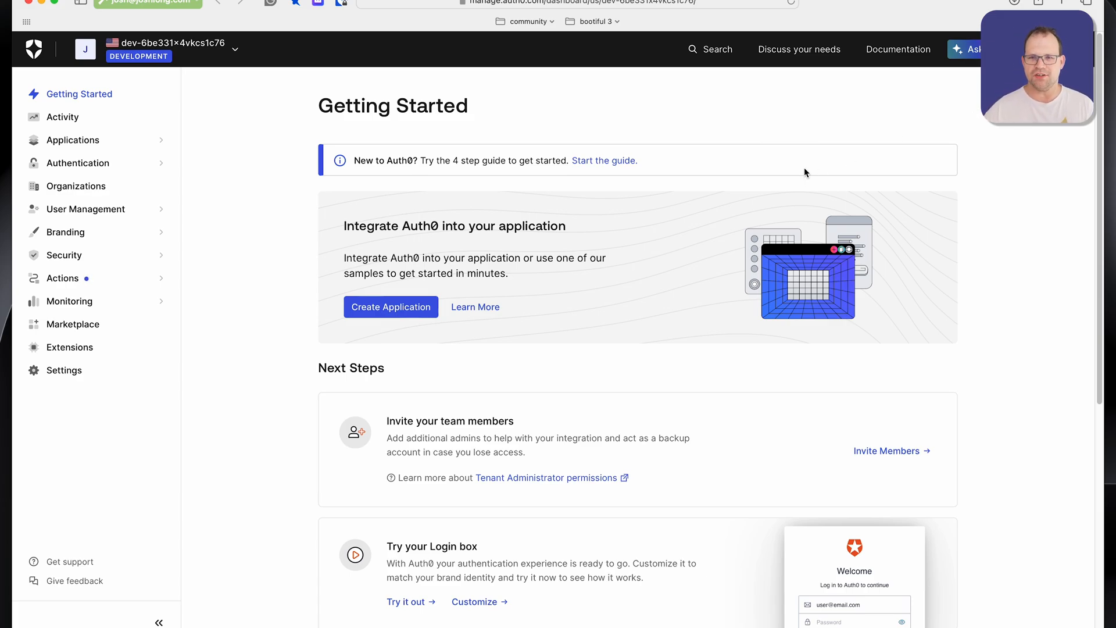
mouse_move(655, 177)
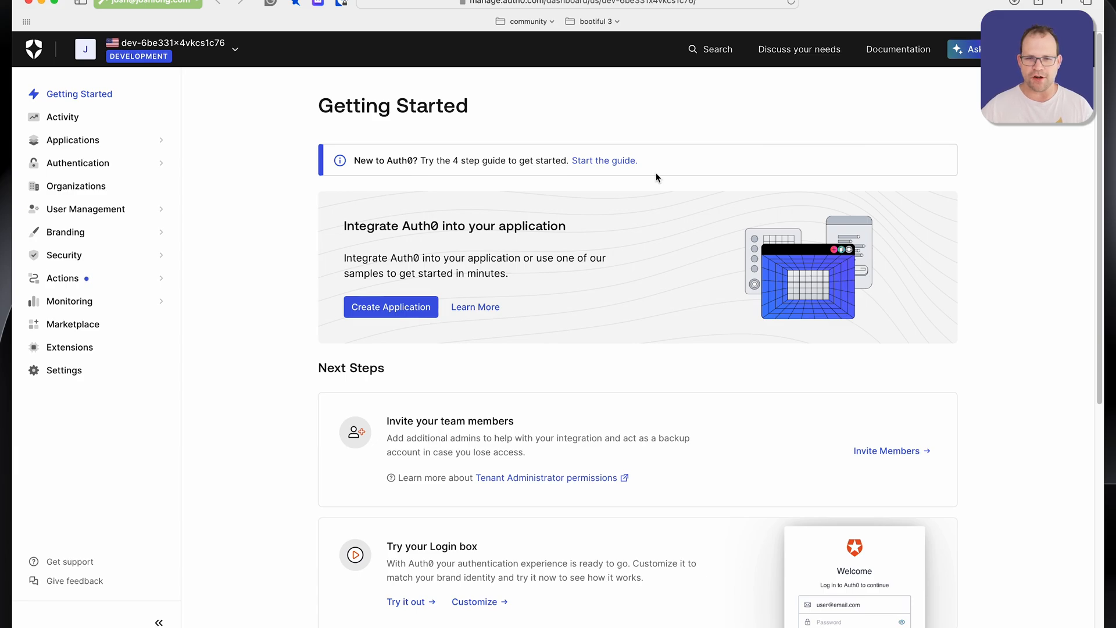
mouse_move(653, 177)
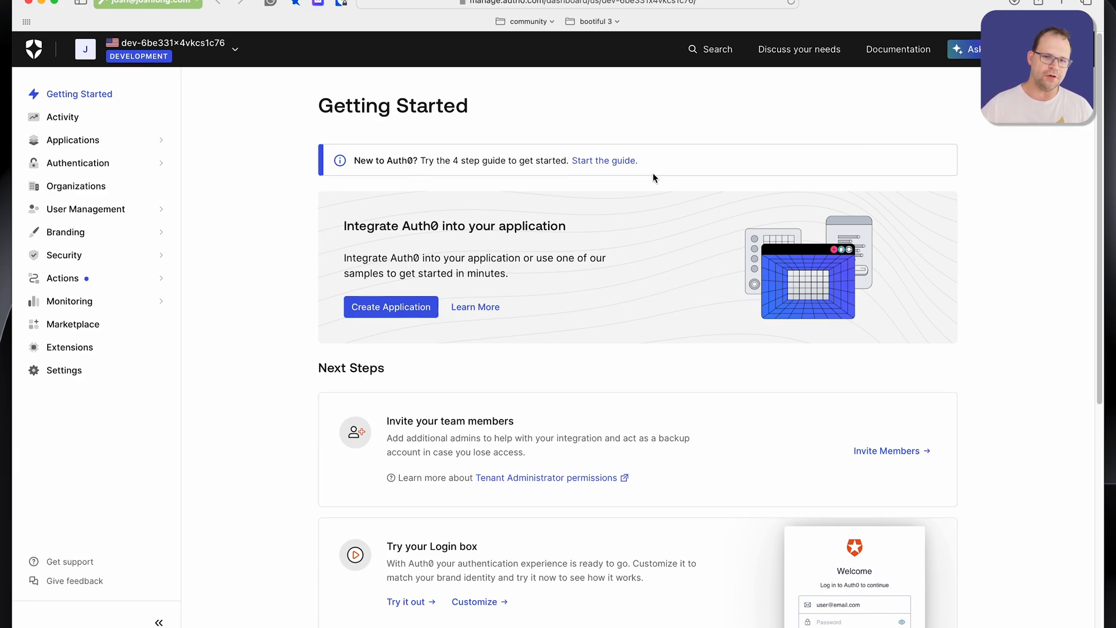
mouse_move(631, 176)
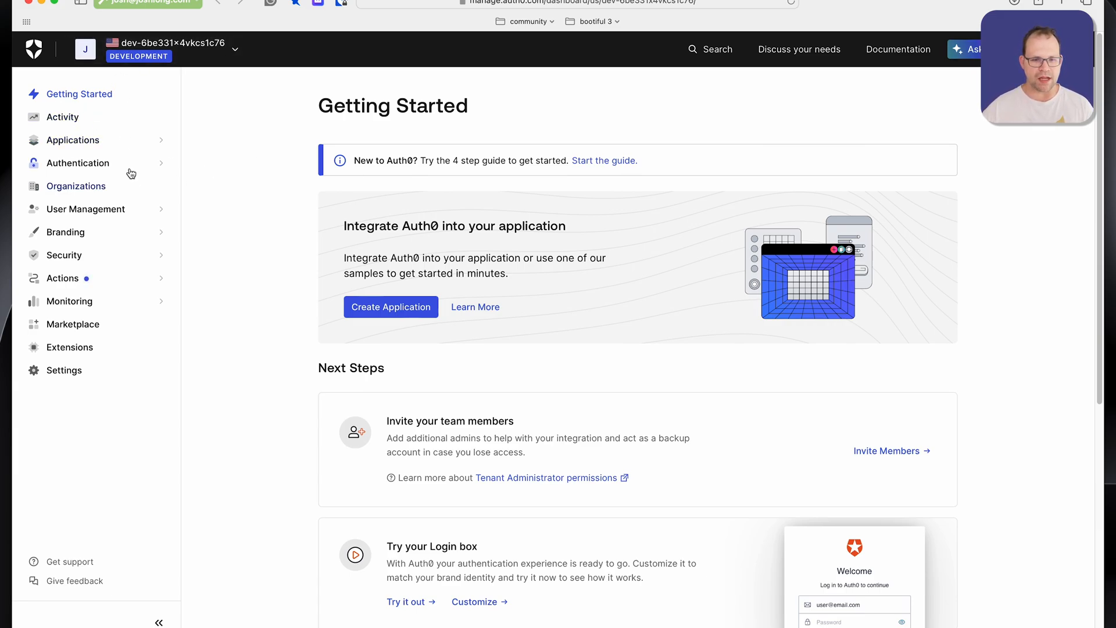
scroll("down", 3)
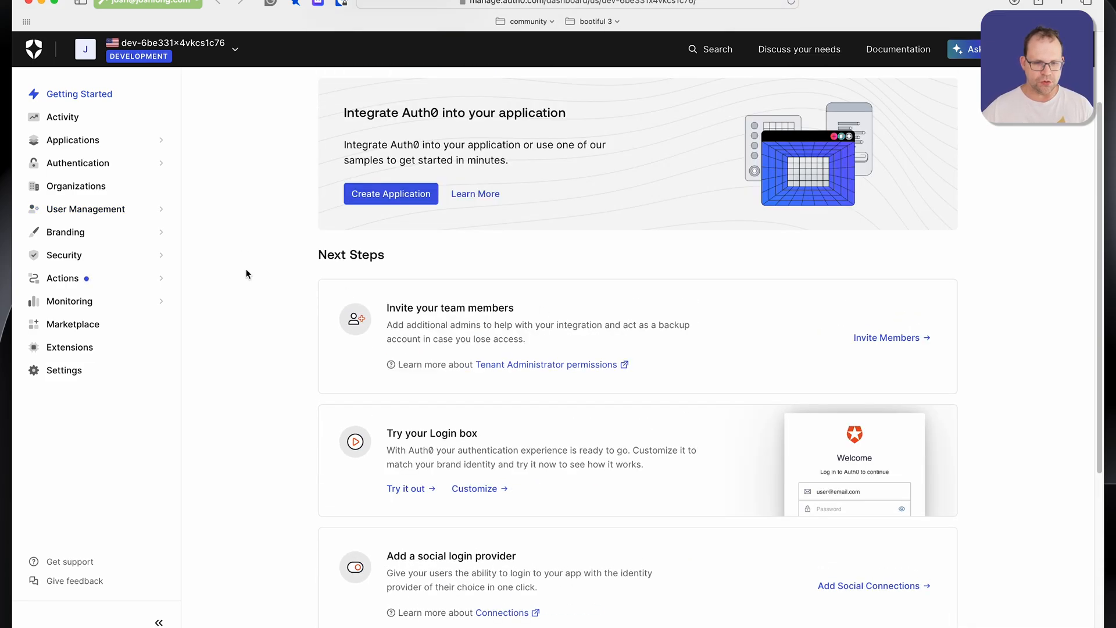
mouse_move(250, 412)
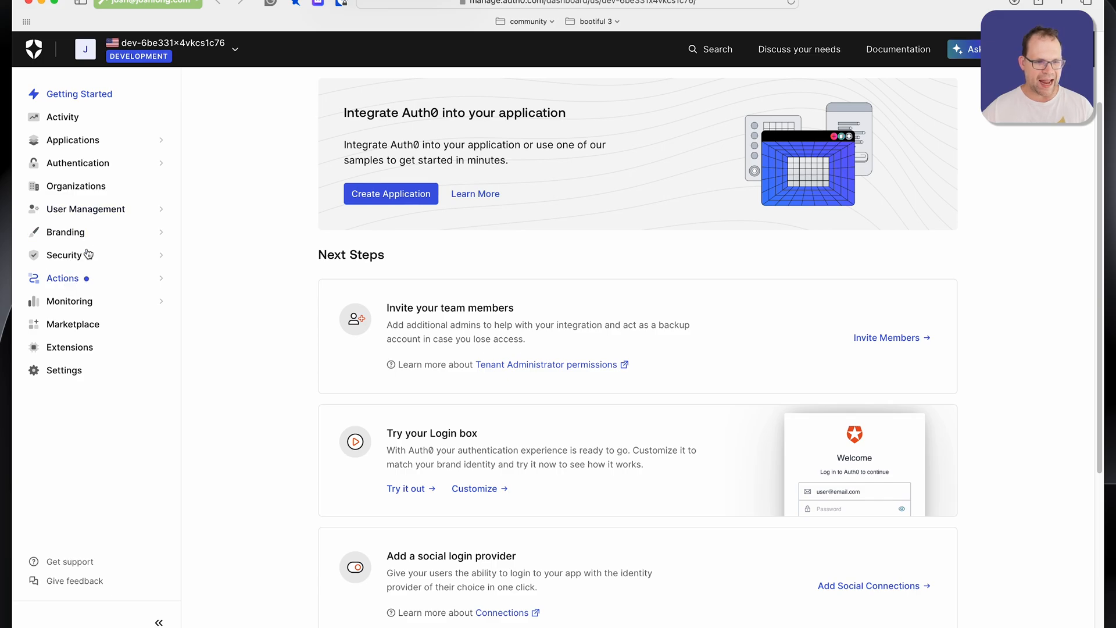
mouse_move(78, 162)
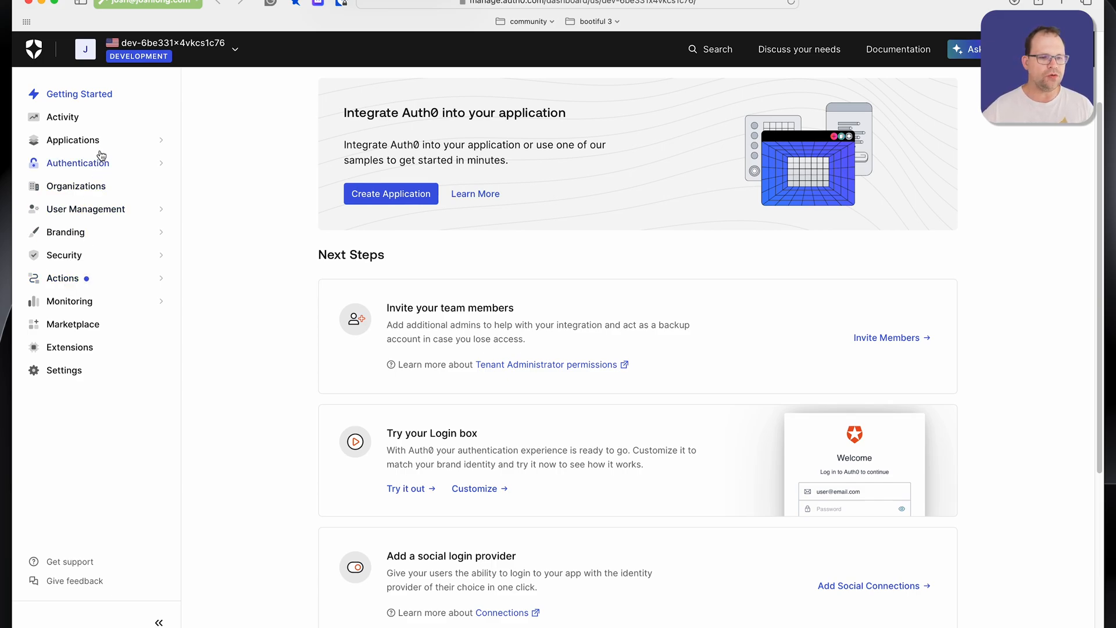
left_click(72, 140)
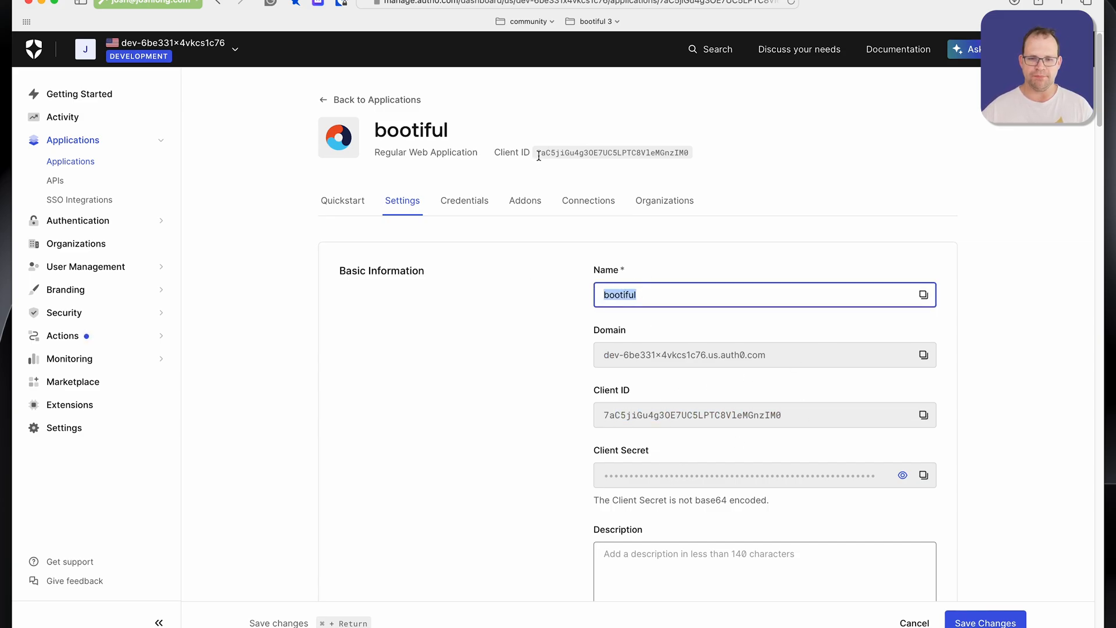
scroll("down", 3)
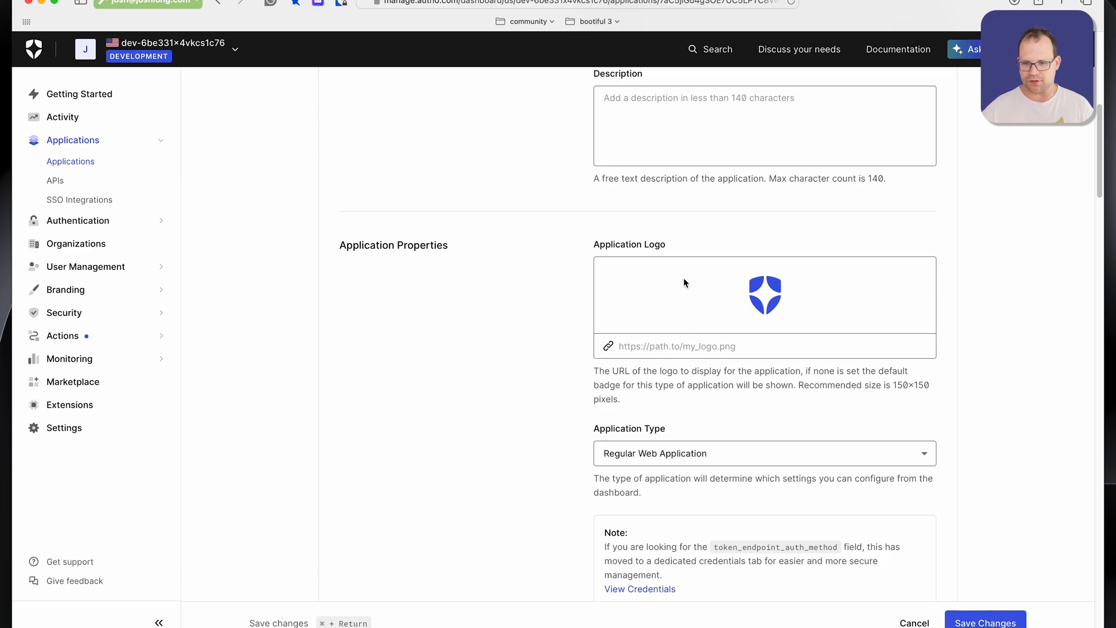
left_click(764, 452)
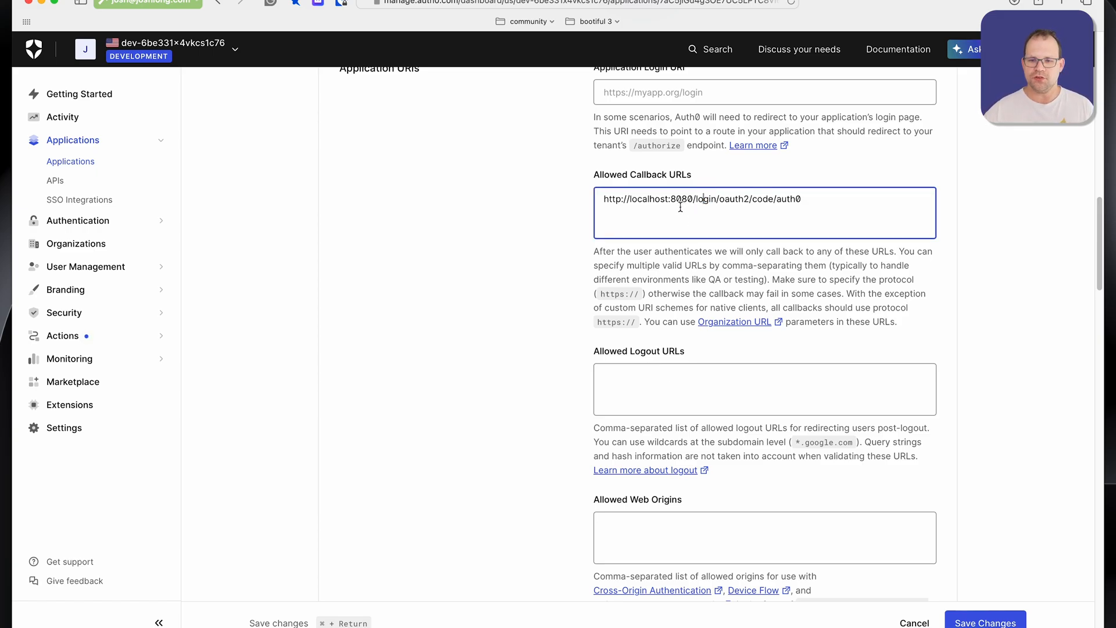
triple_click(701, 199)
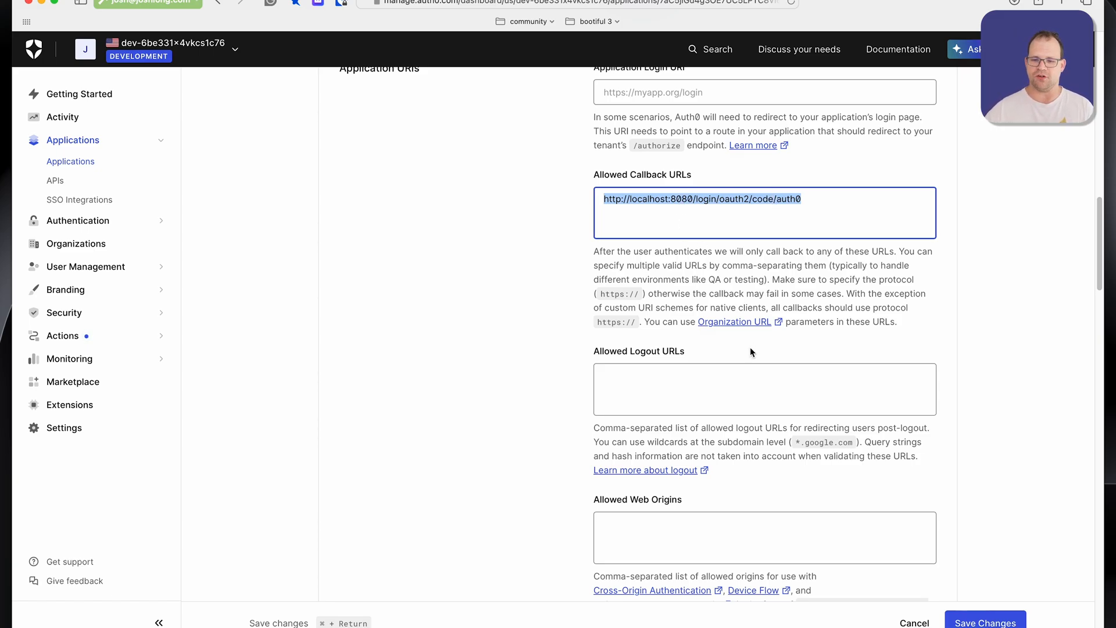
mouse_move(689, 212)
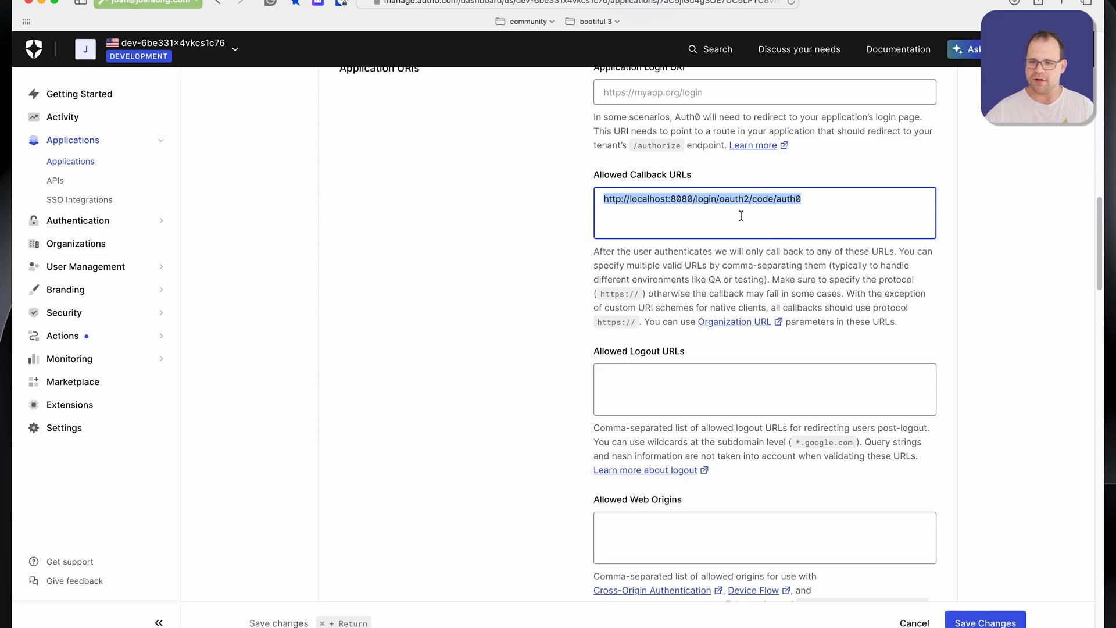
scroll("down", 3)
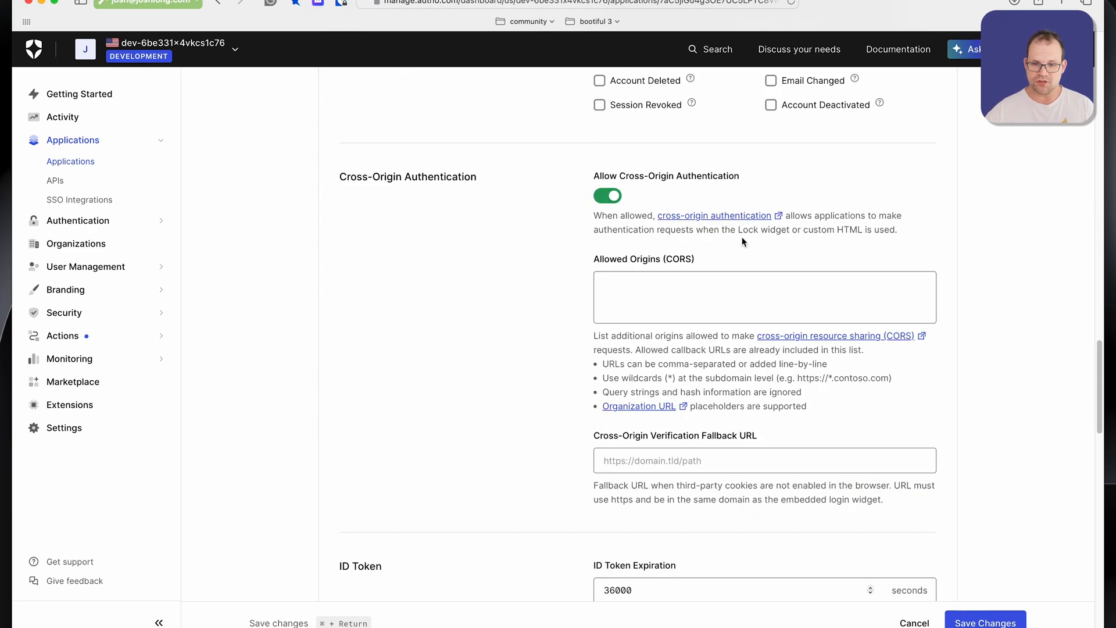
scroll("down", 3)
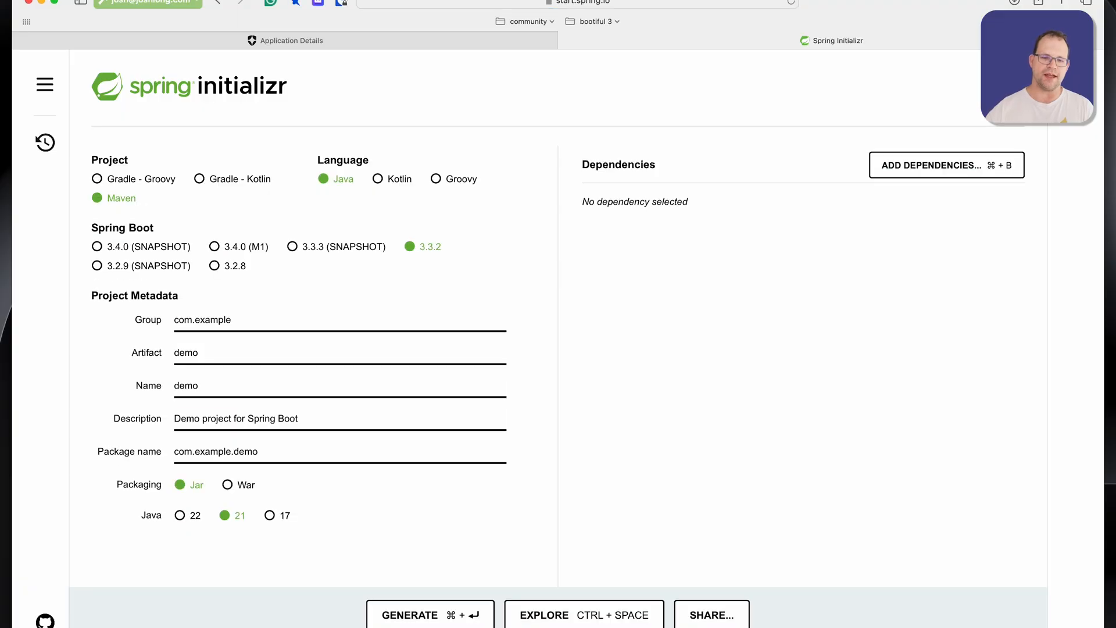
Step: Generate a 'client' project with OAuth2 Client, Reactive Web and Gateway dependencies and open it in IntelliJ
left_click(946, 165)
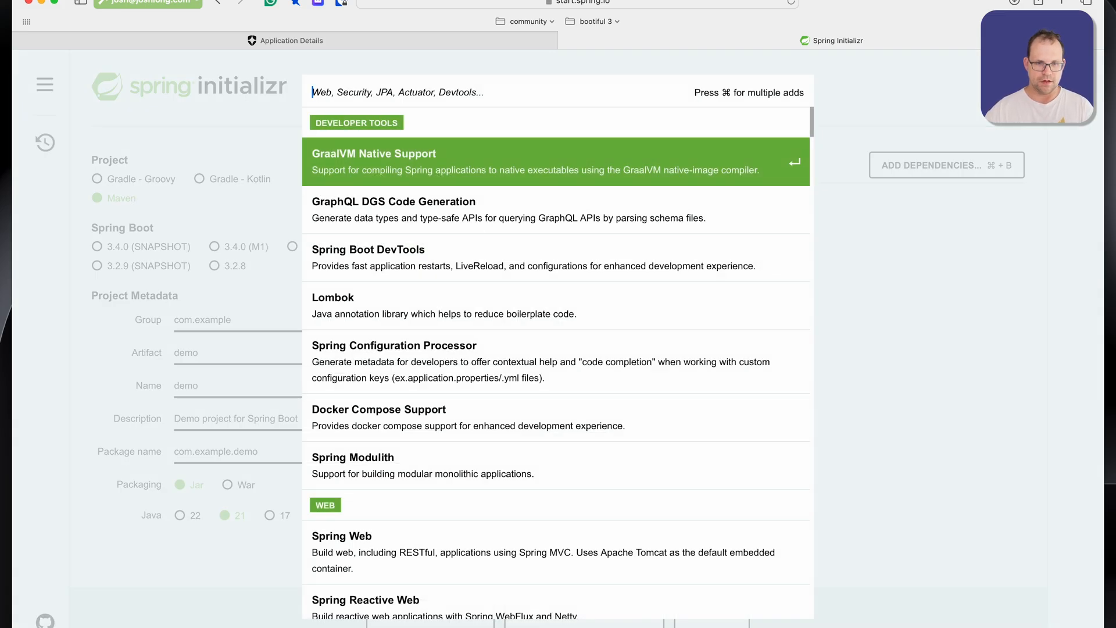
type("client")
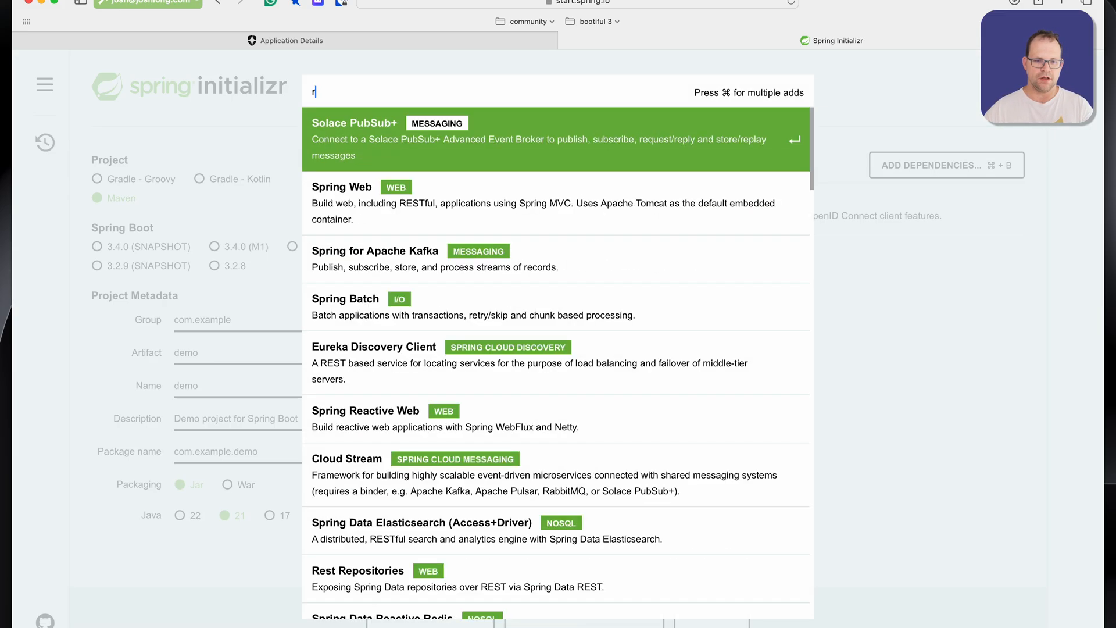
type("gat")
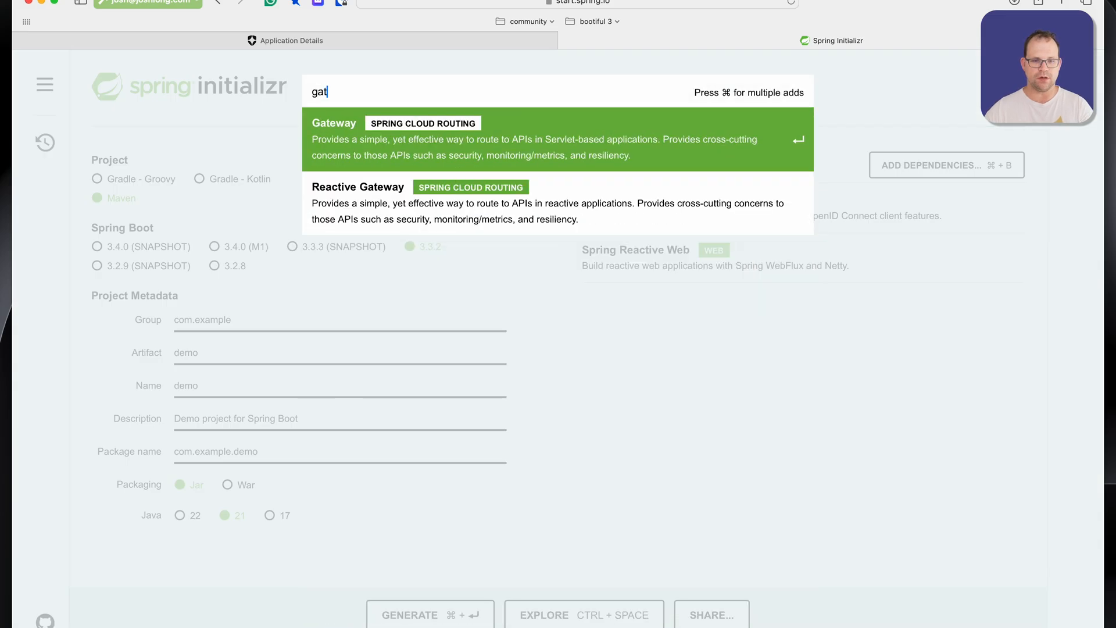
type("re")
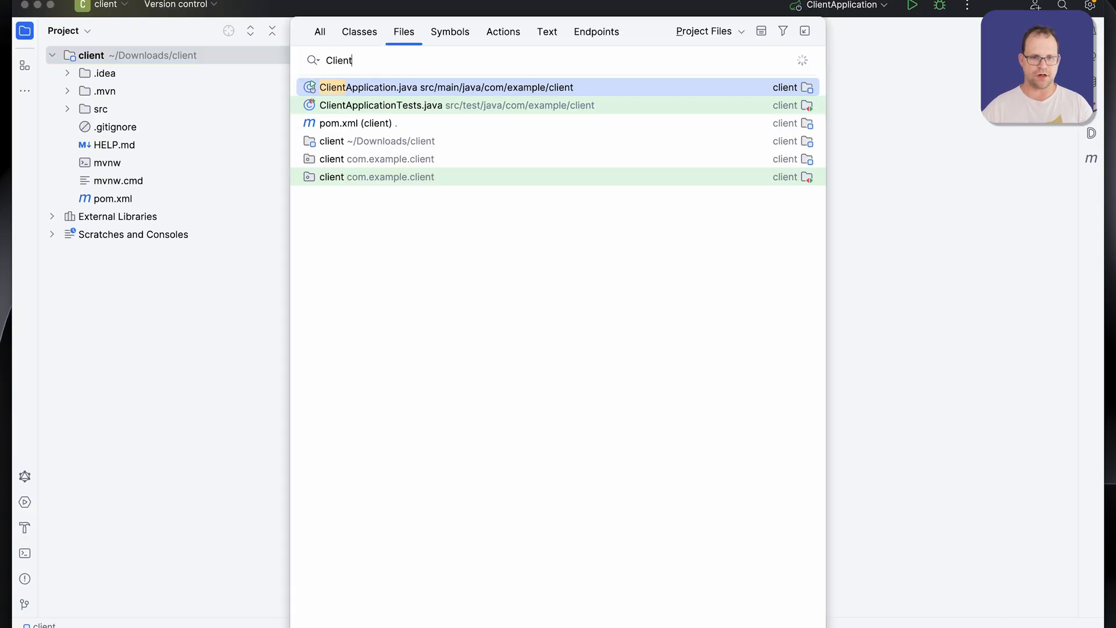
left_click(446, 87)
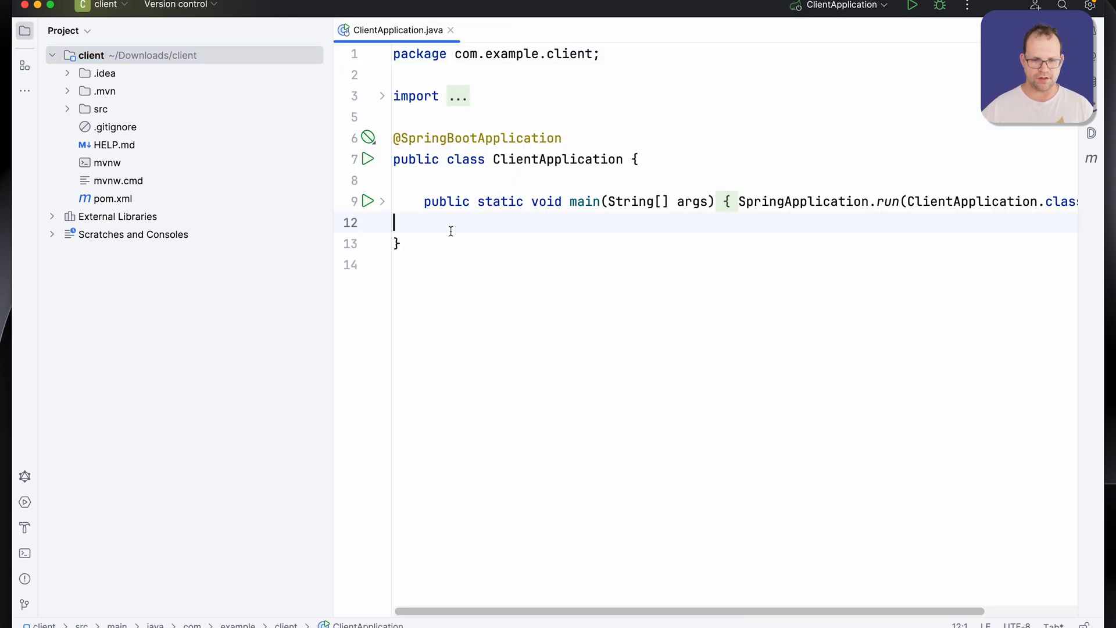
type("@Controller")
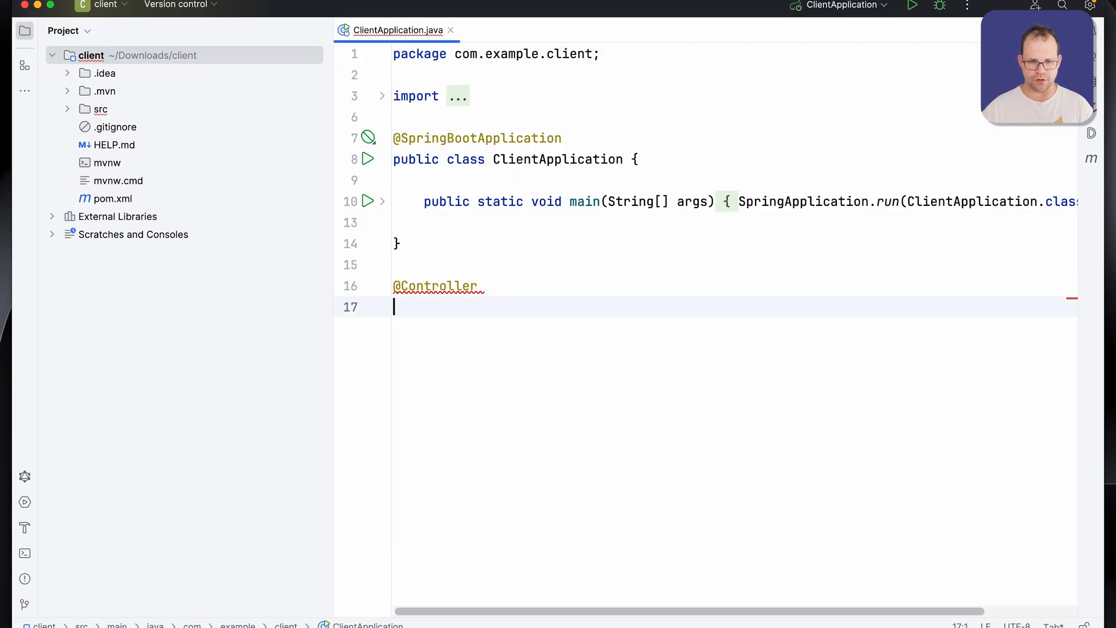
type("@ResponseBody")
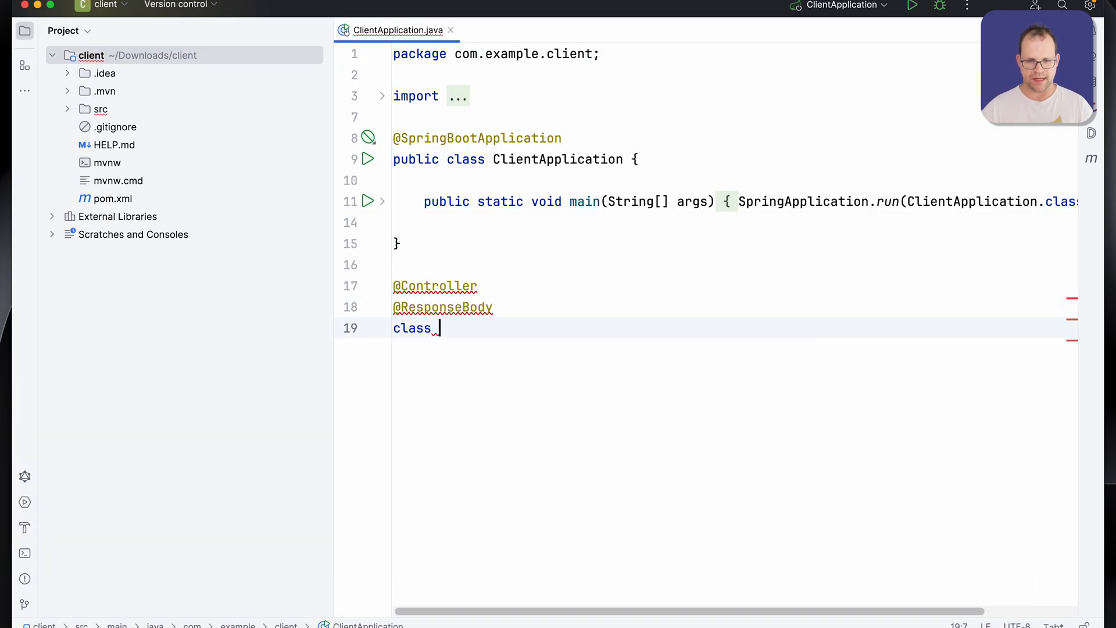
type("Simple")
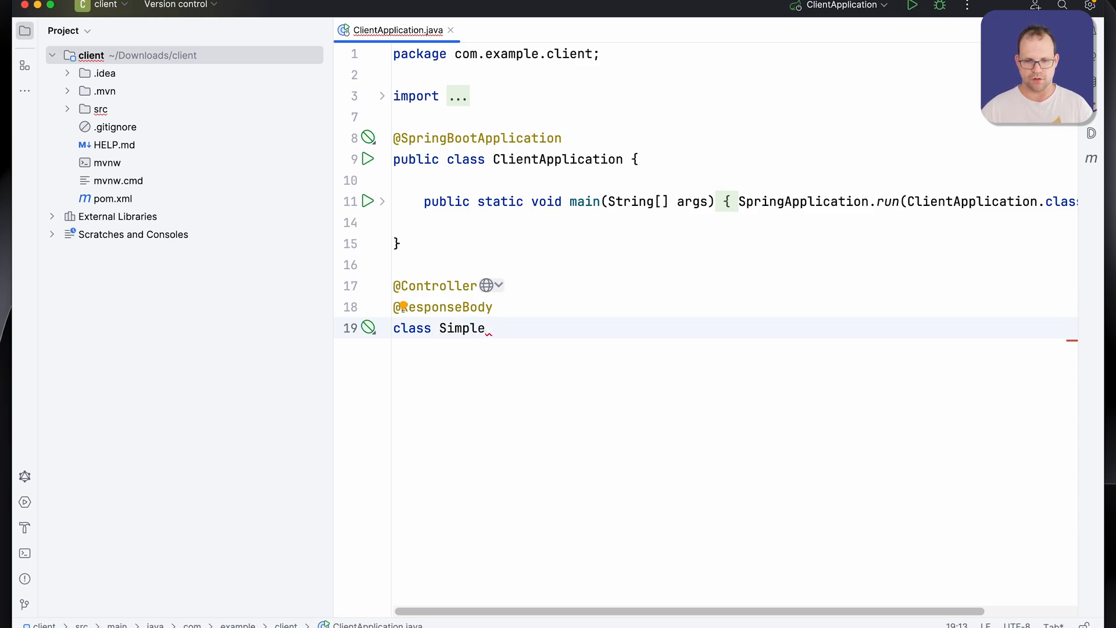
type("Greeting")
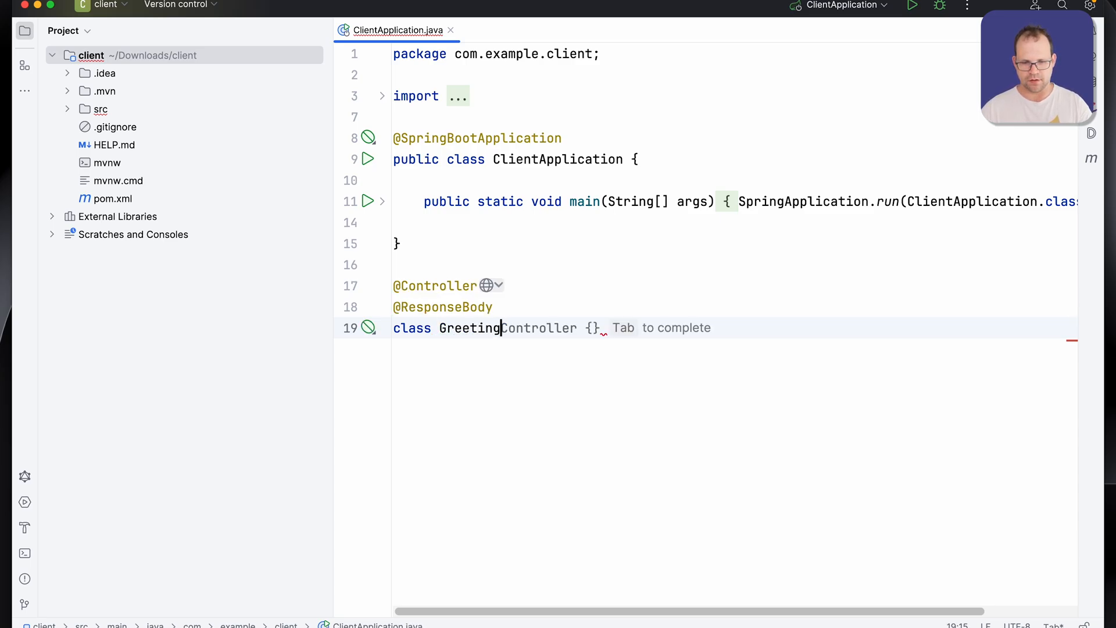
key("Tab")
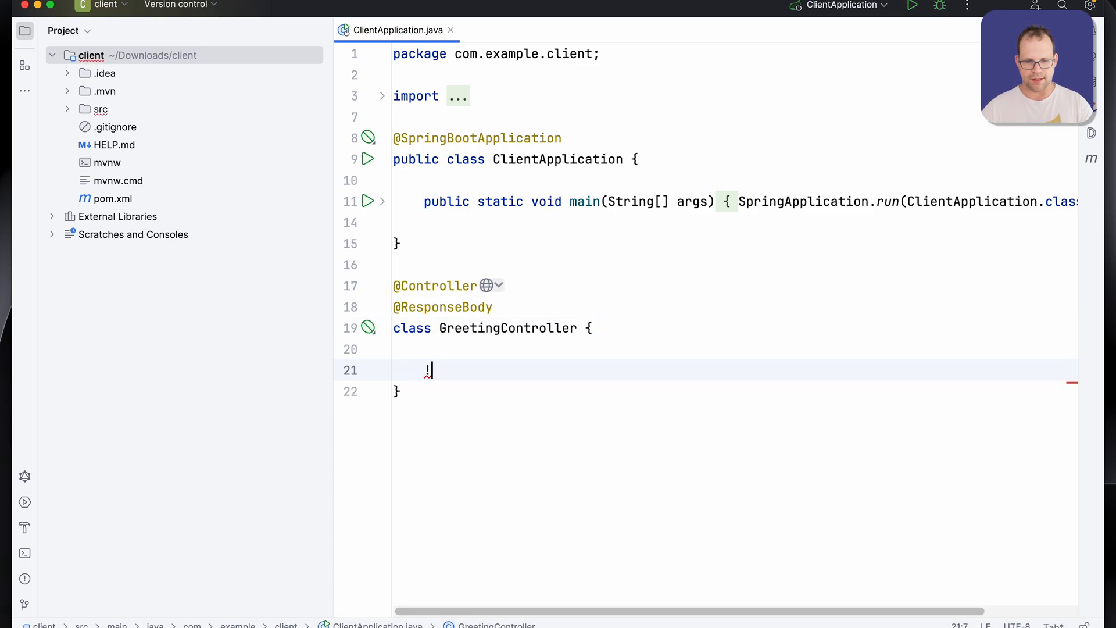
type("@GetMapping(\"/hello\")")
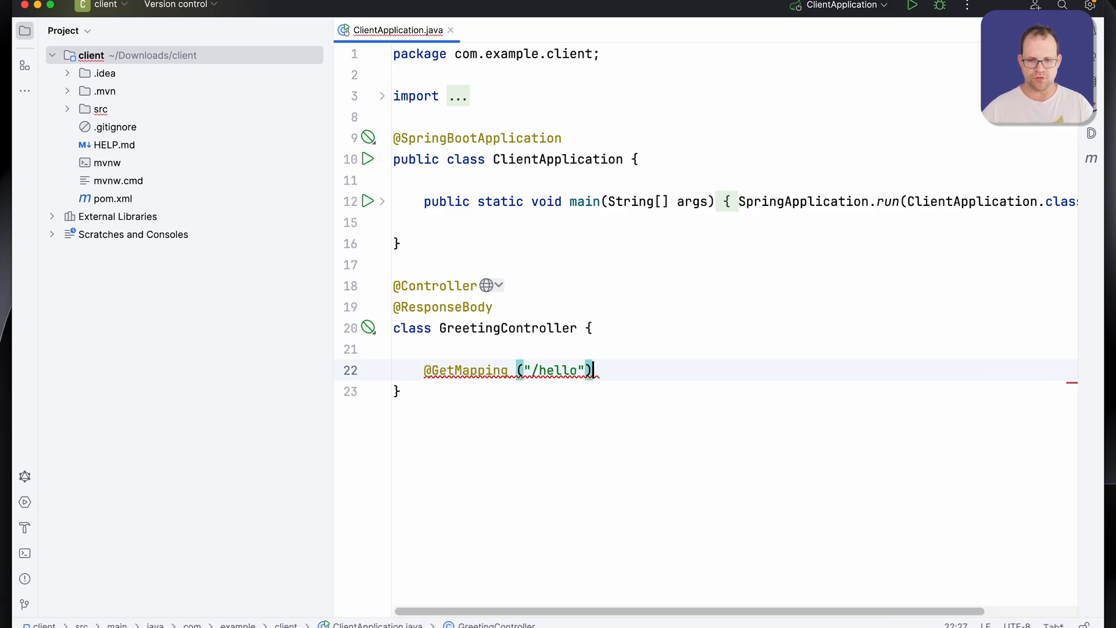
type("Map<String,String> hello() {")
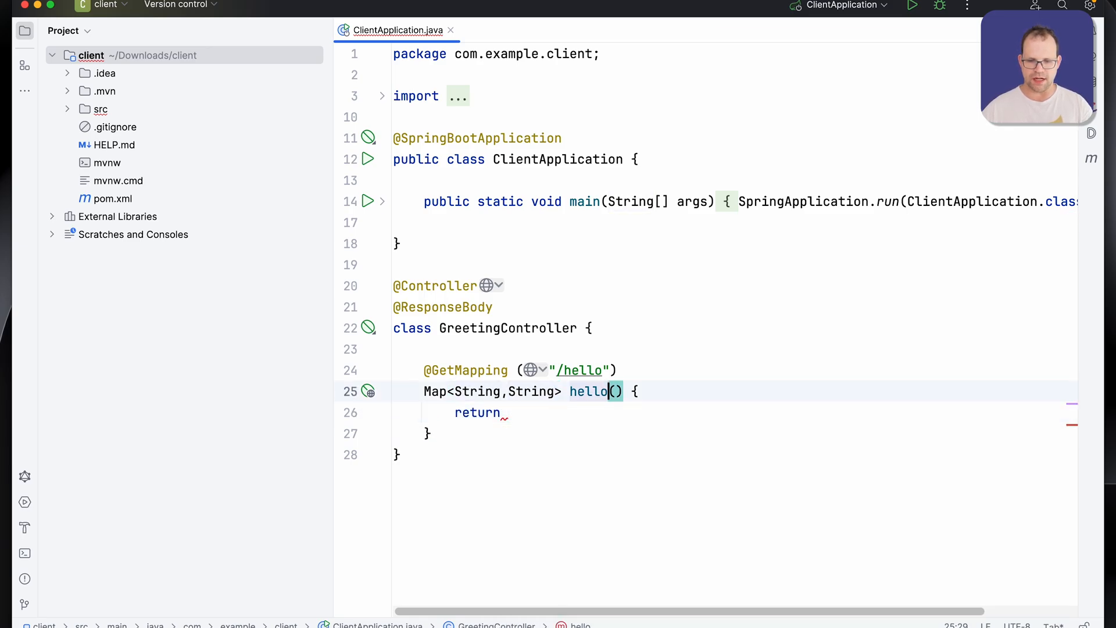
type("Principal principal")
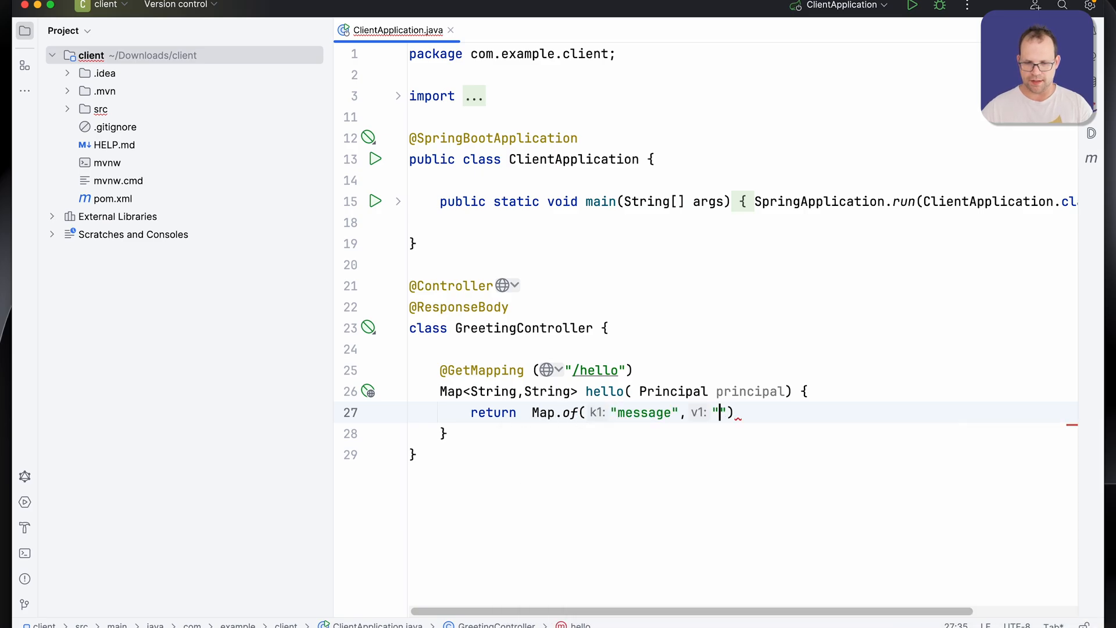
type("Hello, \"+principal.getName()")
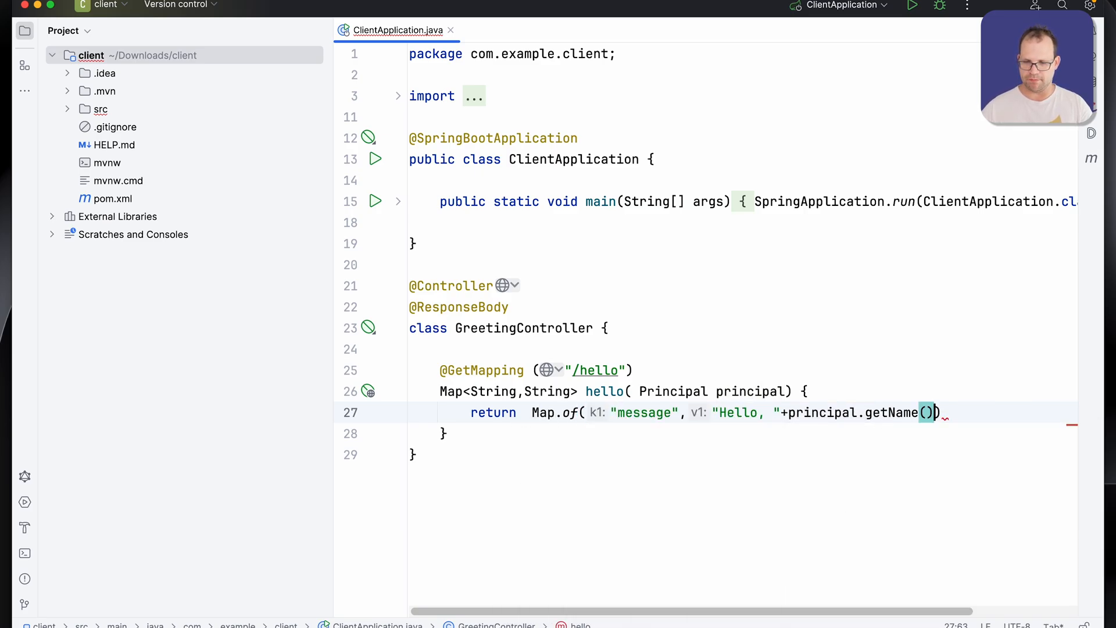
type("+ \"!\");")
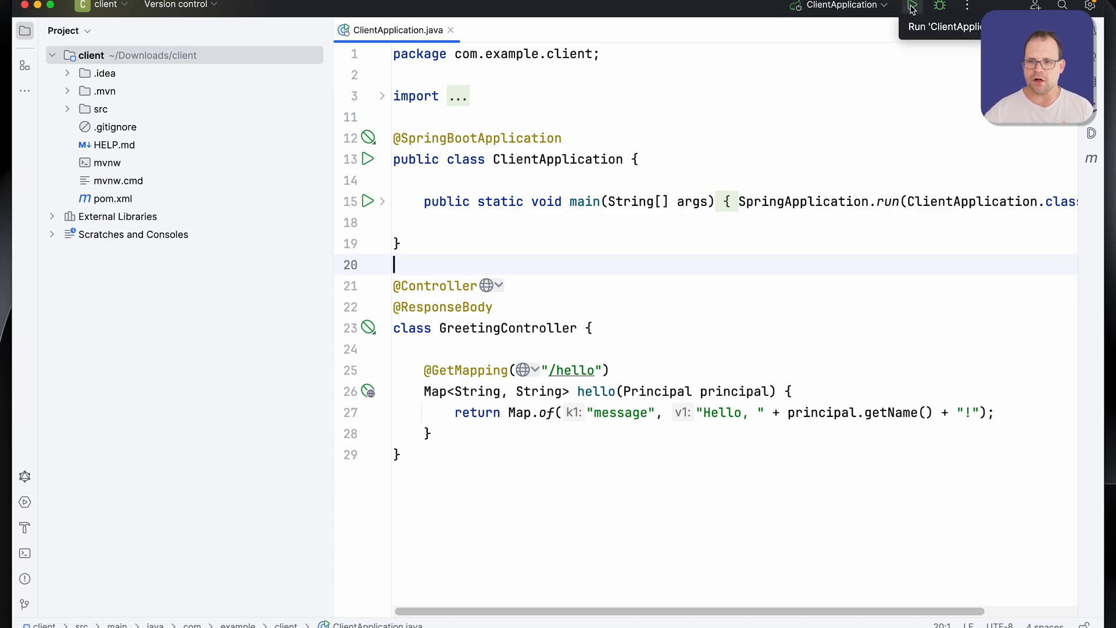
Step: Run ClientApplication and add auth0 registration provider, redirect-uri and scope=openid properties
left_click(913, 6)
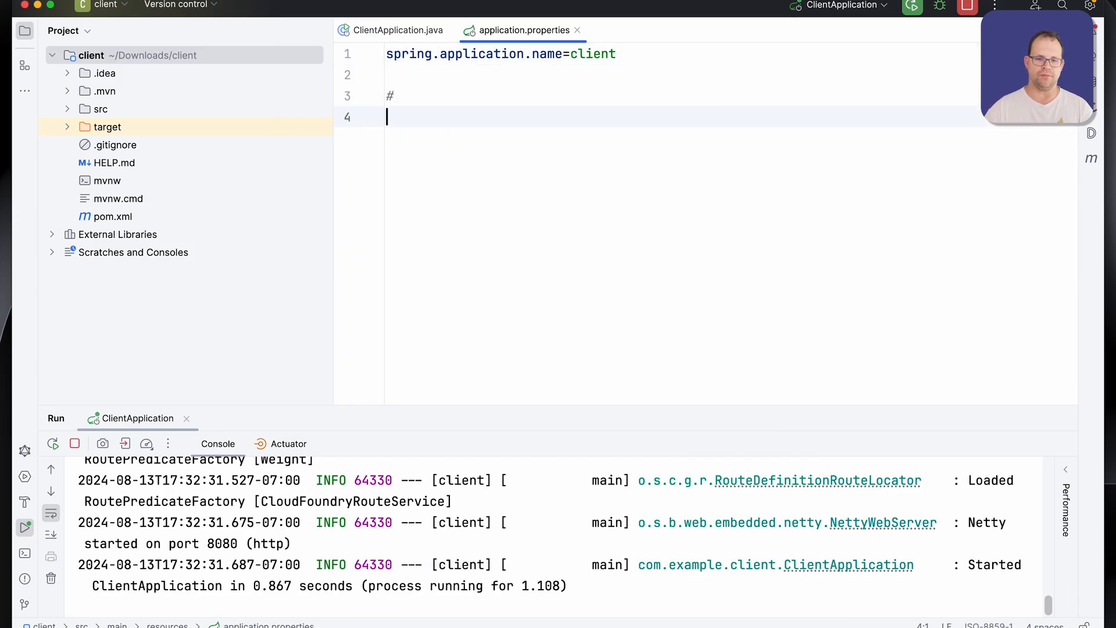
type("registration.auth")
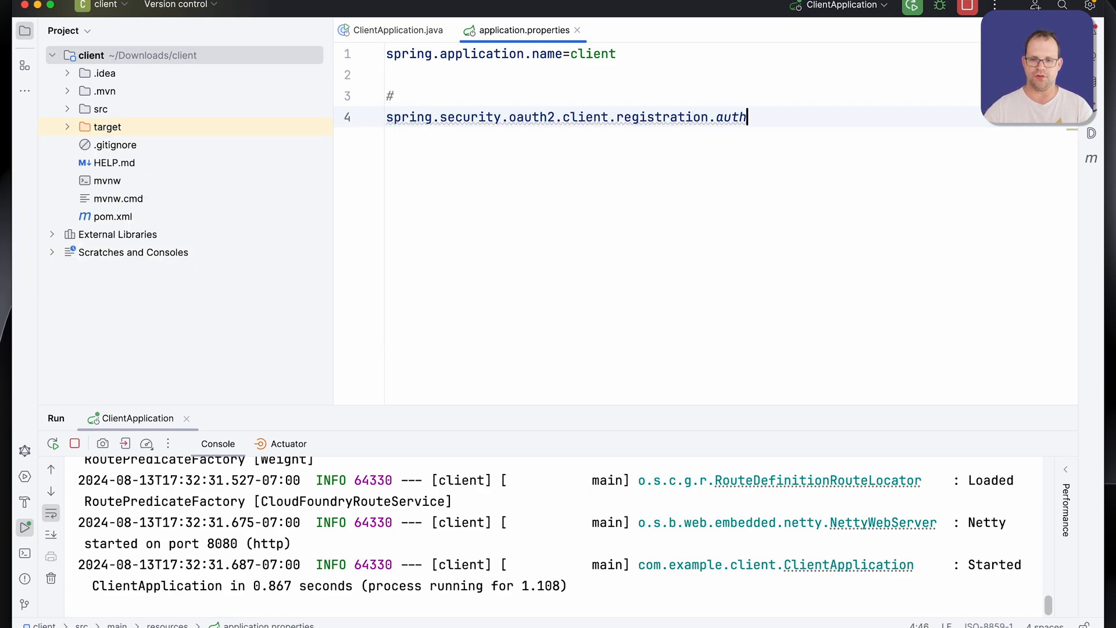
type("0.provider=")
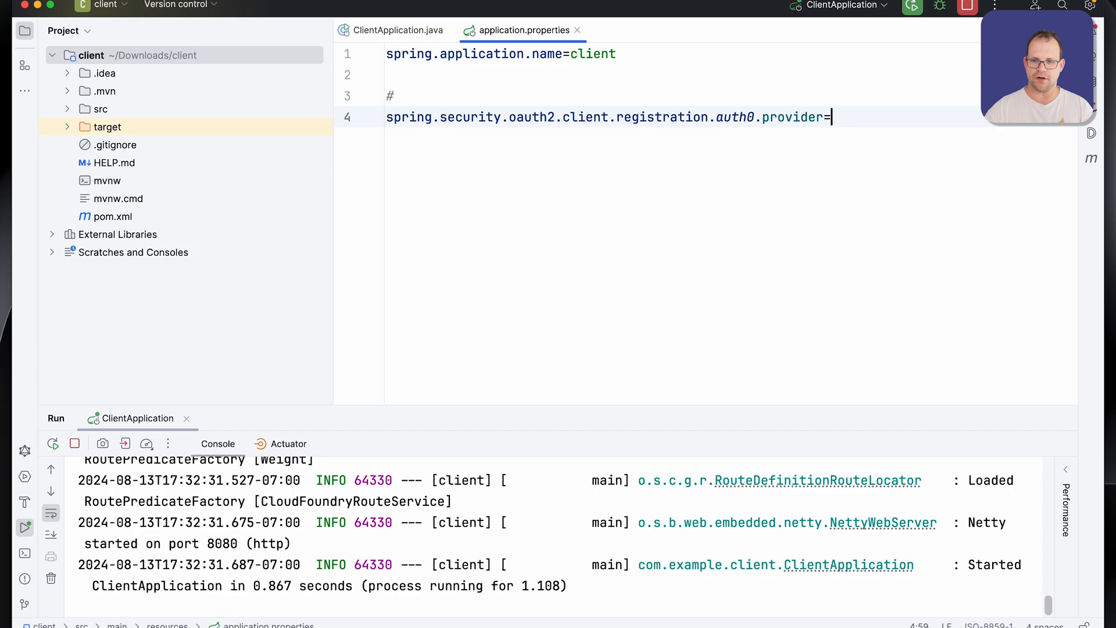
type("auth0")
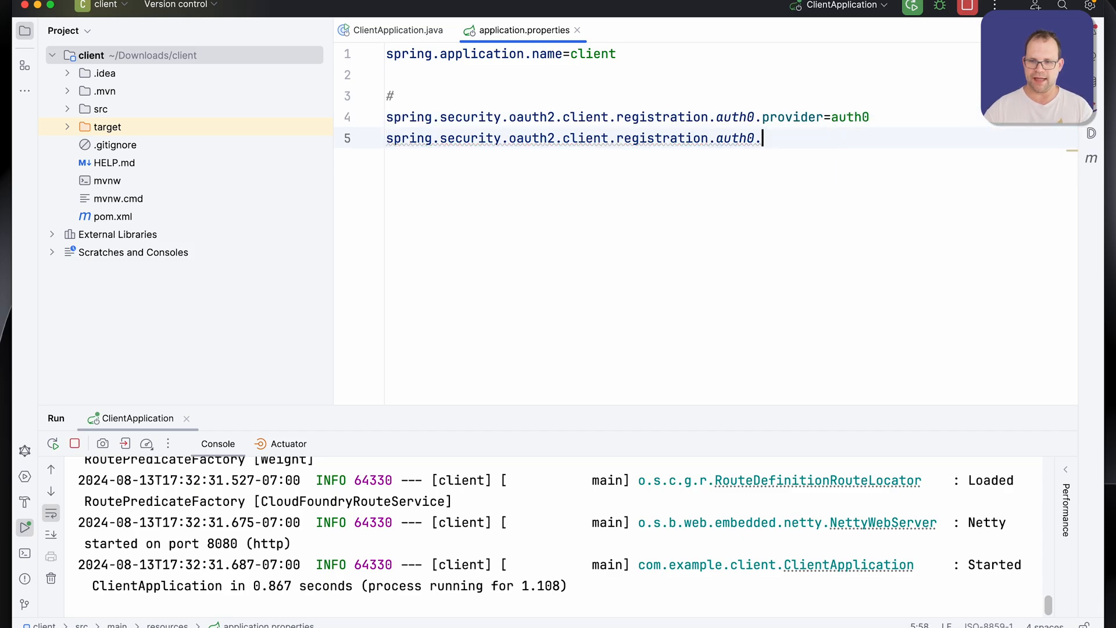
type("redirect-uri={baseUrl}/login/oauth2/code/{registrationId")
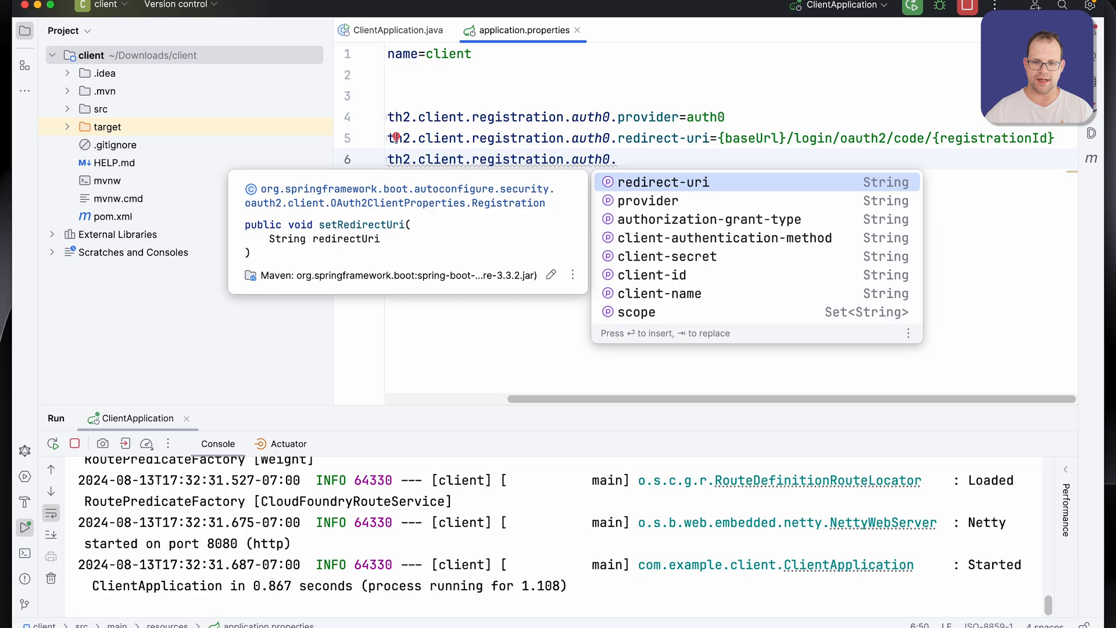
type("scope")
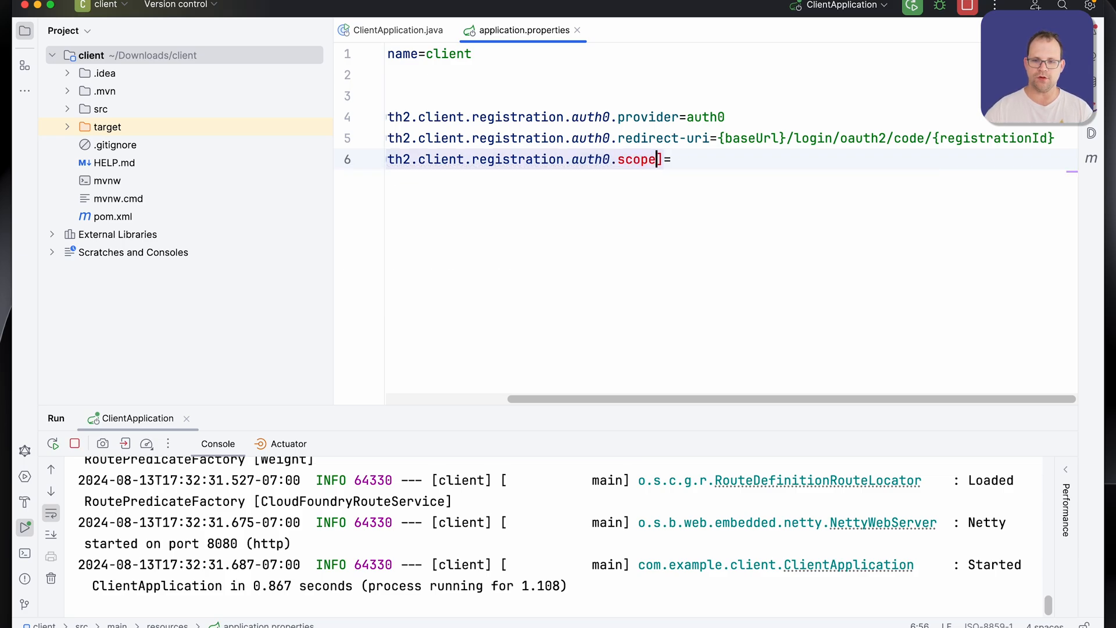
type("=oip")
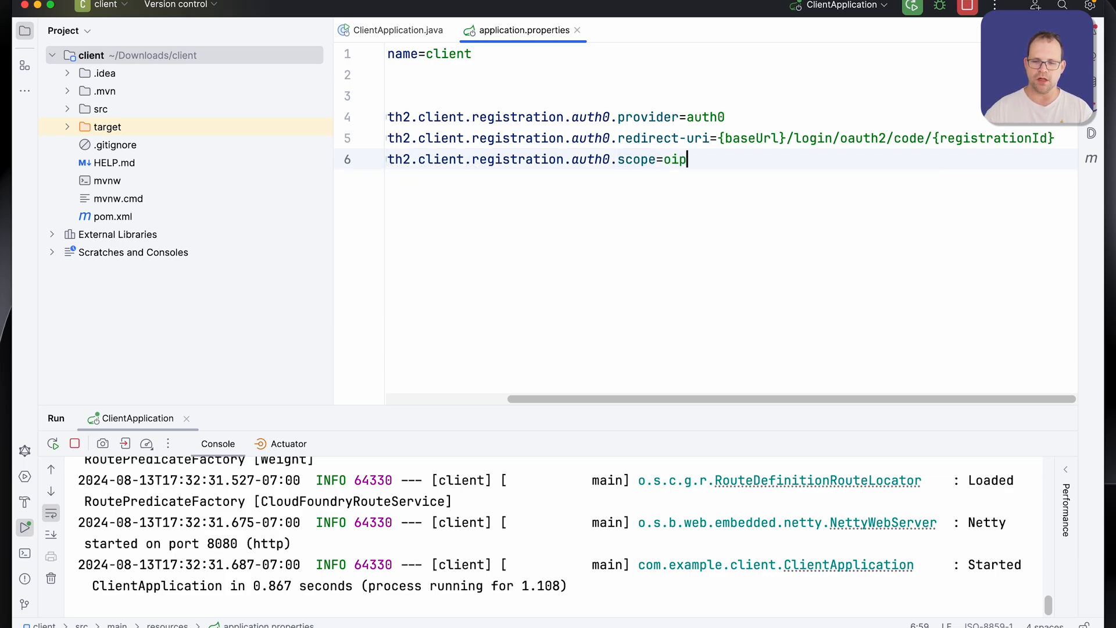
type("enid")
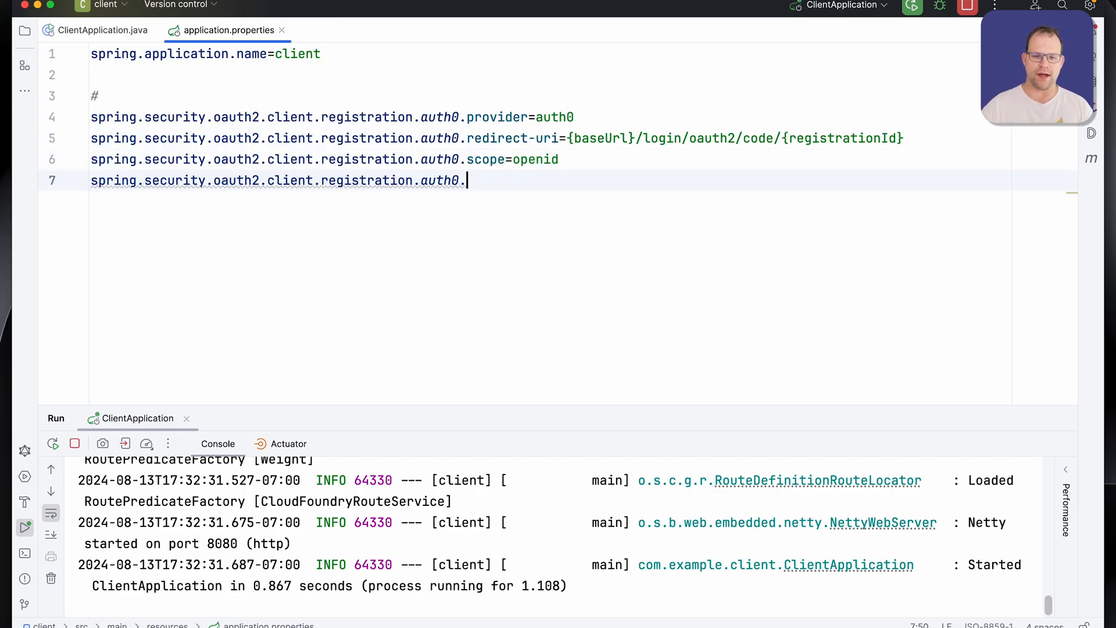
Step: Set client-id and secret from AUTH0 env vars, grant type authorization_code, authentication client_secret_basic
type("client-id=")
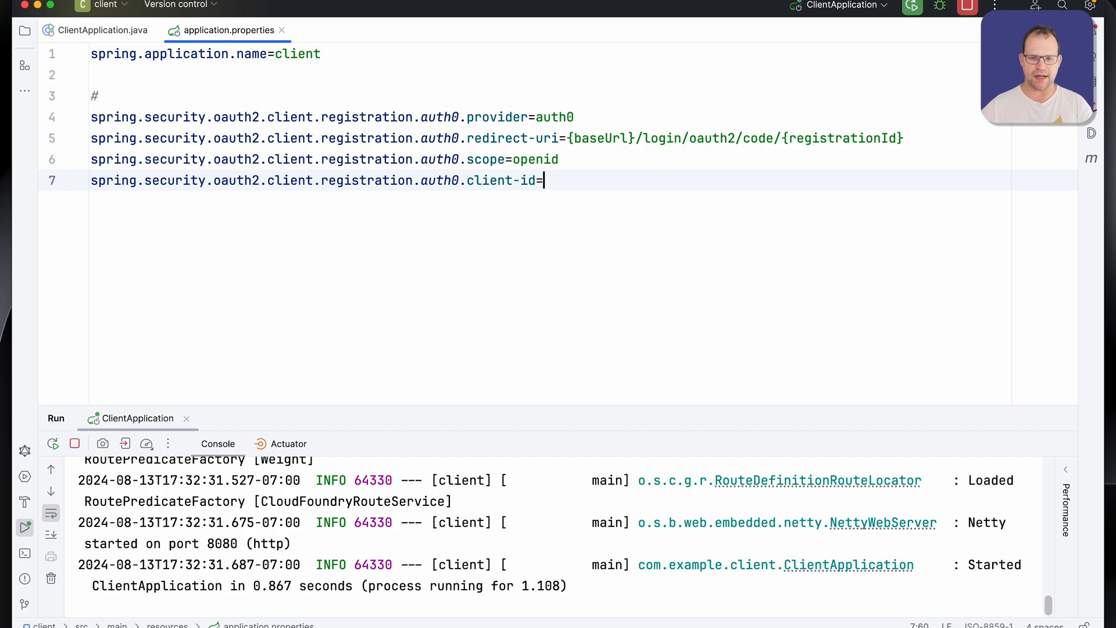
type("${AUTH_")
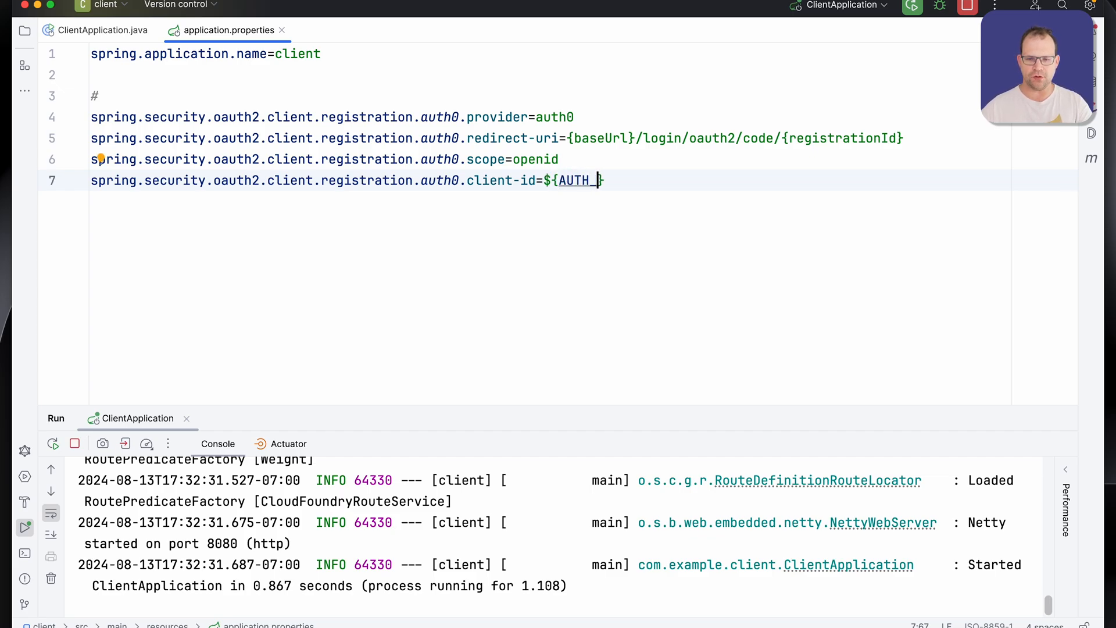
type("CLIENT}")
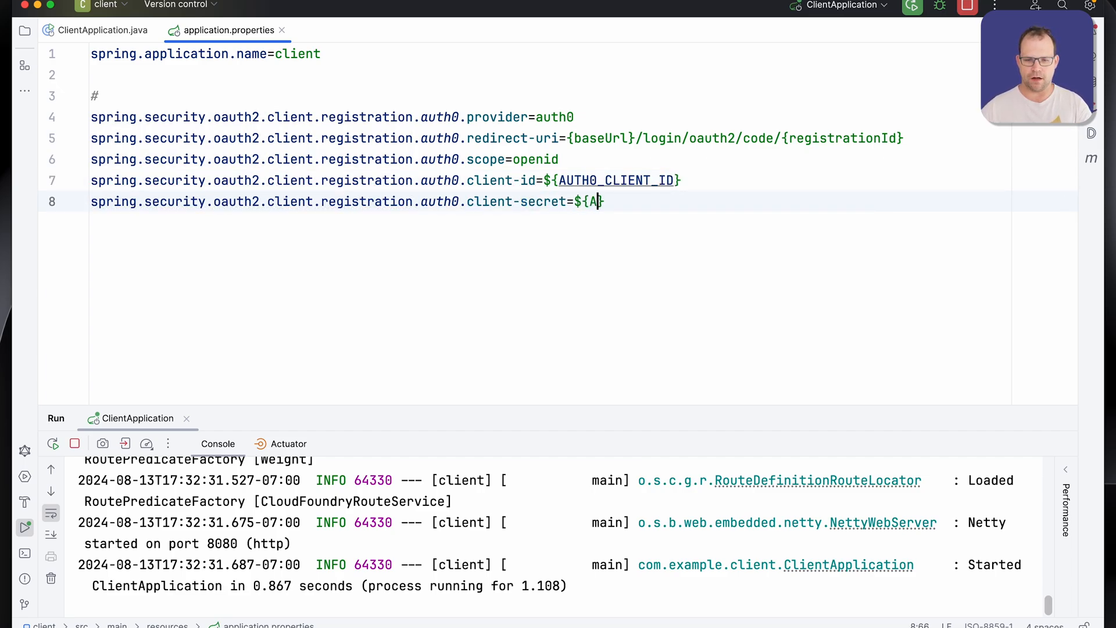
type("UTH0_CLIENT_SECRET")
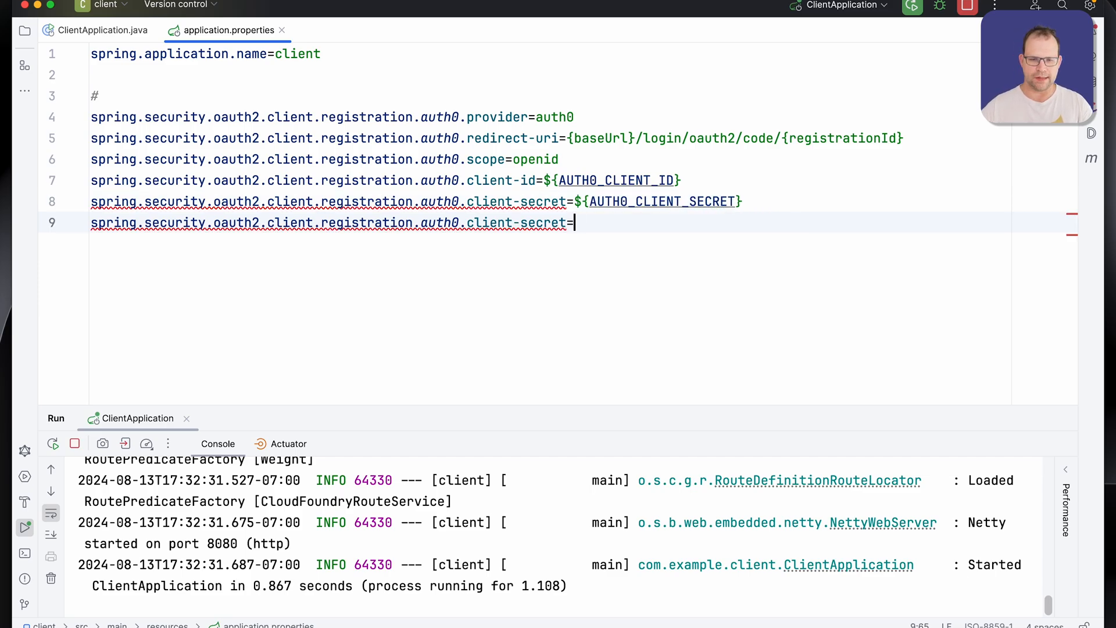
type("authorization-grant-type")
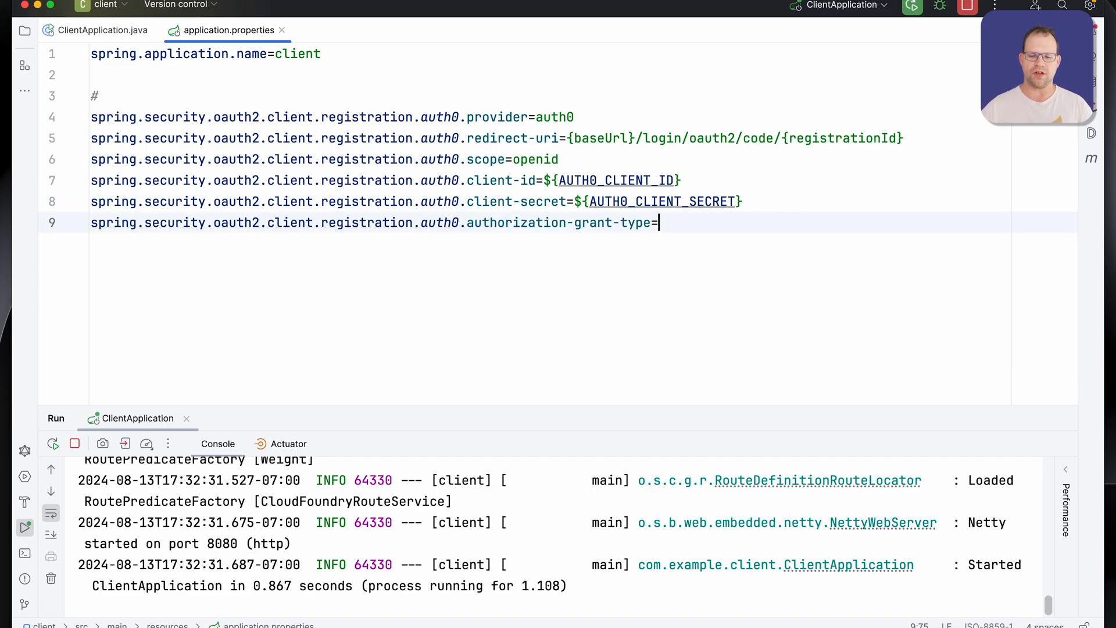
type("authorization_code")
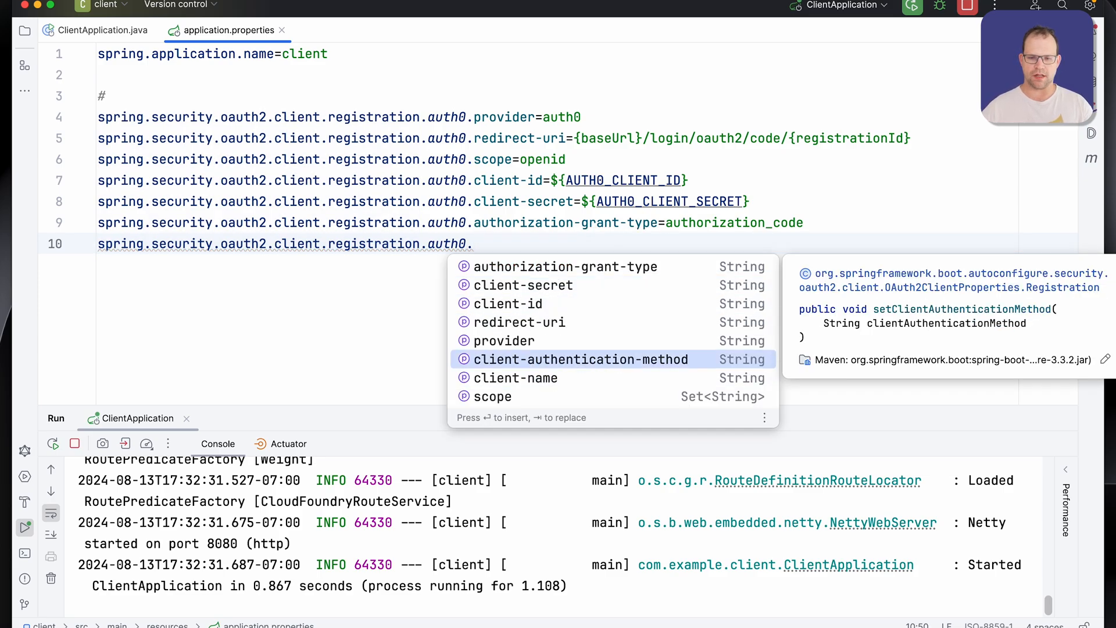
key("Enter")
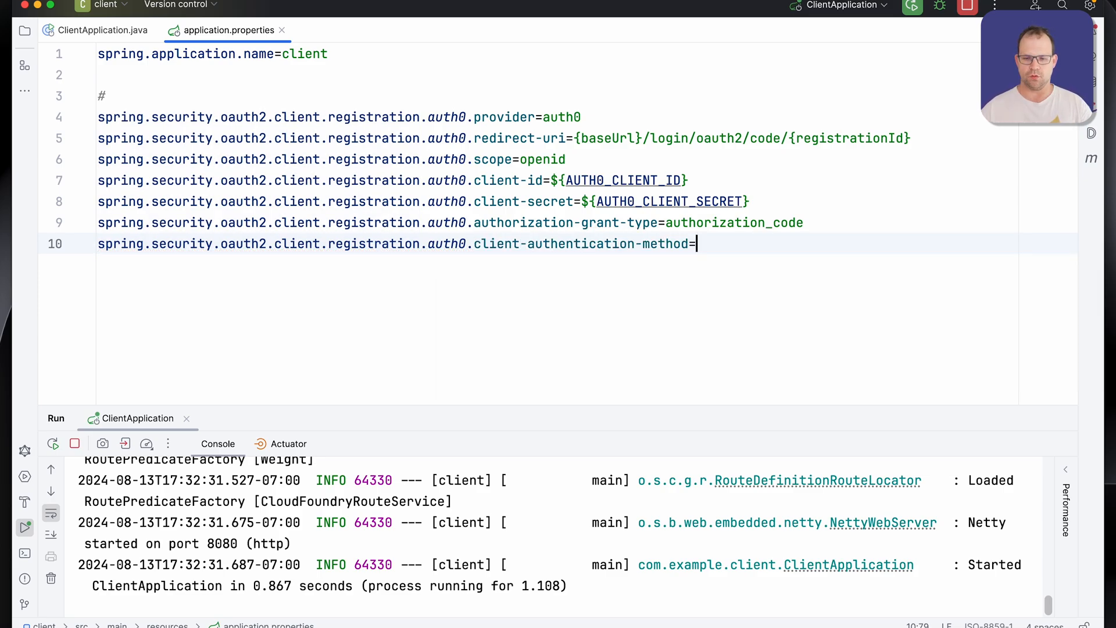
type("client_secret_basic")
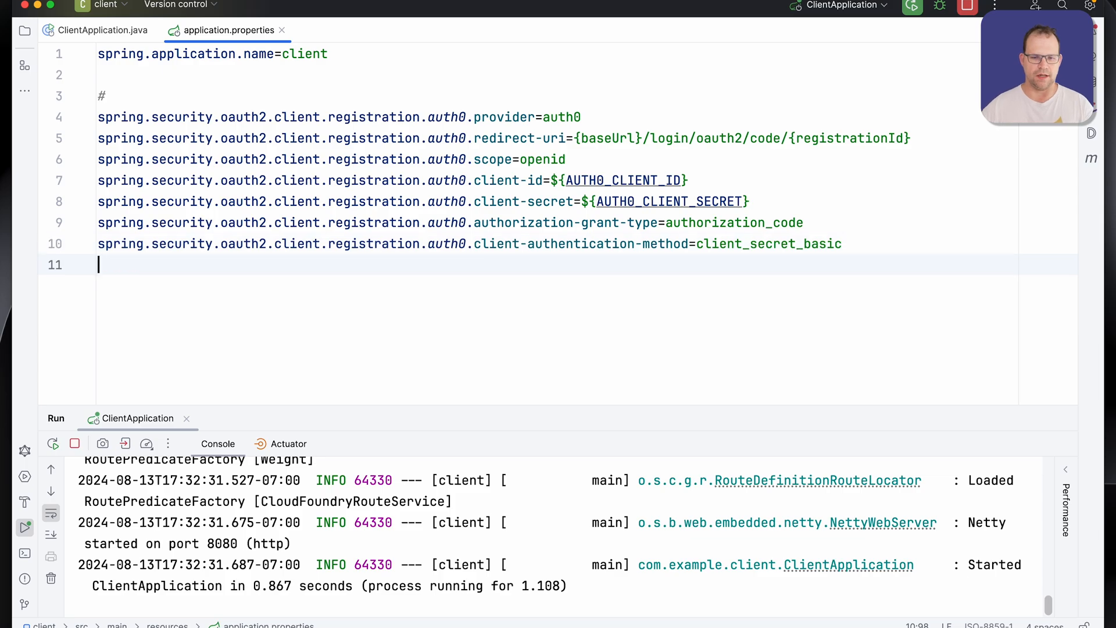
Step: Add spring.security.oauth2.client.provider.auth0.issuer-uri=${AUTH0_DOMAIN}
type("provid")
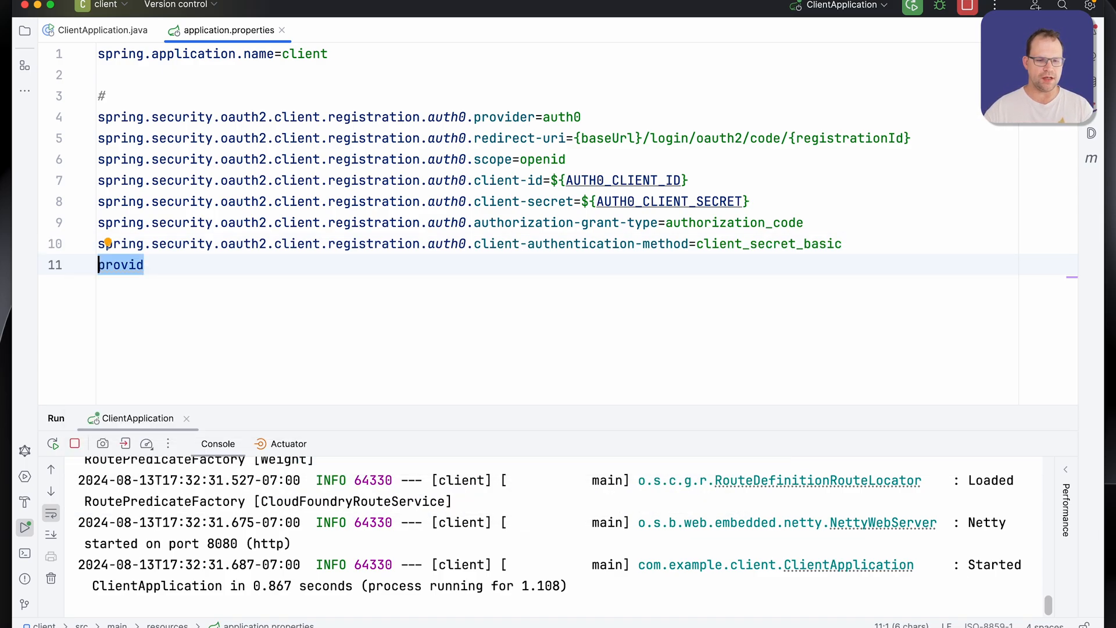
type("oauth2cl")
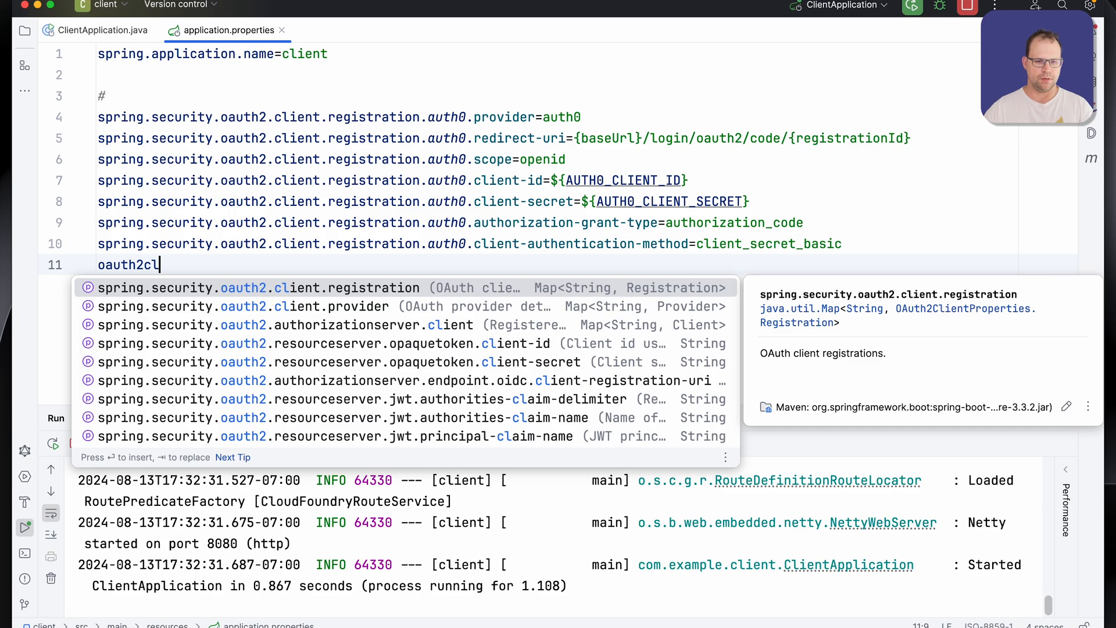
type("spring.security.oauth2.client.provider.auth0.issuer-uri=${AUTH0_DOMAI")
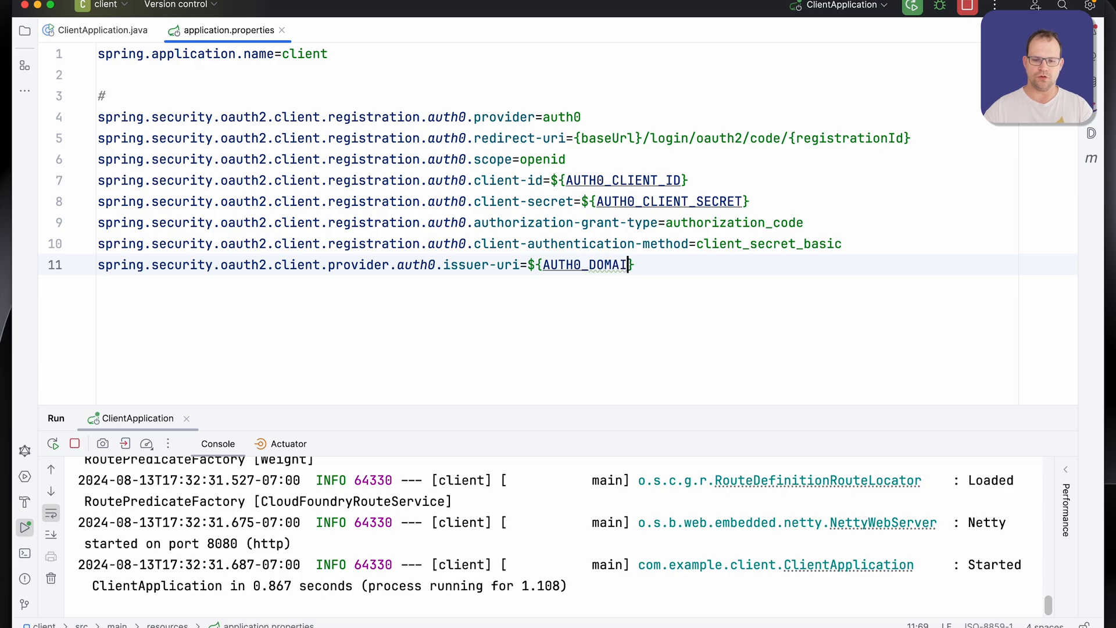
type("N}")
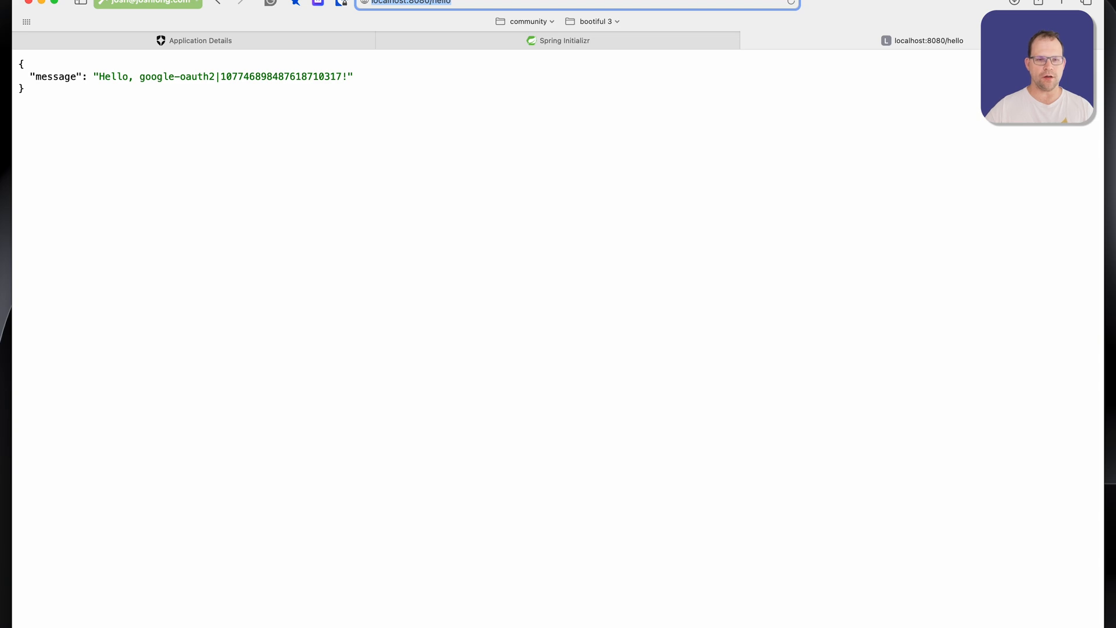
Step: Clear the localhost site data in Safari and sign back in via Auth0's Continue with Google
left_click(29, 4)
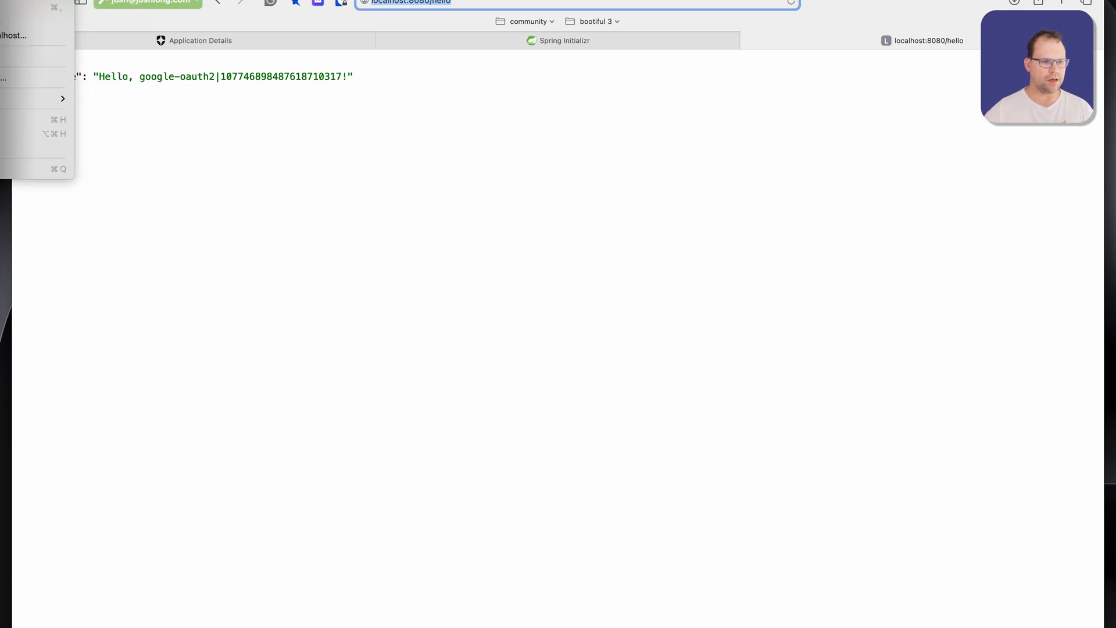
left_click(441, 120)
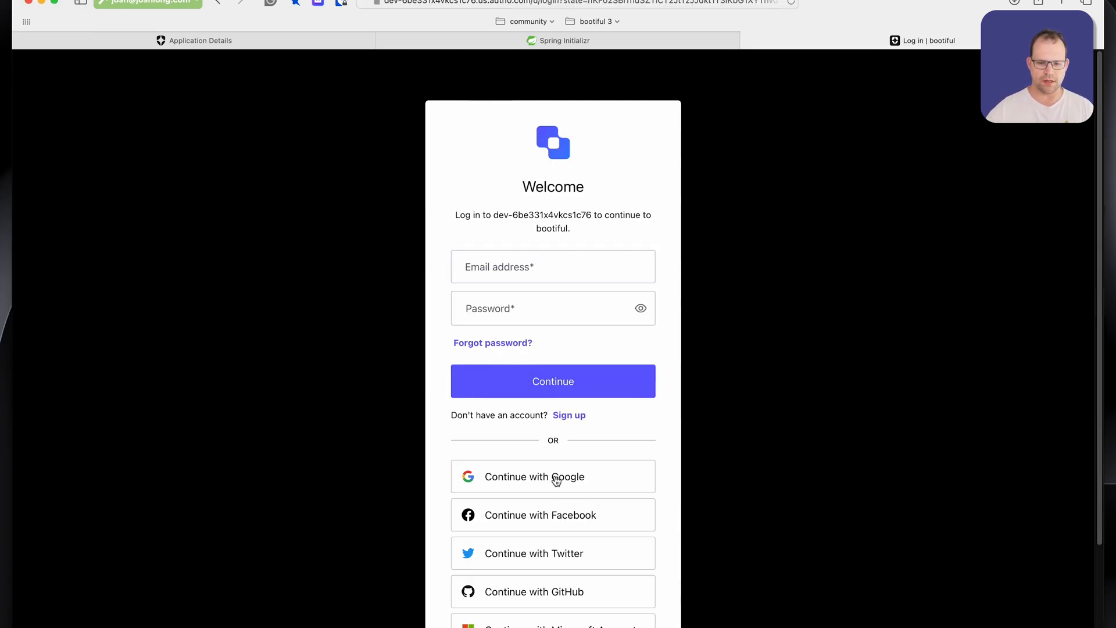
left_click(553, 477)
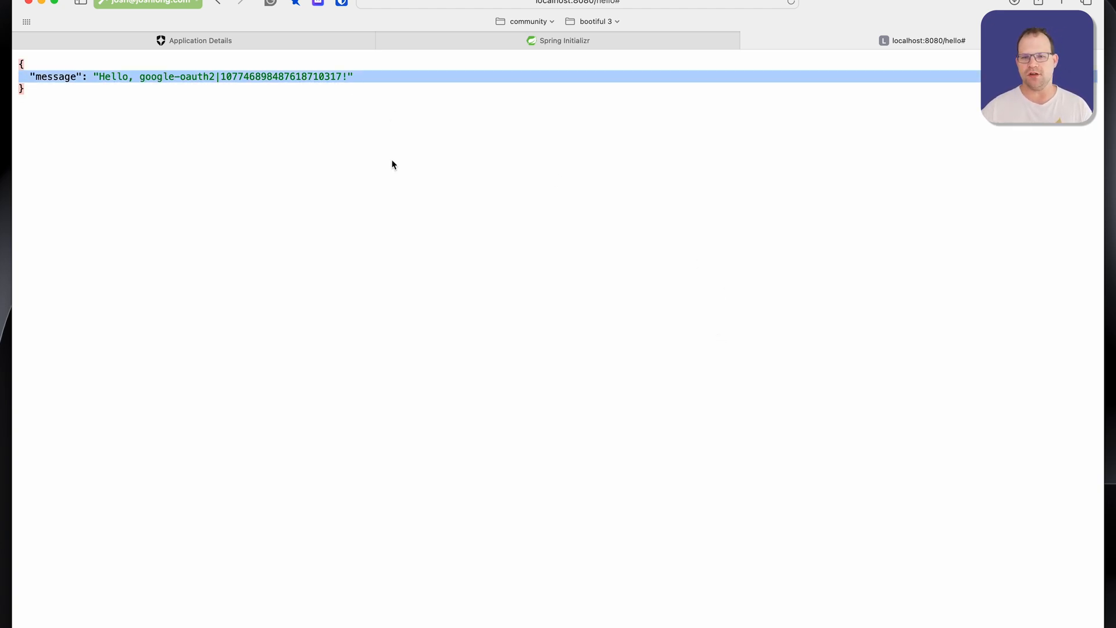
mouse_move(141, 76)
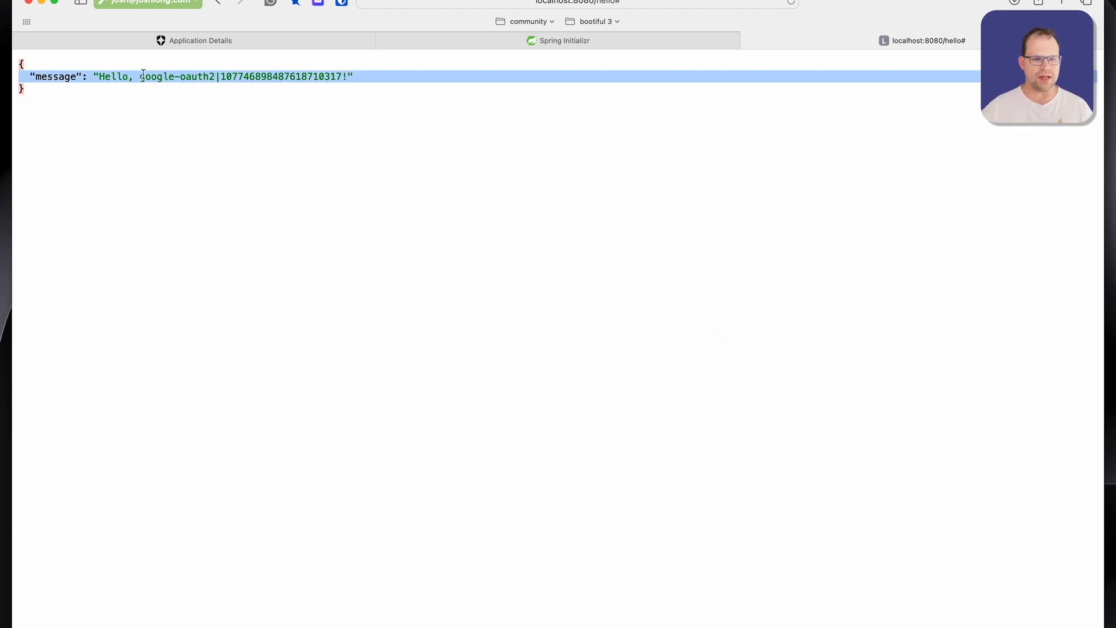
left_click(163, 102)
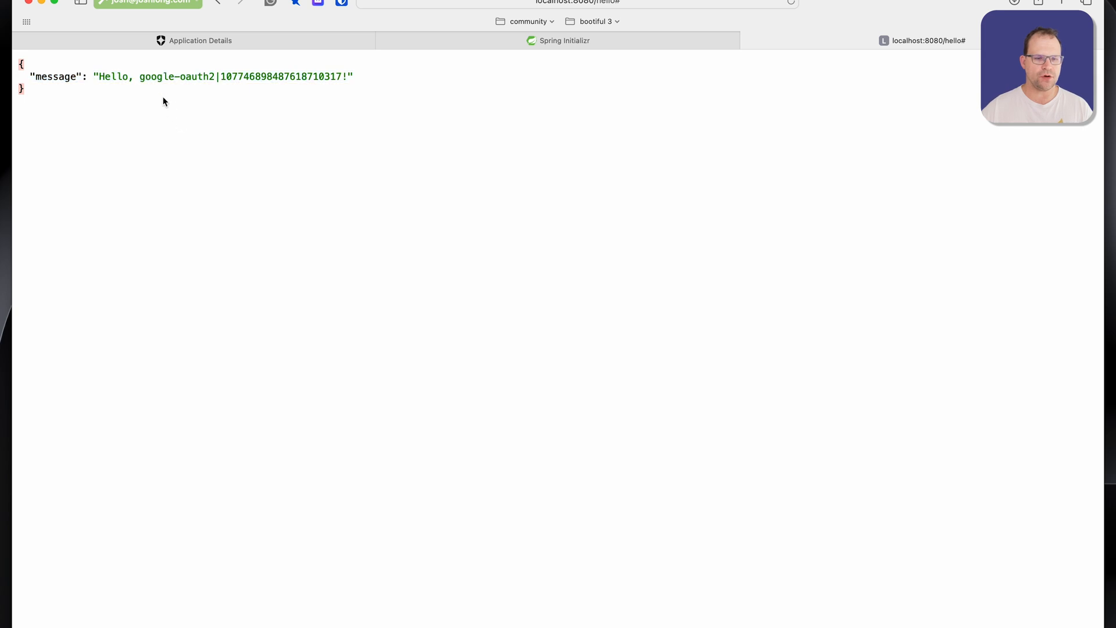
double_click(177, 77)
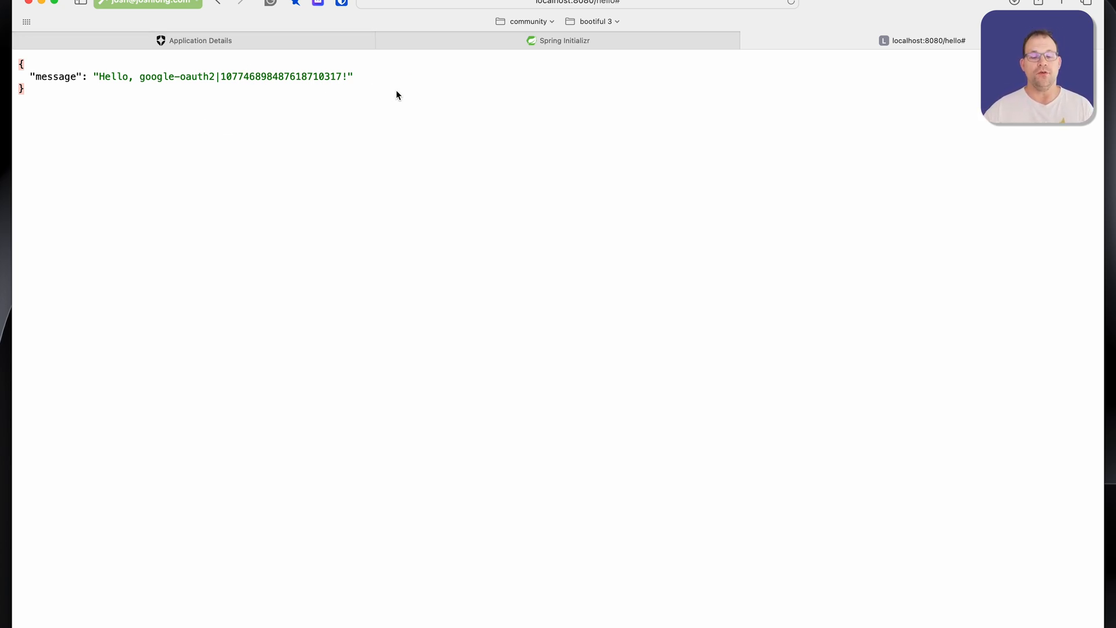
mouse_move(401, 118)
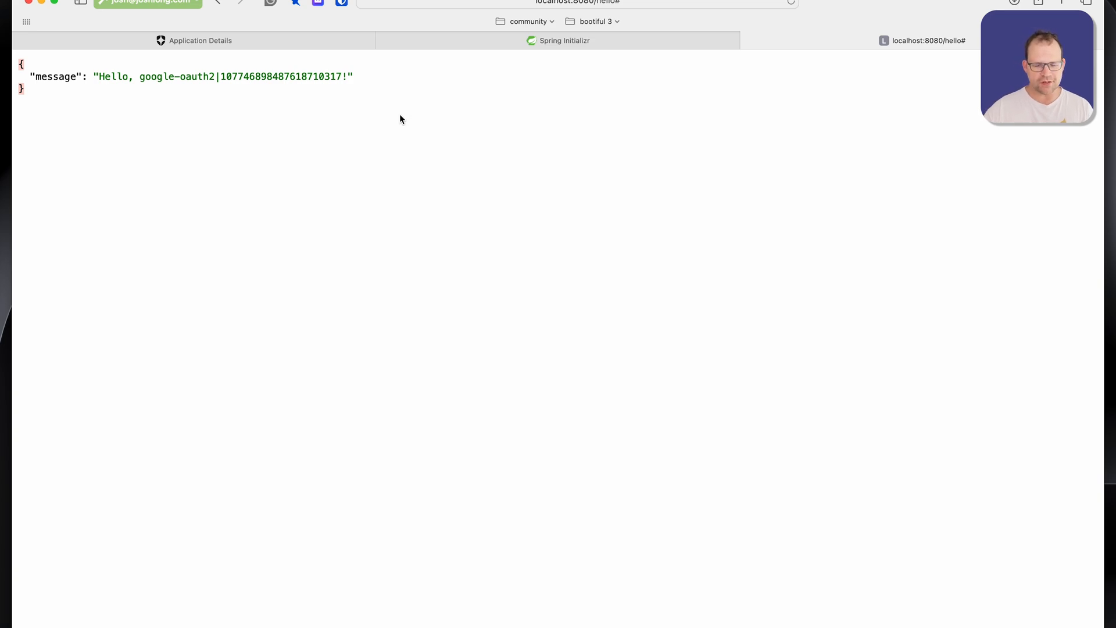
mouse_move(436, 92)
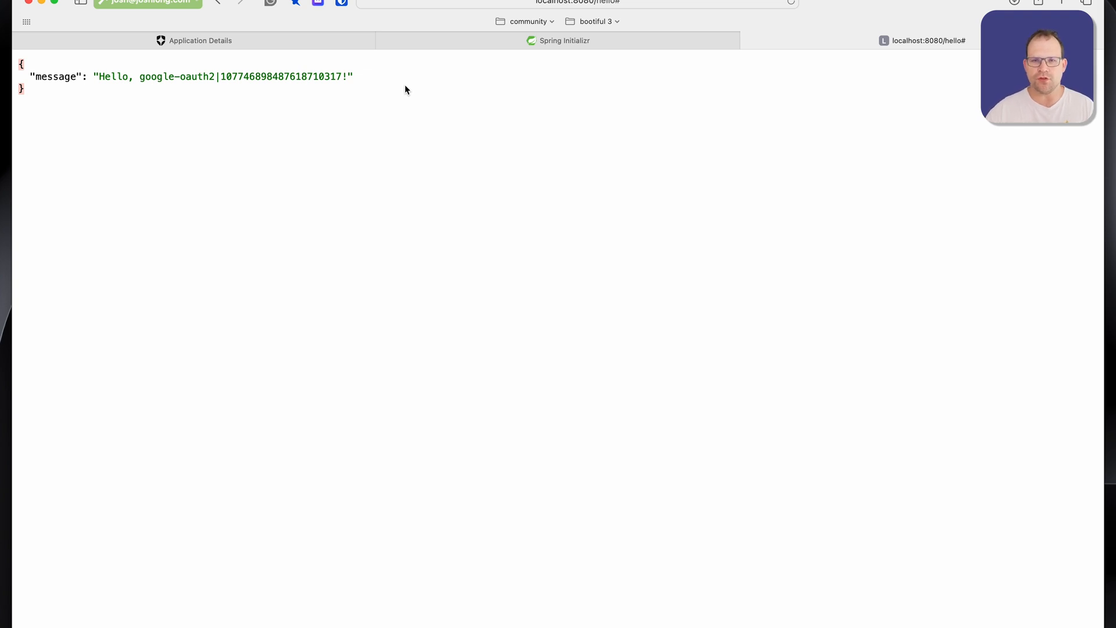
mouse_move(374, 92)
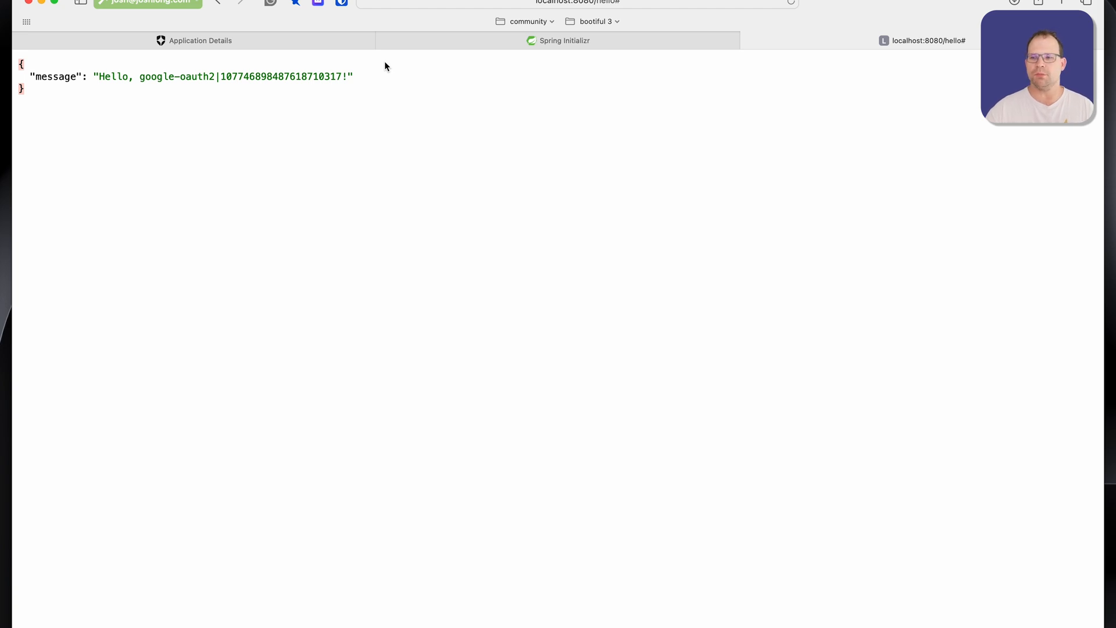
mouse_move(443, 143)
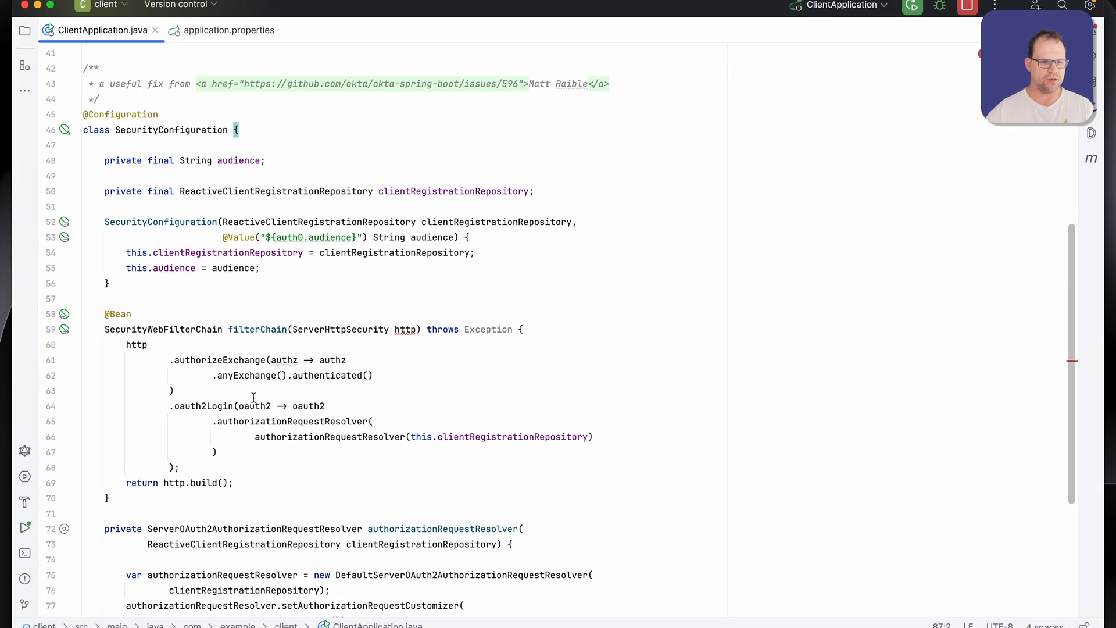
mouse_move(381, 83)
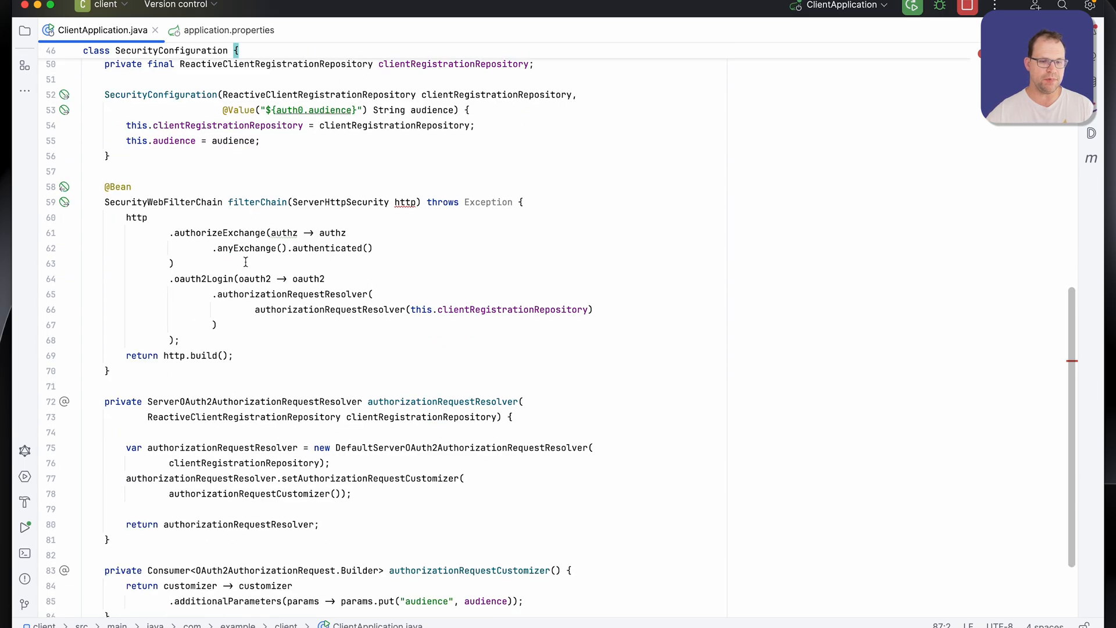
left_click_drag(169, 232, 175, 263)
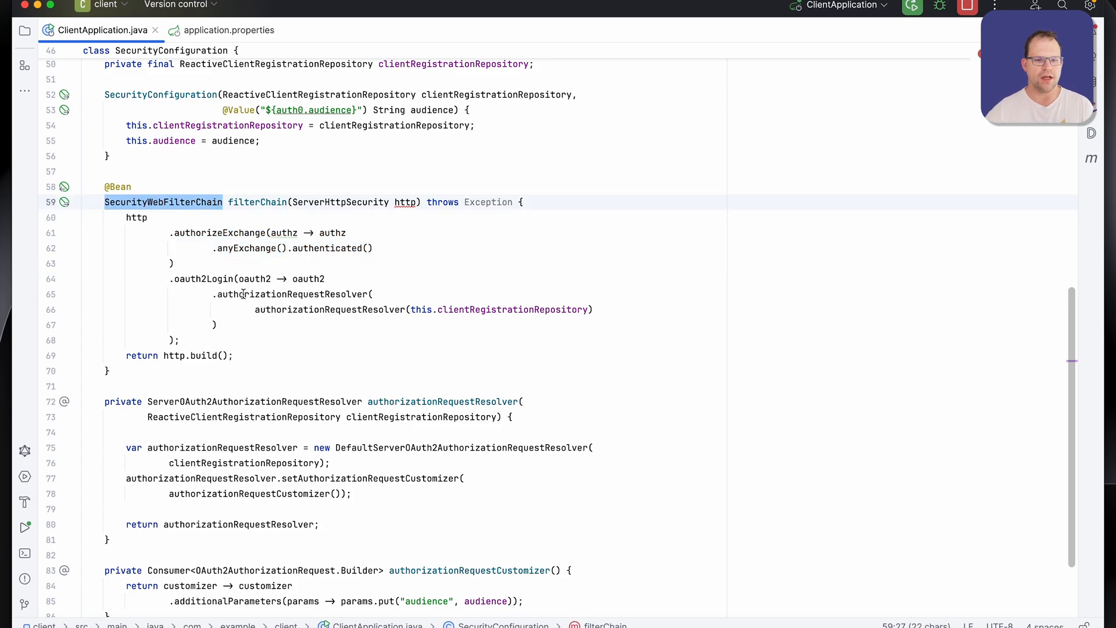
left_click_drag(170, 278, 216, 324)
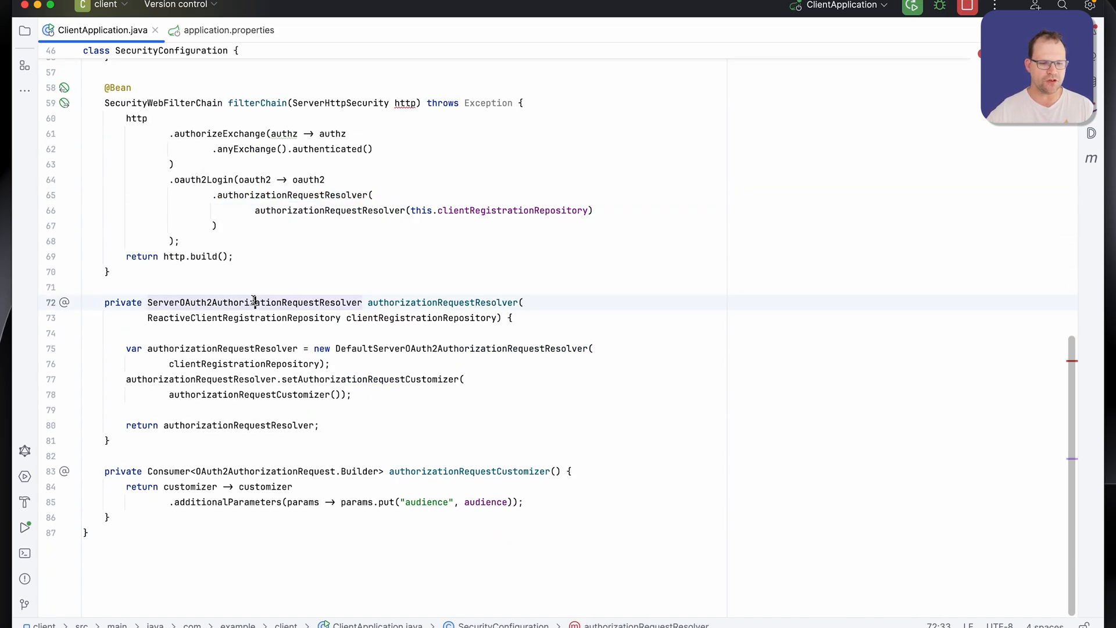
double_click(254, 302)
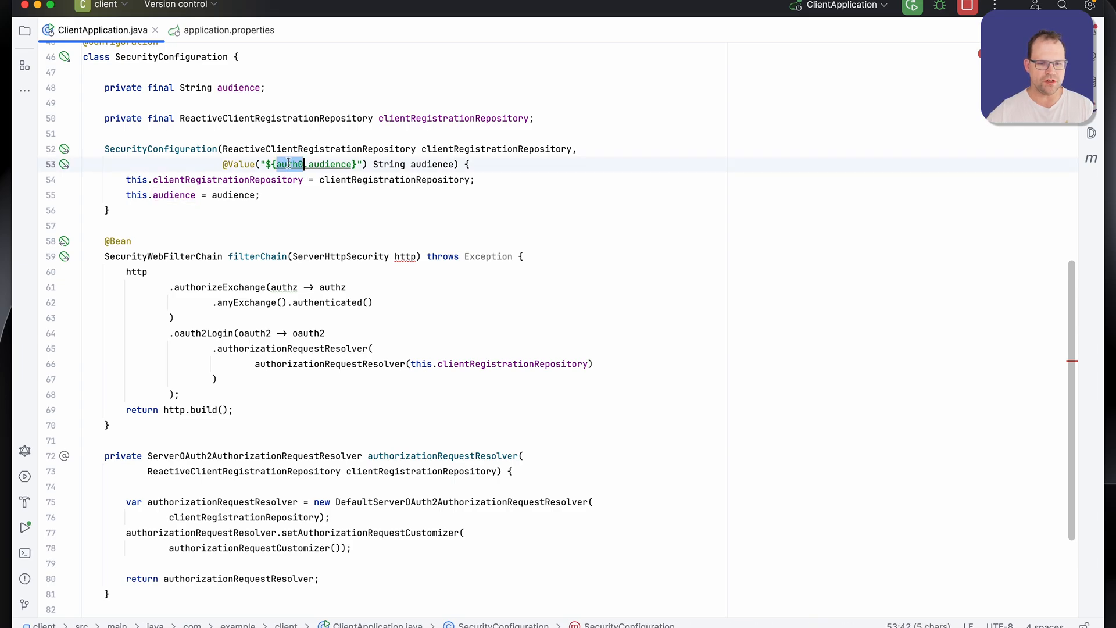
Step: Add auth0.audience=${AUTH0_DOMAIN}api/v2 to the client's application.properties
left_click(229, 30)
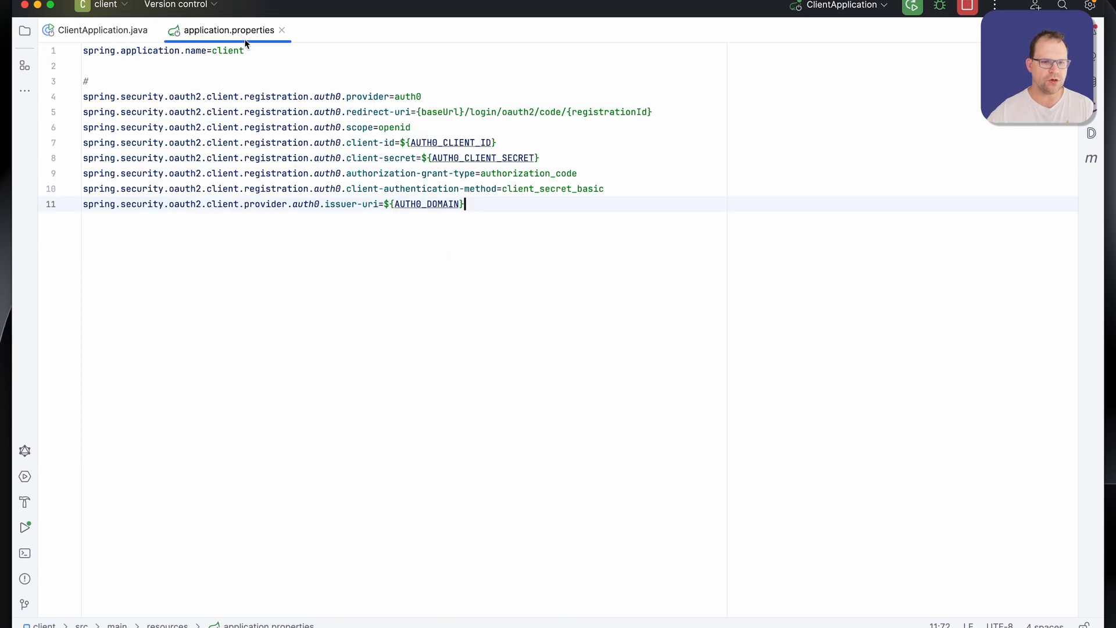
type("auth0.audien")
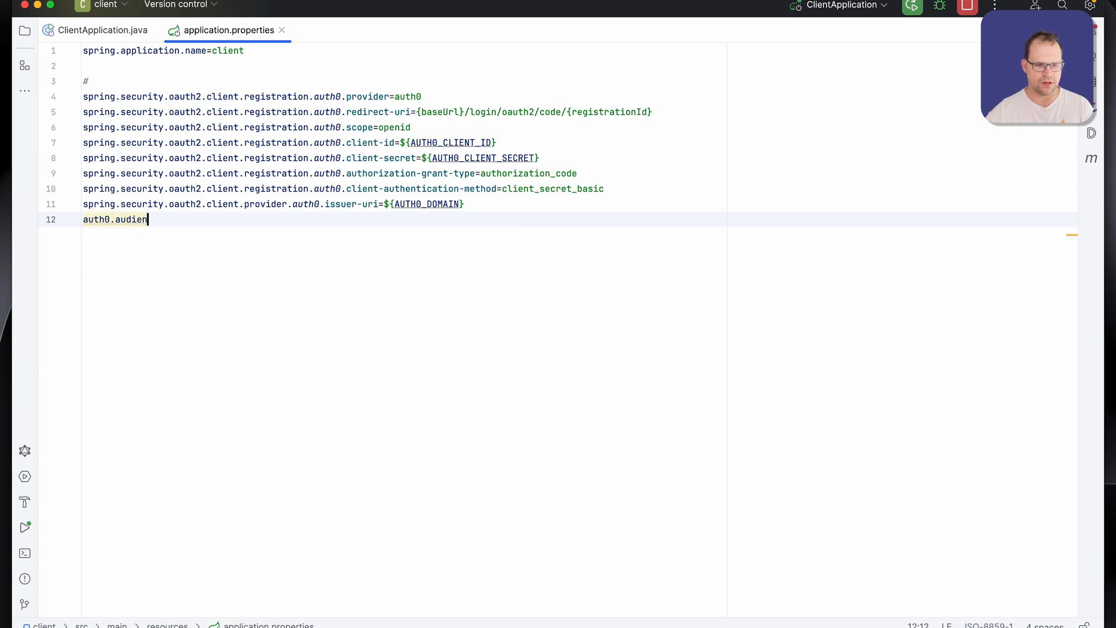
type("ce=${A")
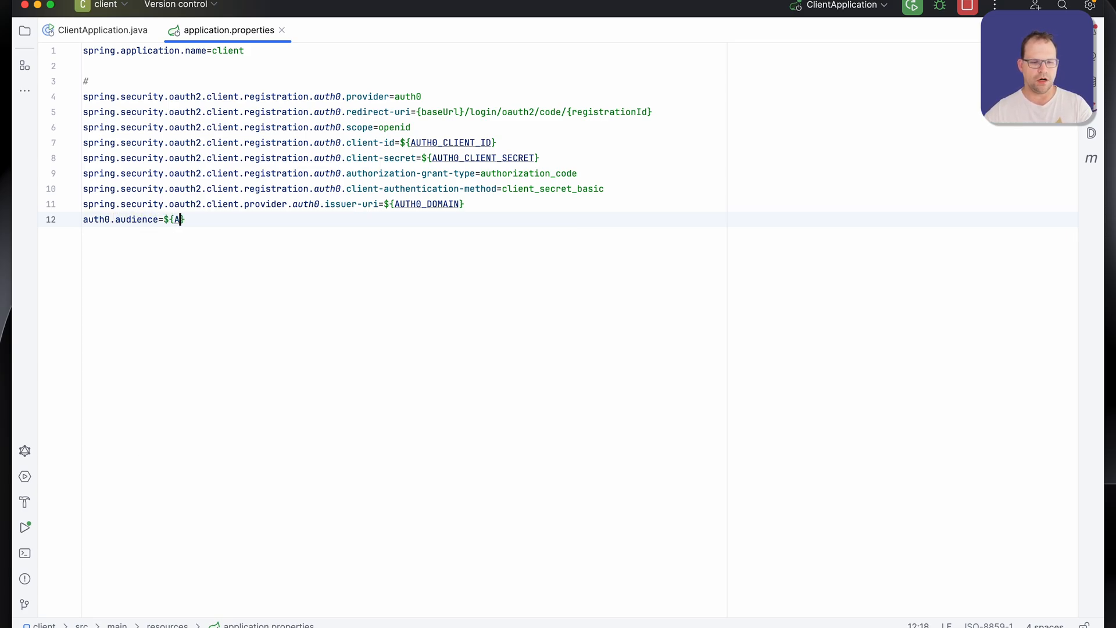
type("UTH0_DOMAIN")
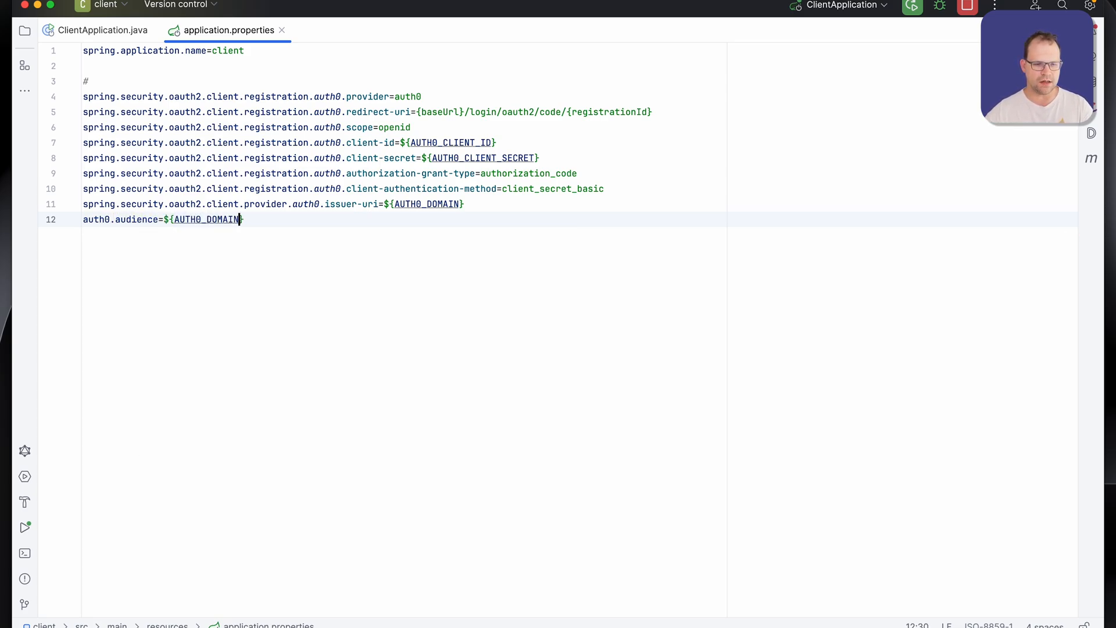
type("api/v2")
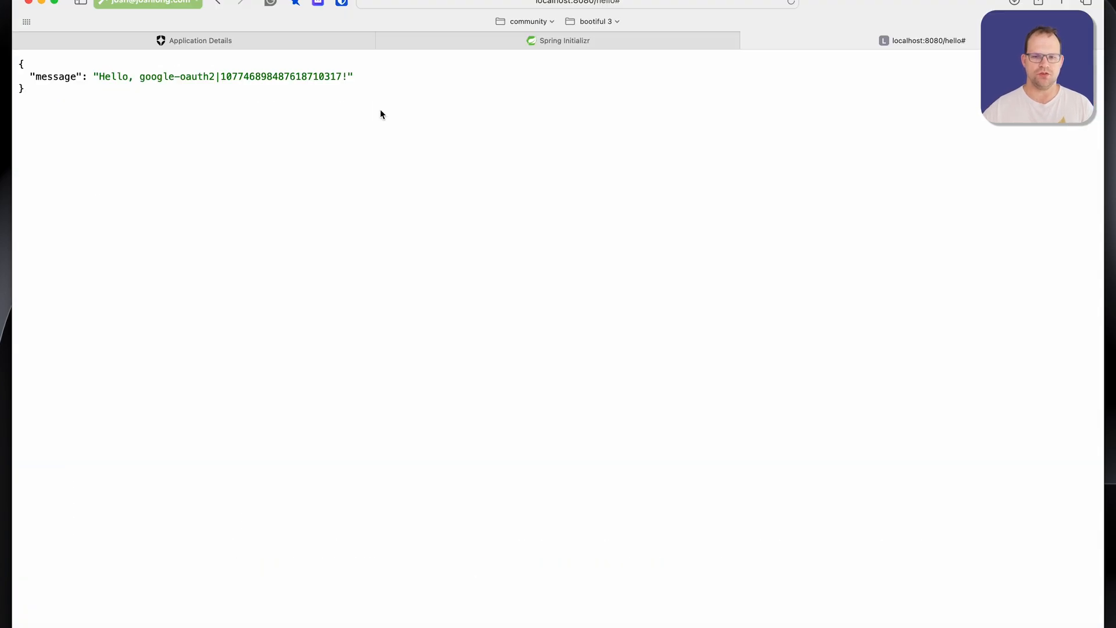
Step: Create an 'api' project in Spring Initializr with Spring Web and OAuth2 Resource Server dependencies
left_click(557, 40)
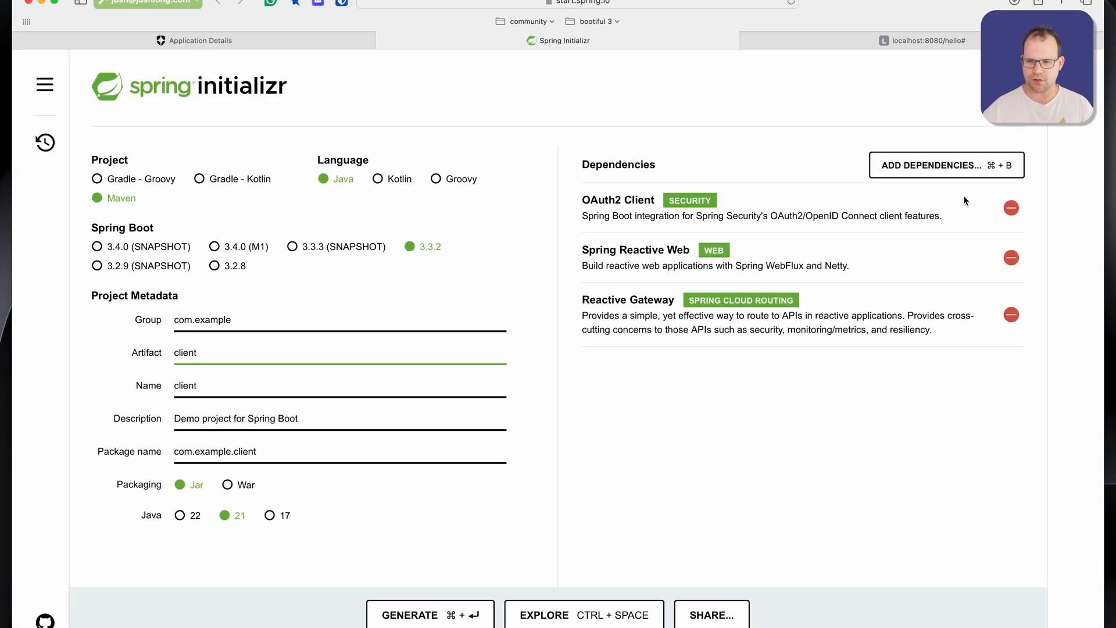
left_click(1010, 208)
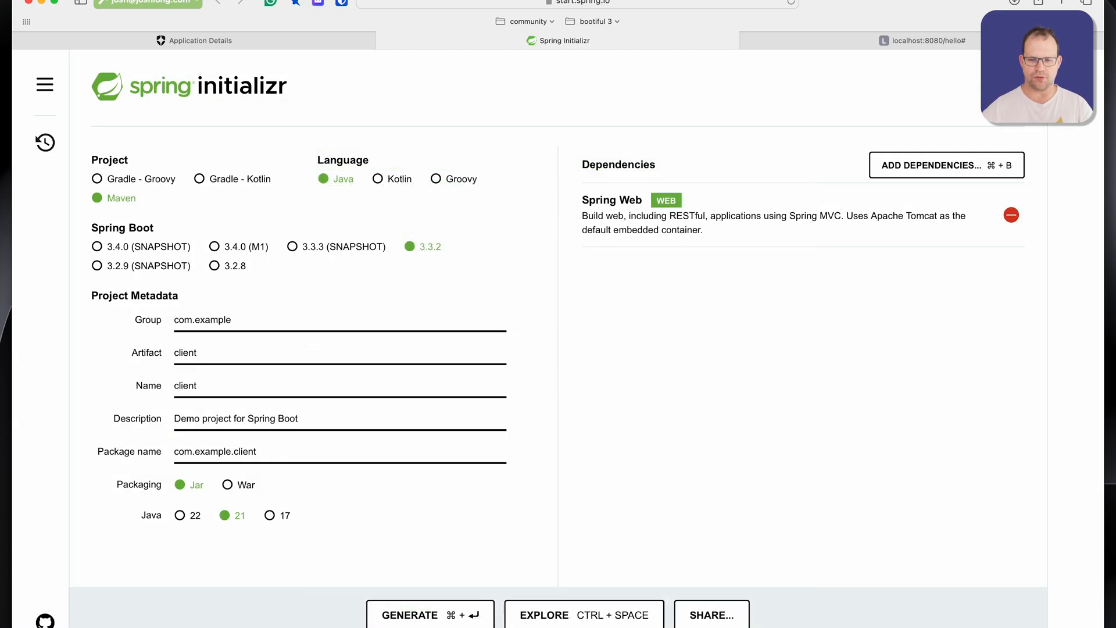
type("reso")
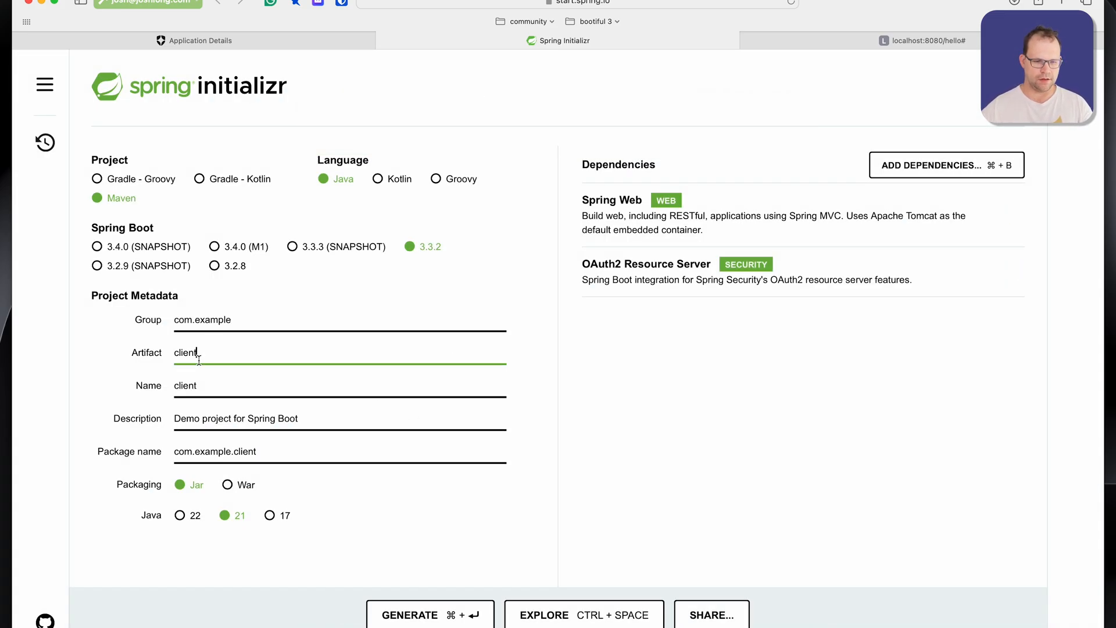
type("api")
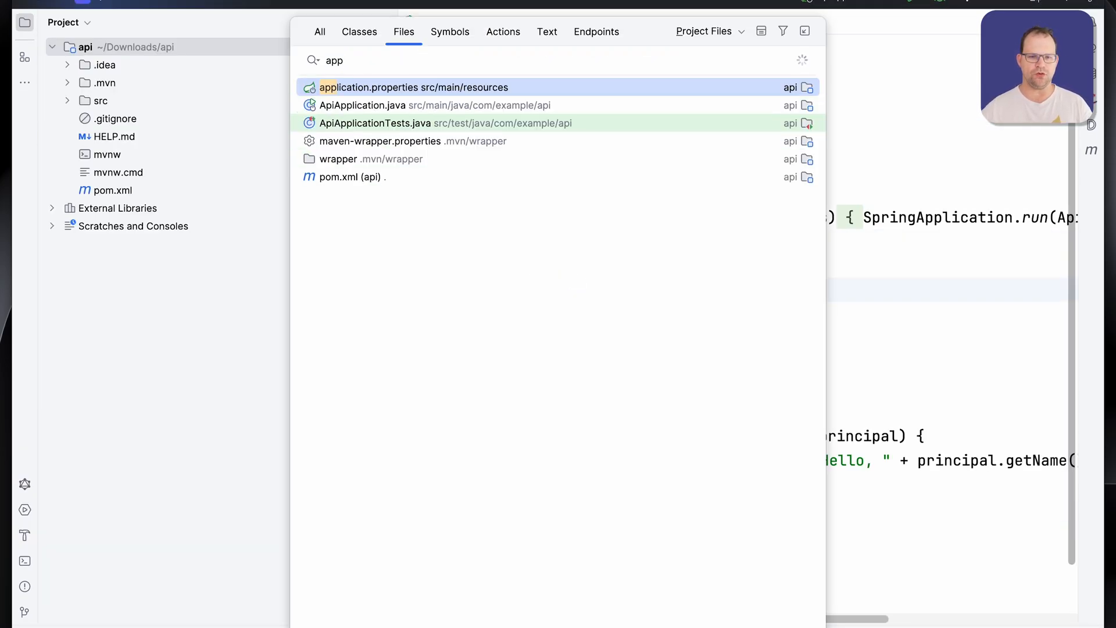
Step: Add spring.security.oauth2.resourceserver.jwt.issuer-uri=${AUTH0_DOMAIN} to the api's properties
type("resourceserver.jwt.issuer-uri=$")
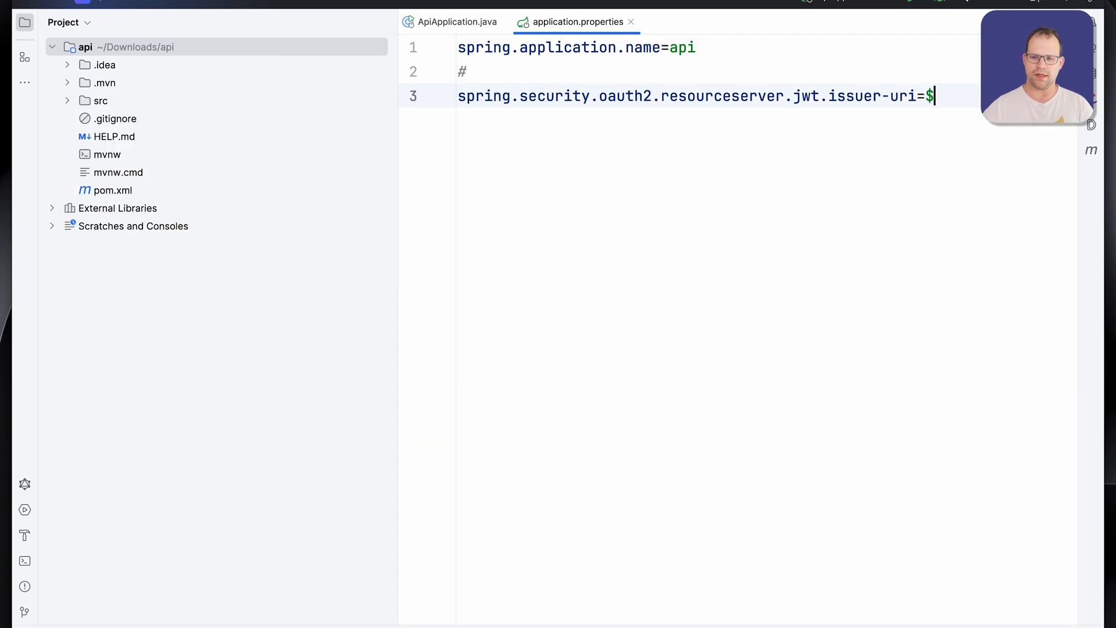
type("{AUTH0_DOMAIN")
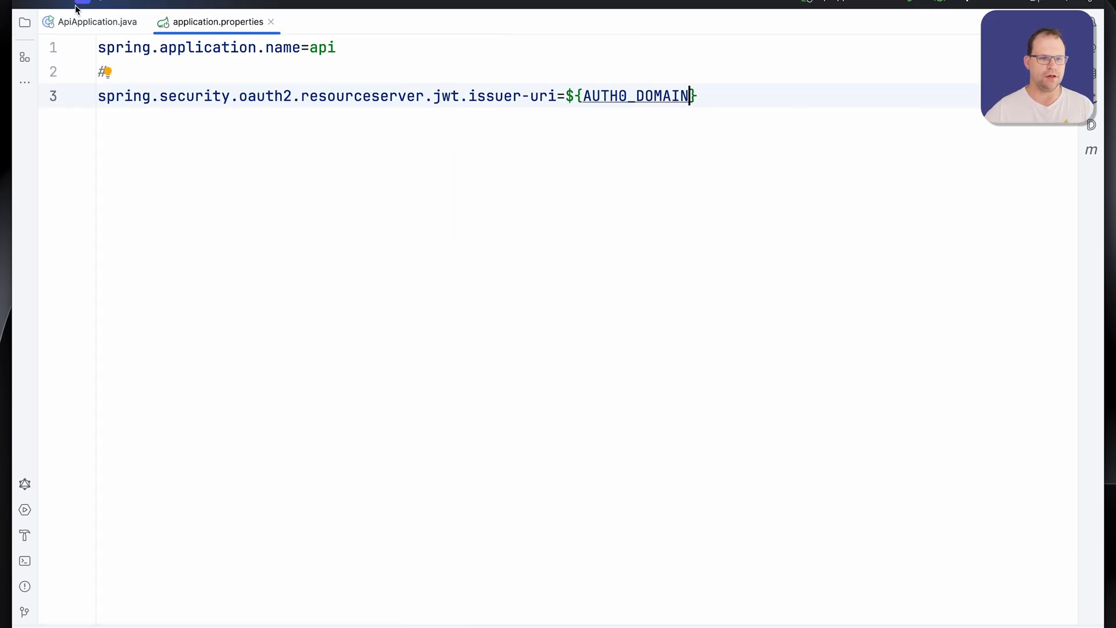
left_click(91, 21)
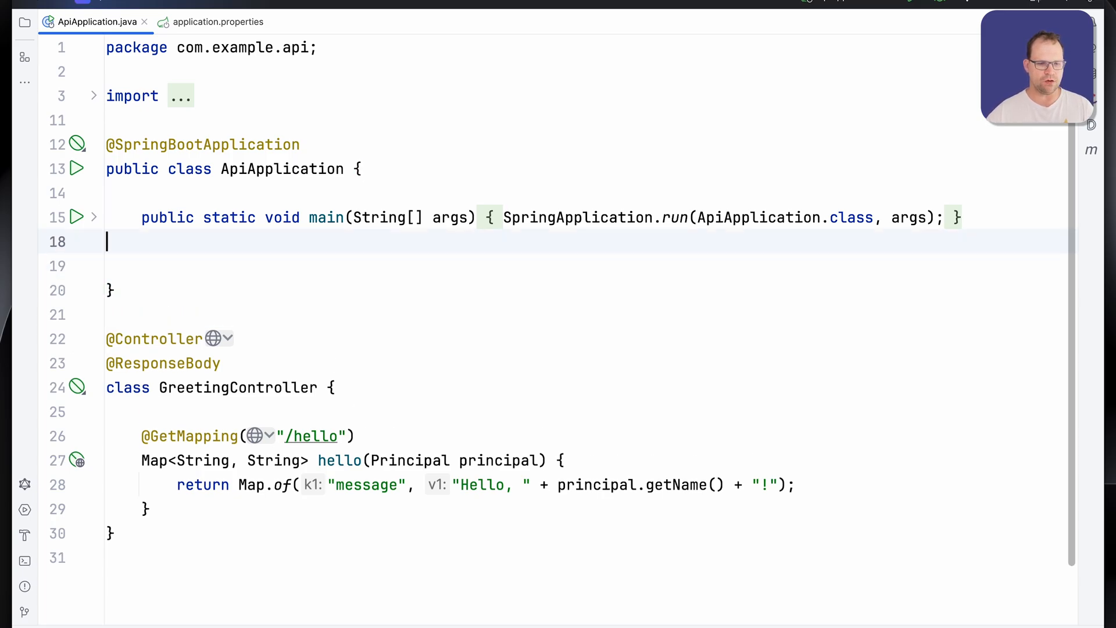
type("Ro")
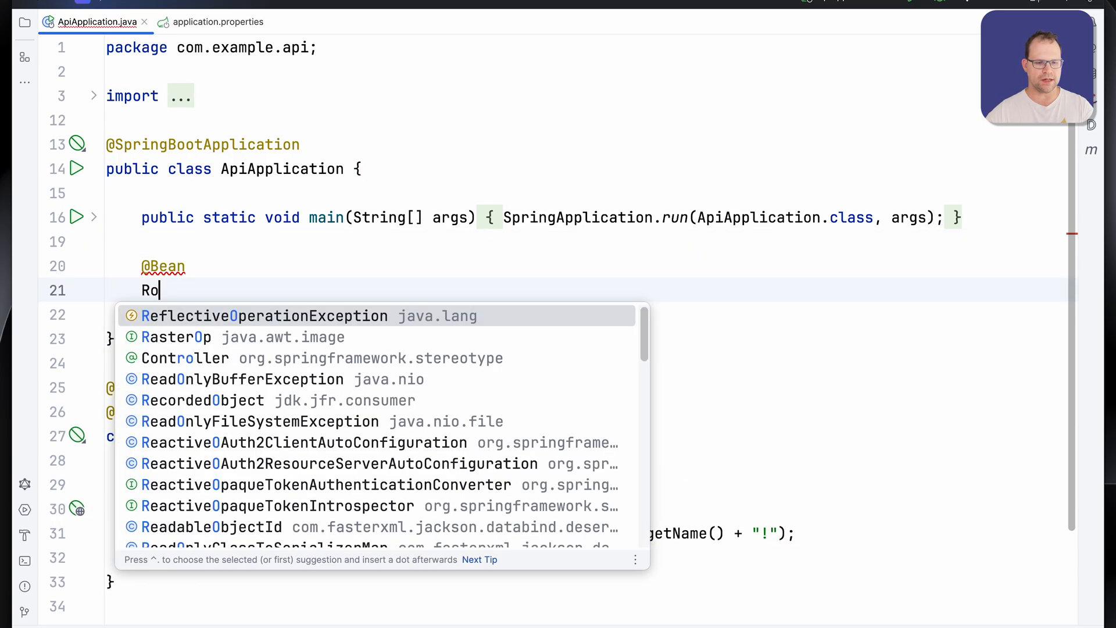
type("uter")
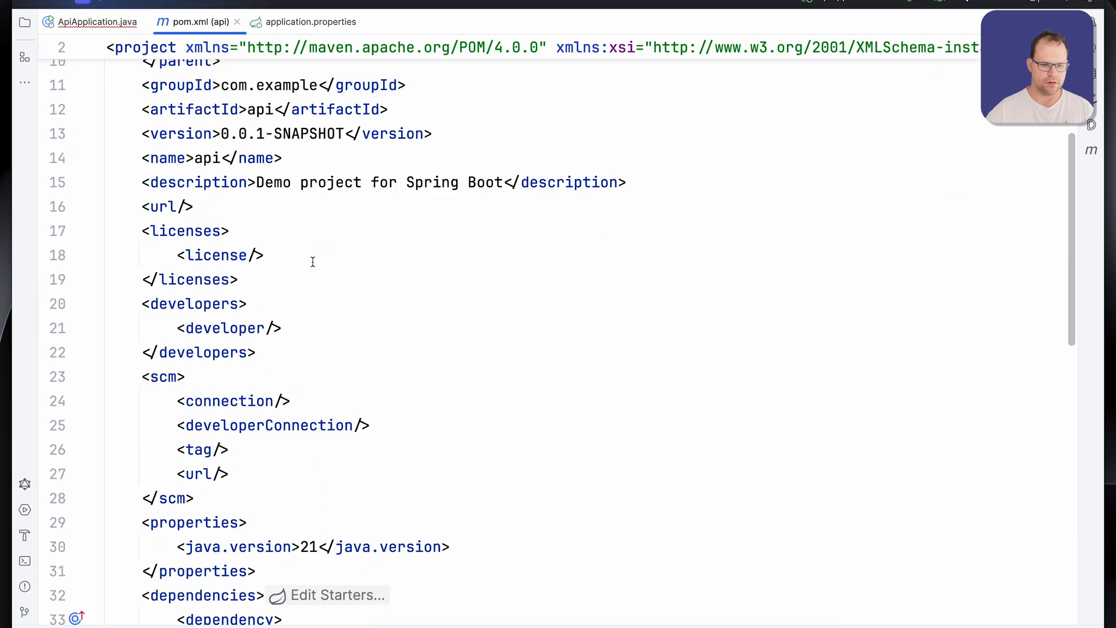
scroll("down", 3)
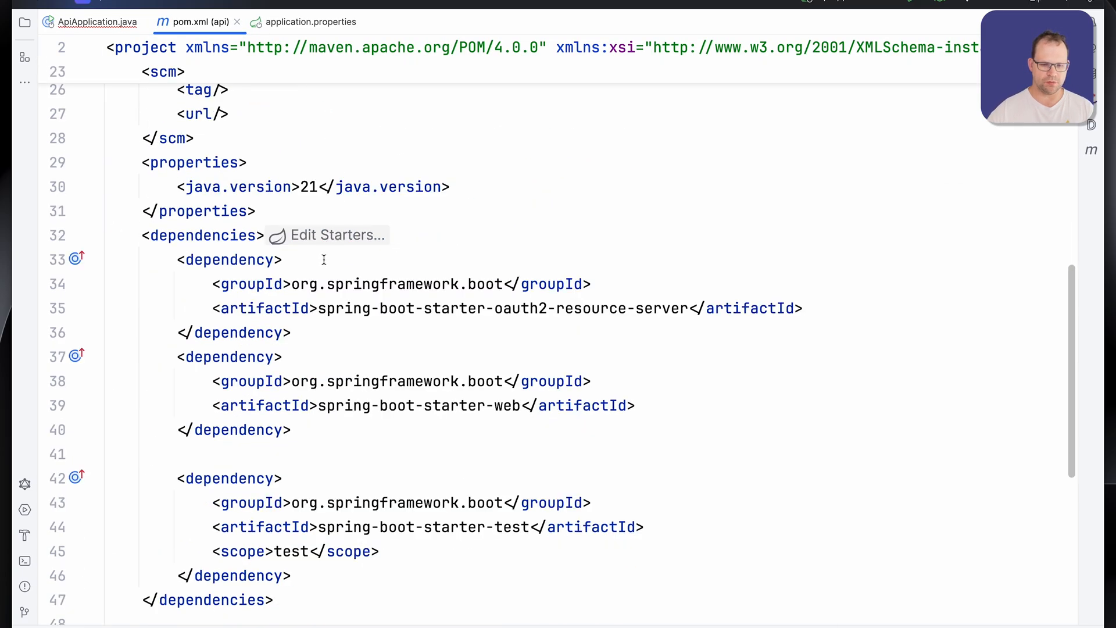
left_click(96, 22)
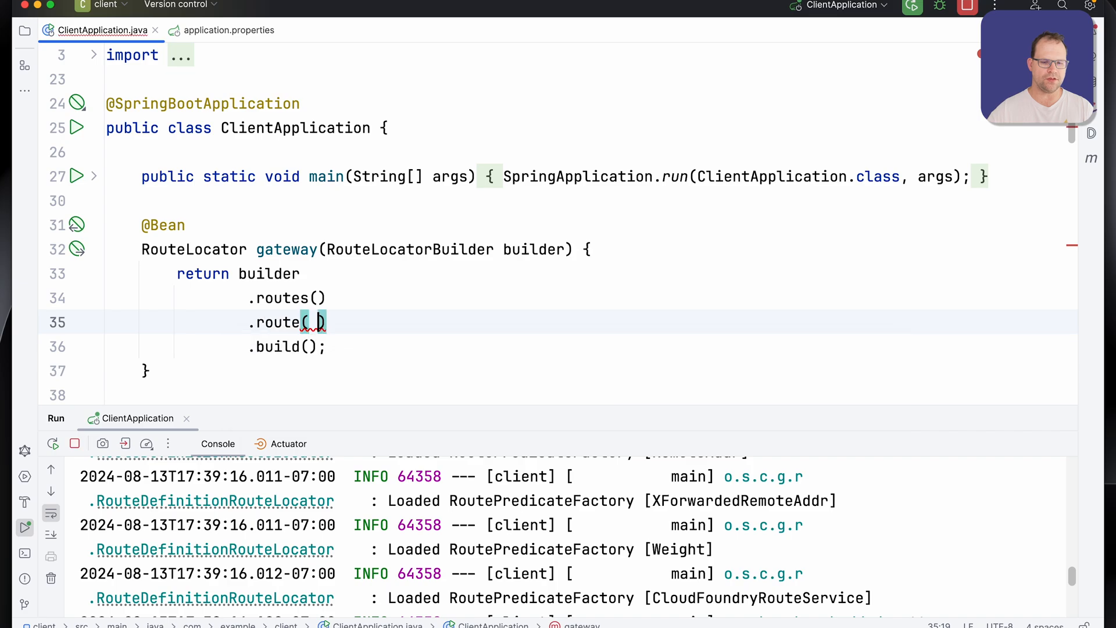
Step: Add a gateway route matching path "/*" with a uri in ClientApplication's gateway bean
type("rs -> rs.uri(")
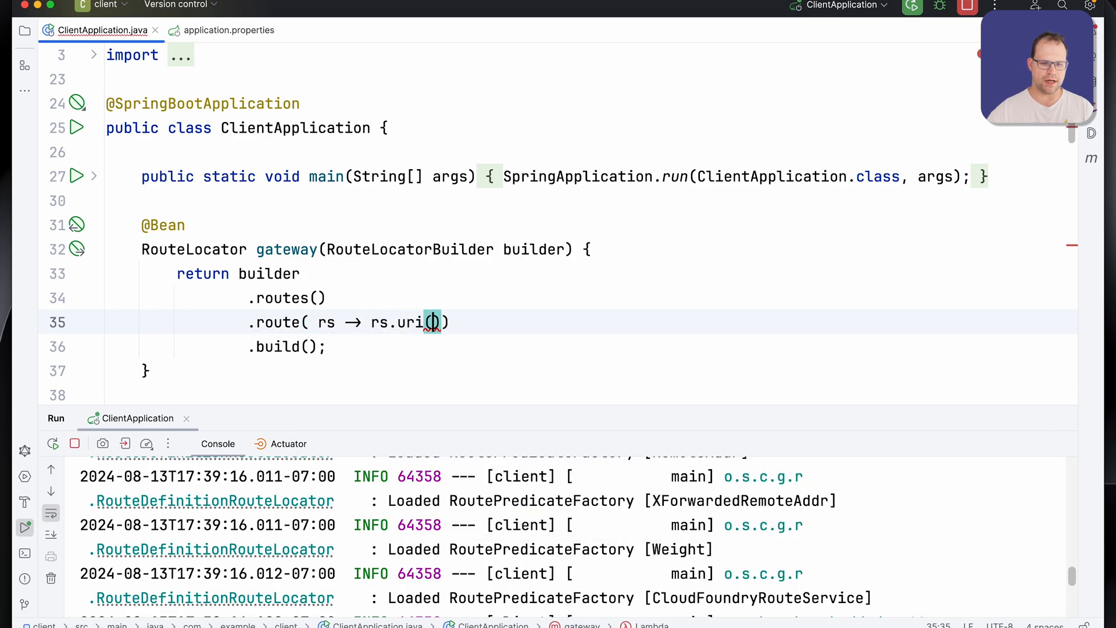
type("\"/*\"")
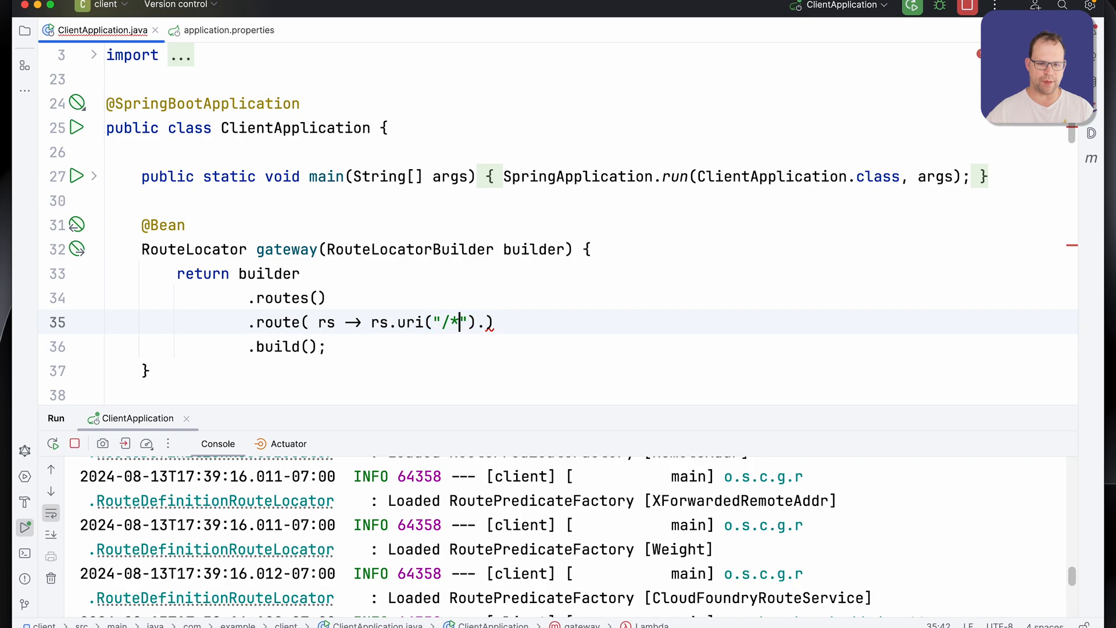
type("path")
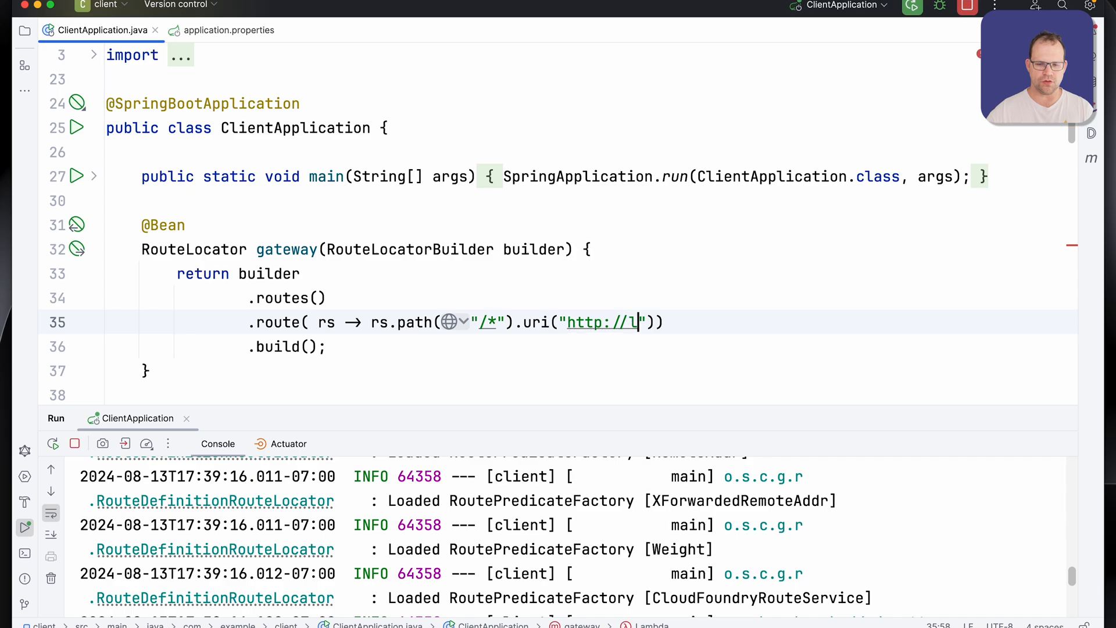
Step: Finish the route uri as localhost:8080, then add a server.port= line to the api's application.properties
type("ocalhost:8080")
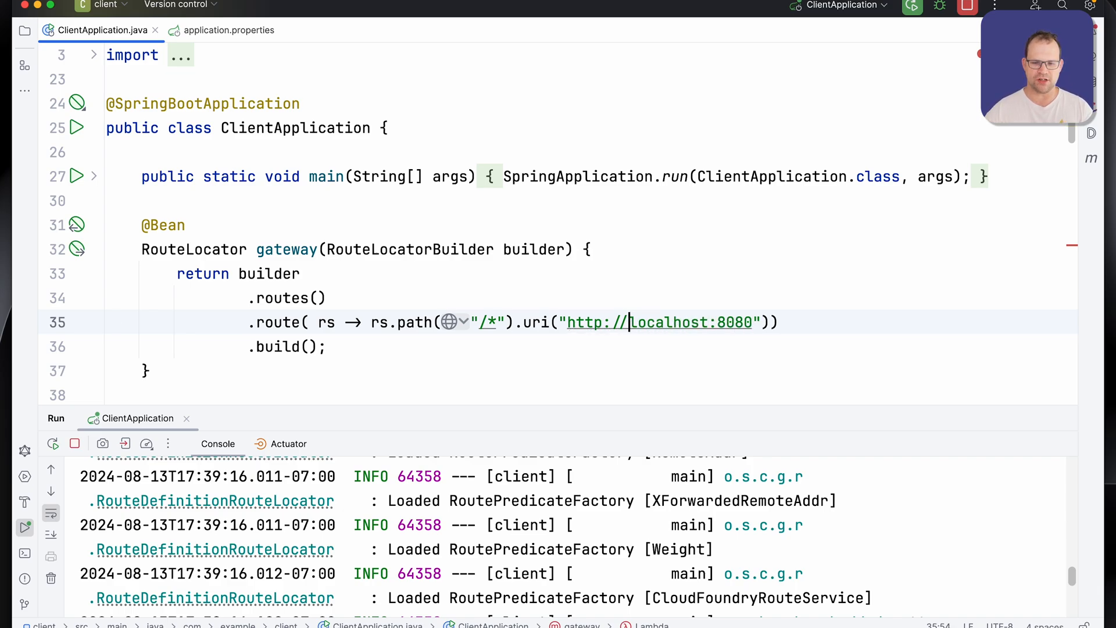
type("app")
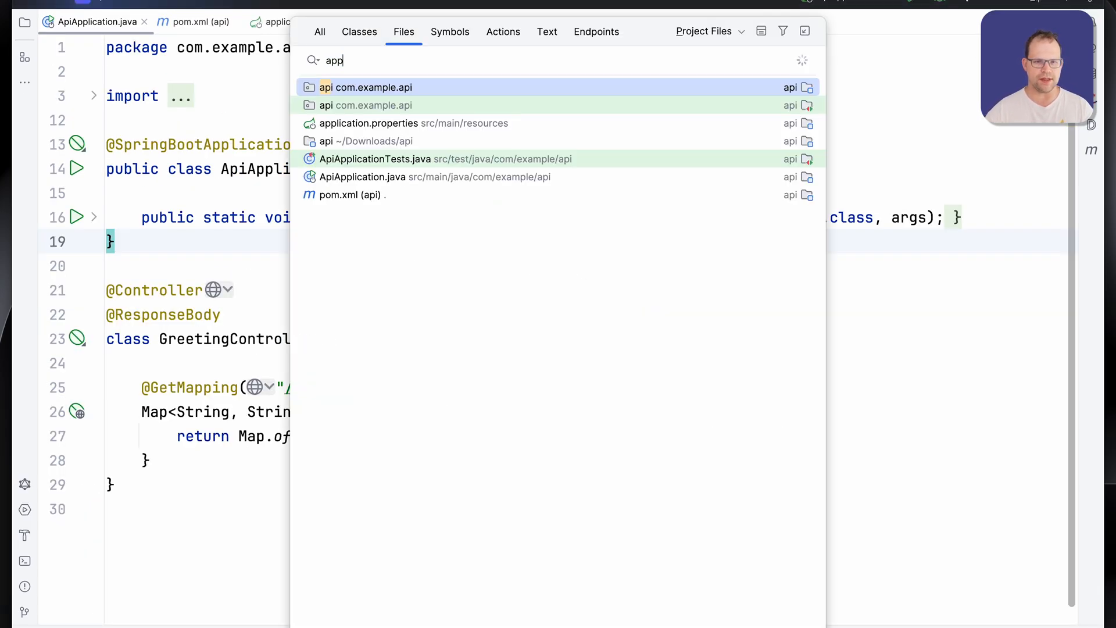
left_click(368, 124)
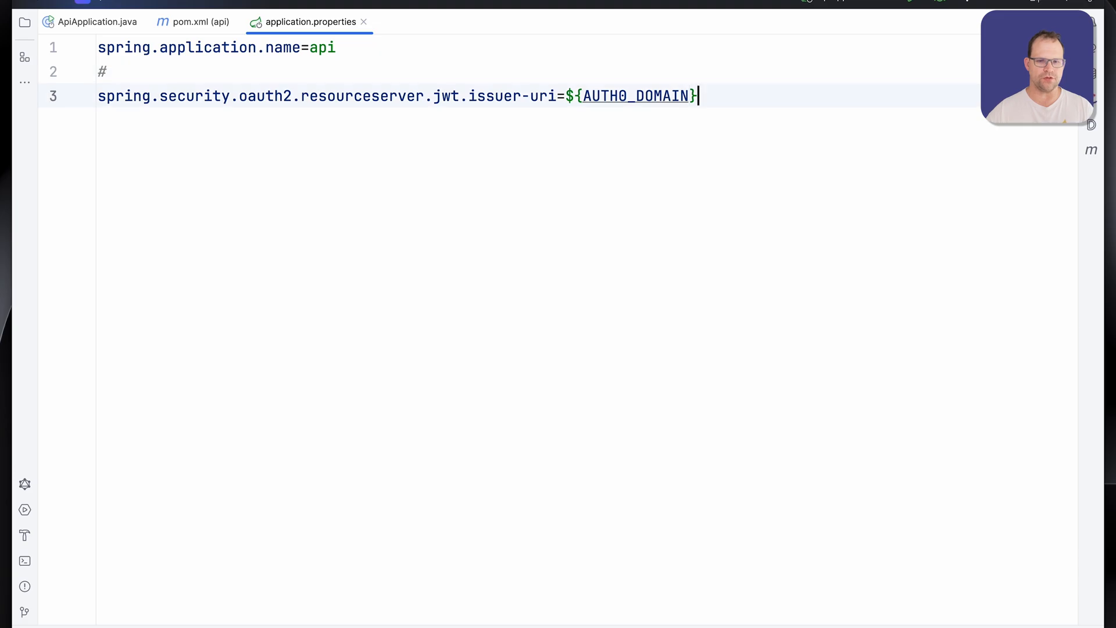
type("server.port=")
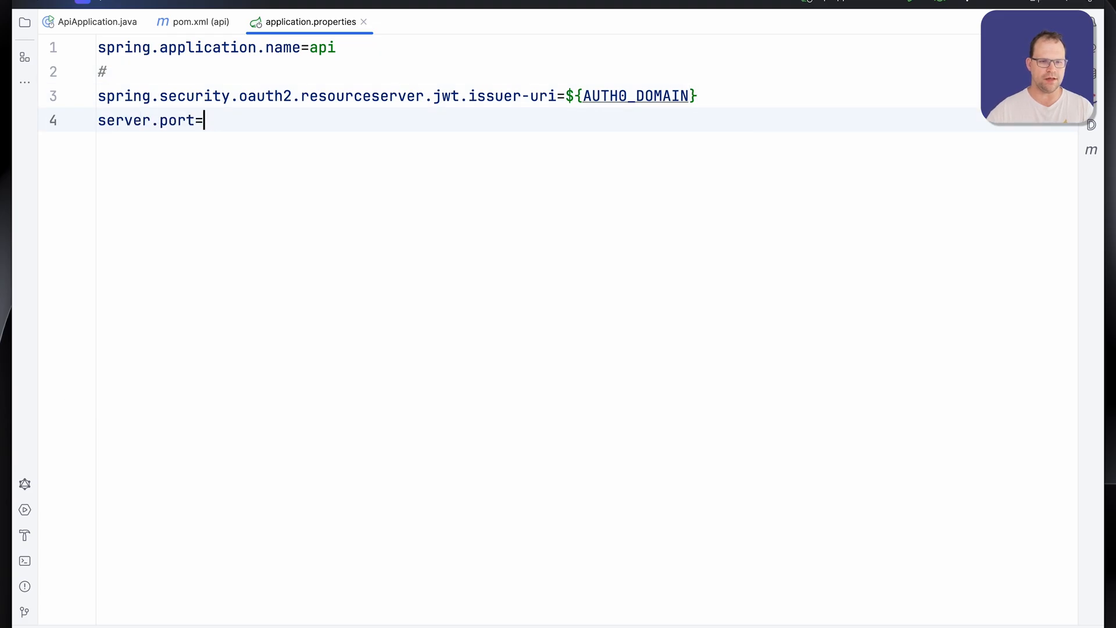
key("ctrl+tab")
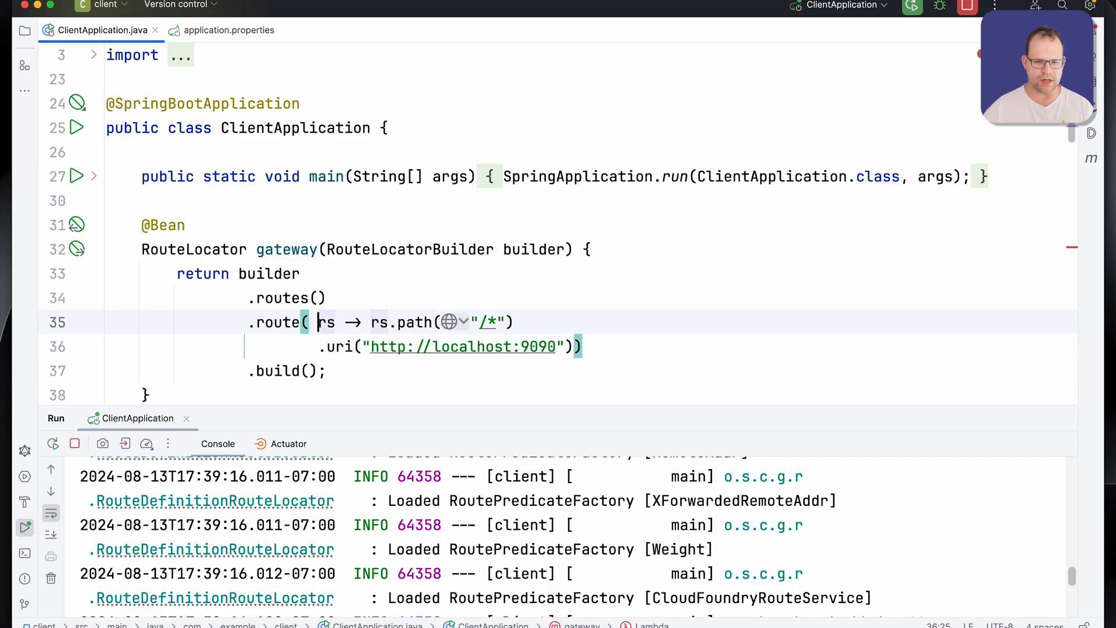
Step: Add a tokenRelay() filter to the route as a method reference, pointing at localhost:9090, and rerun the client
key("Enter")
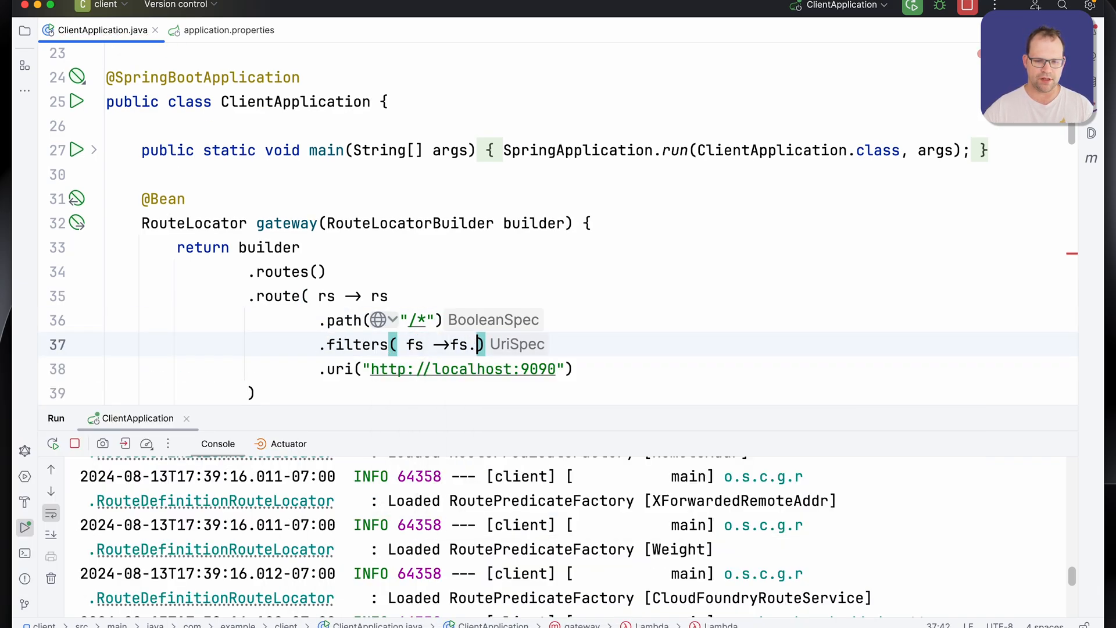
type("tokenRelay()")
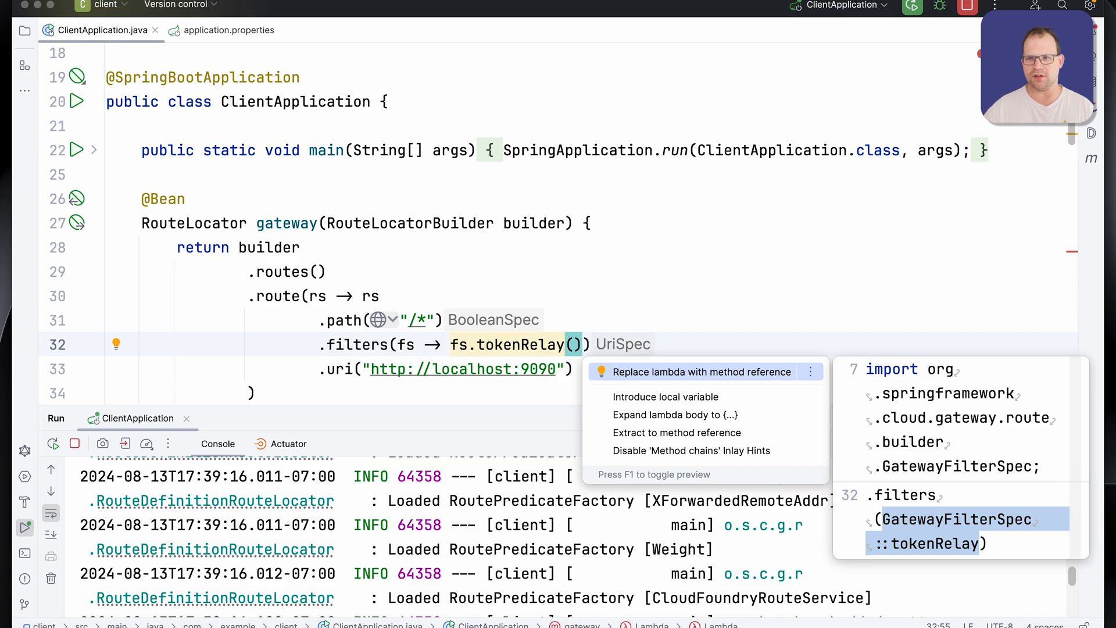
left_click(699, 371)
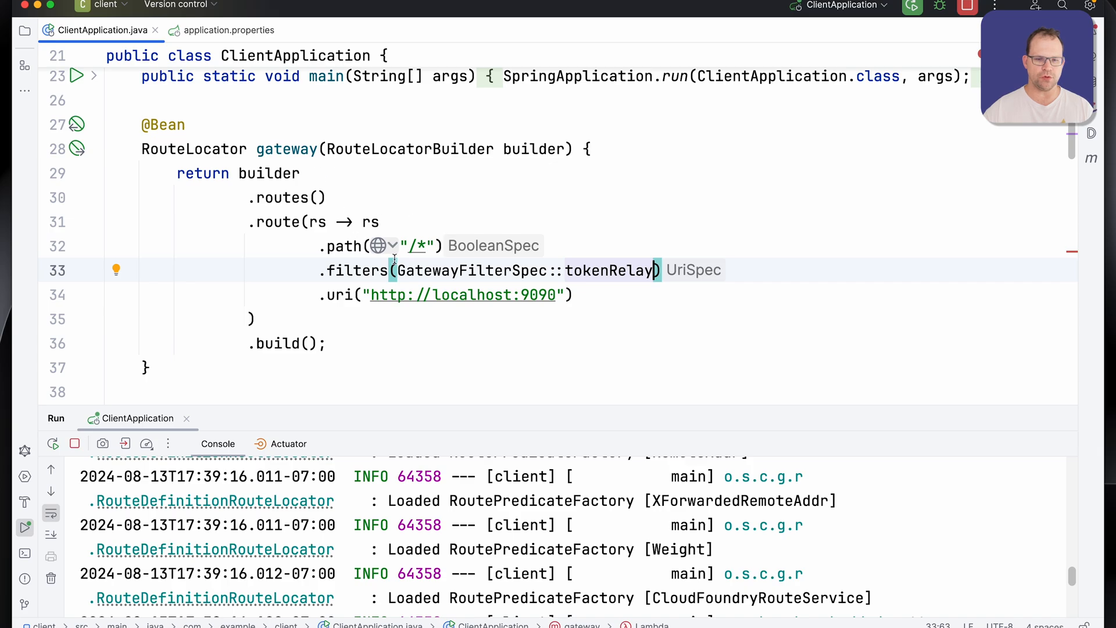
mouse_move(319, 250)
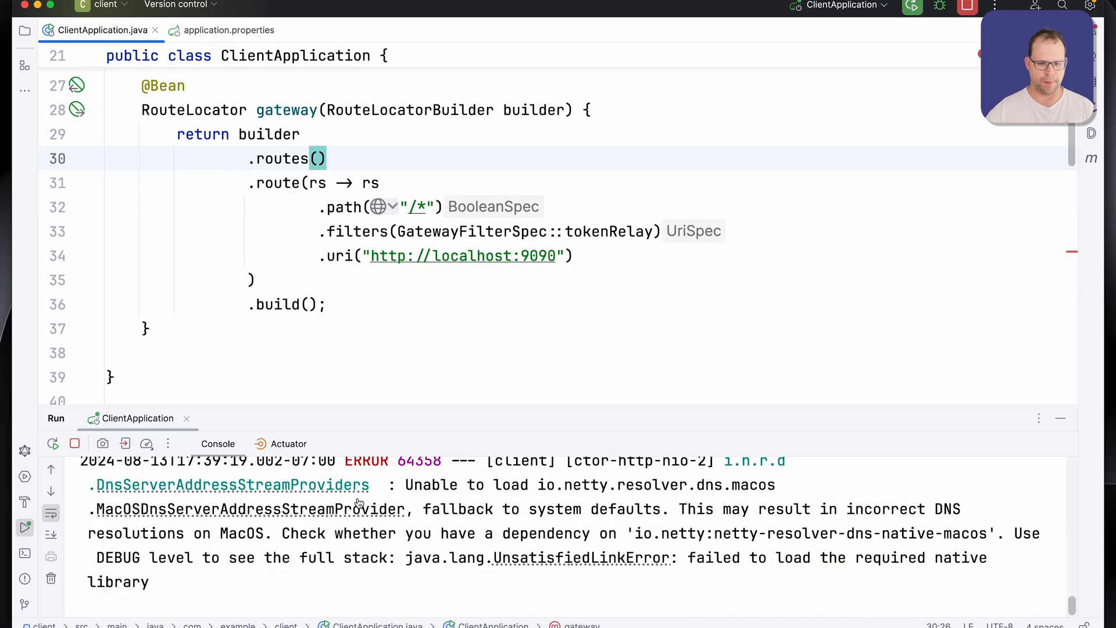
scroll("down", 3)
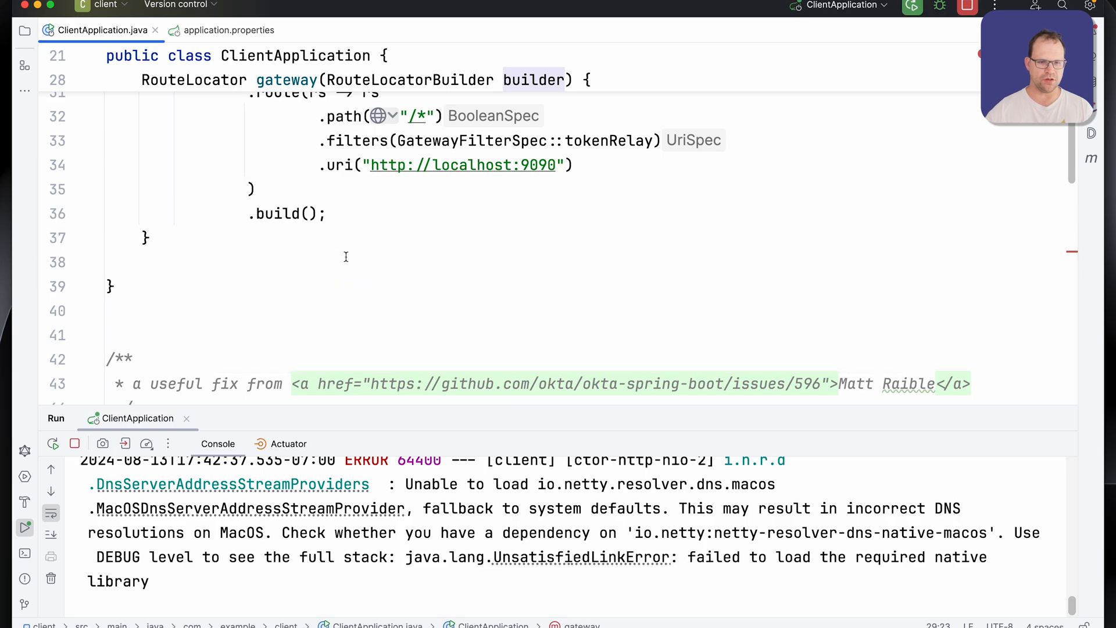
Step: Make GreetingController.hello print "hello, from the API!" and confirm it in the api's Run console
left_click(92, 22)
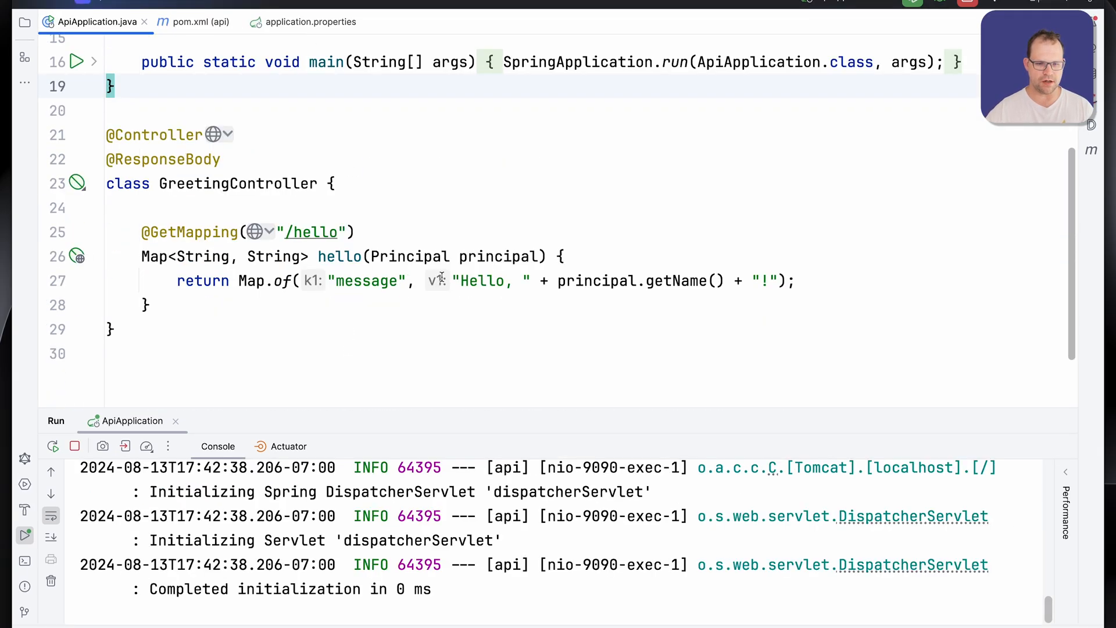
type("soi")
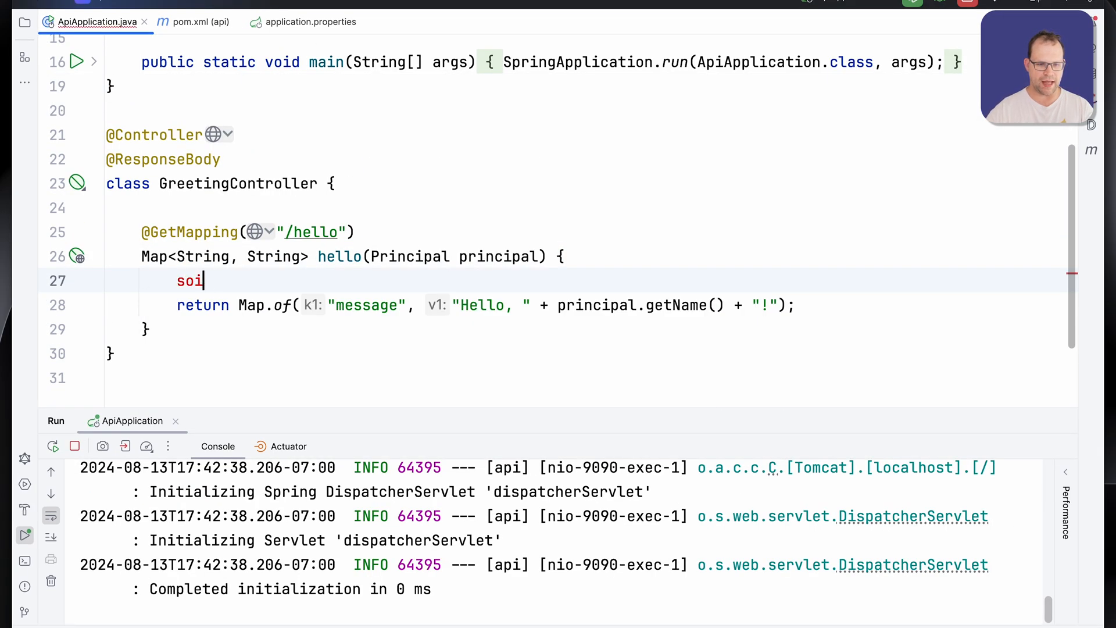
type("System.out.println(\"hello, from the API!\");")
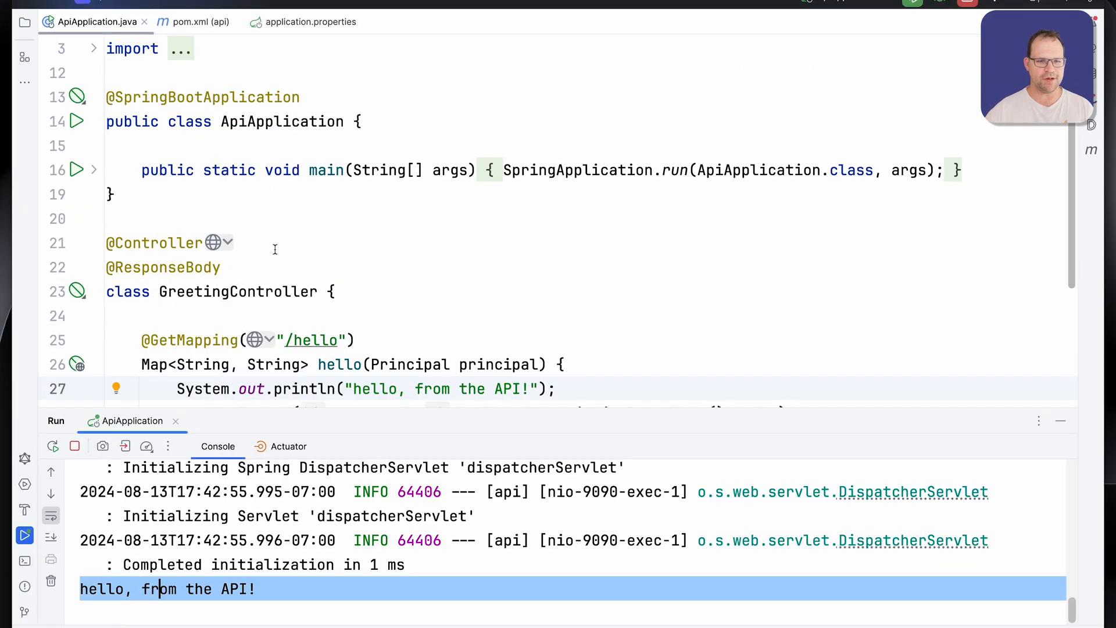
scroll("down", 3)
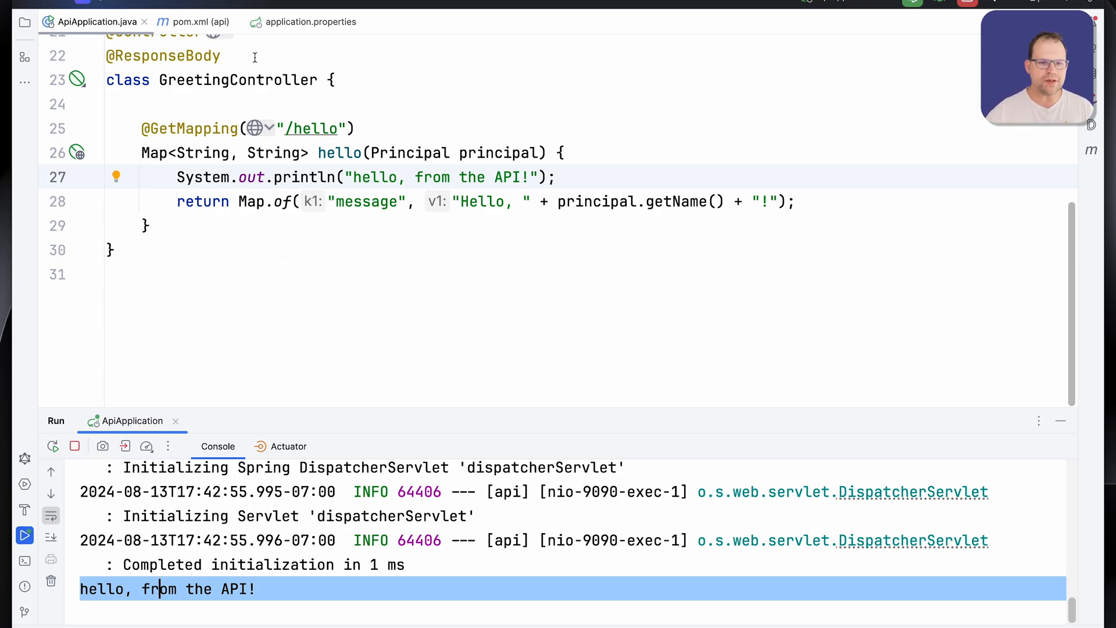
left_click(309, 22)
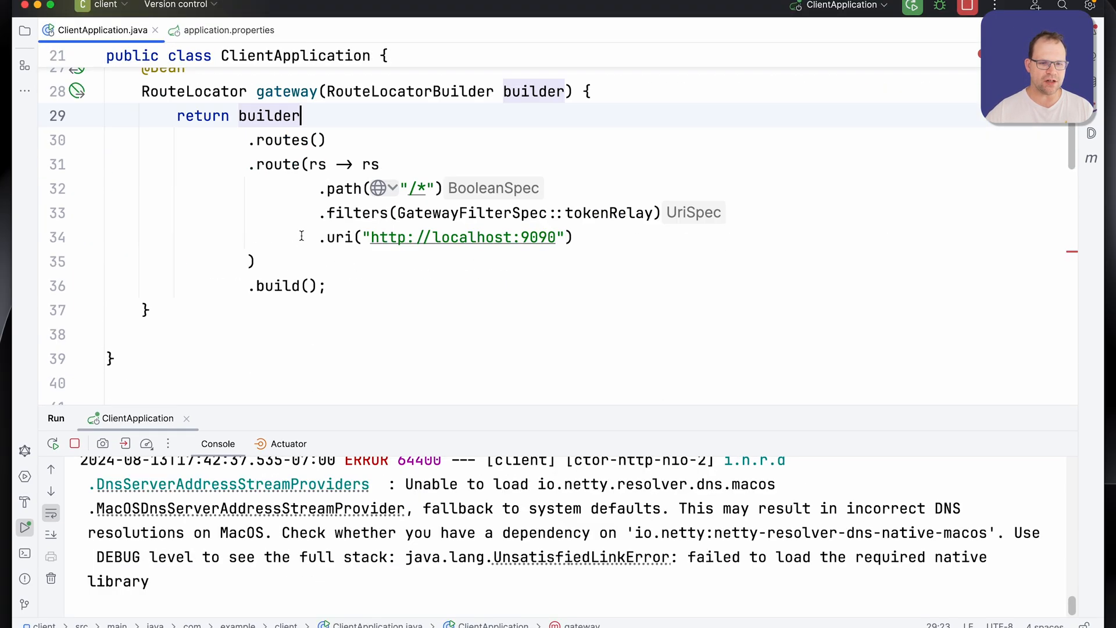
scroll("down", 3)
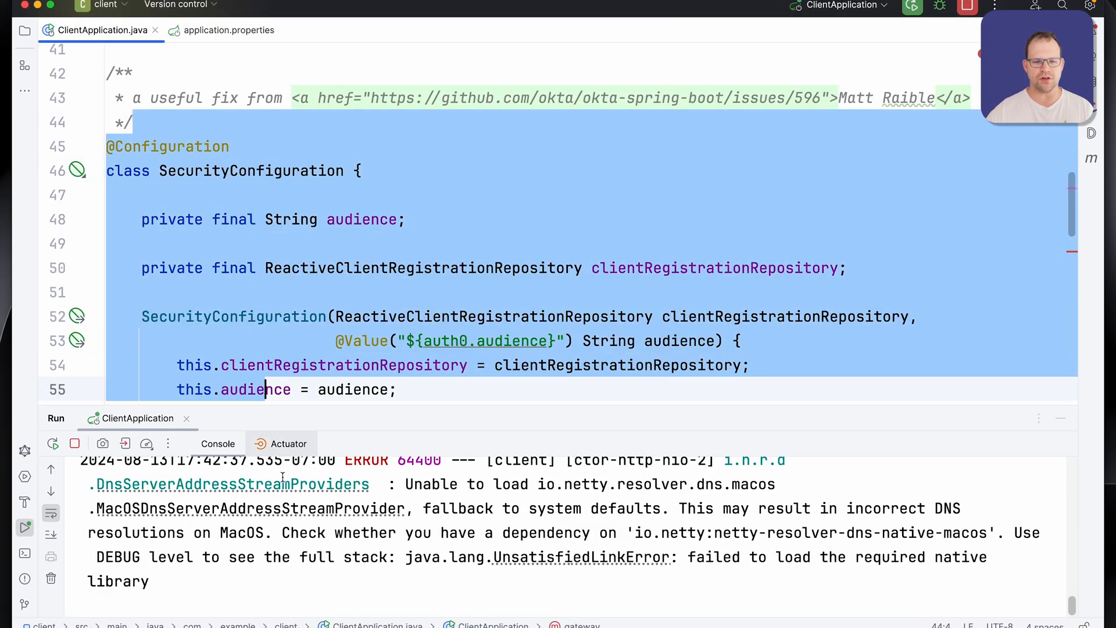